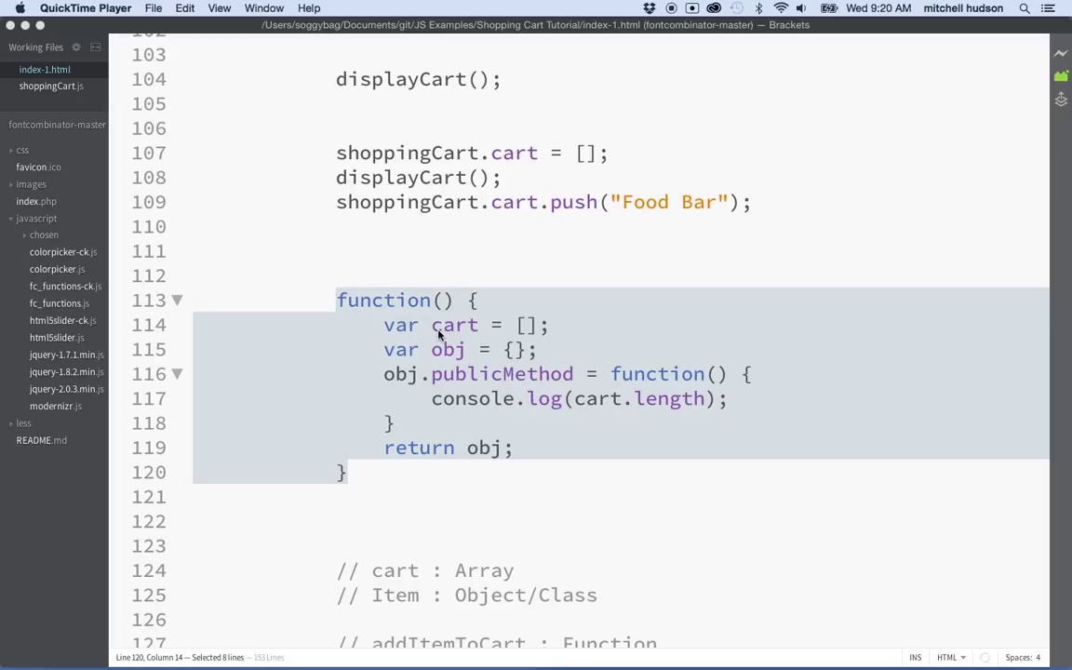
pyautogui.moveTo(423, 351)
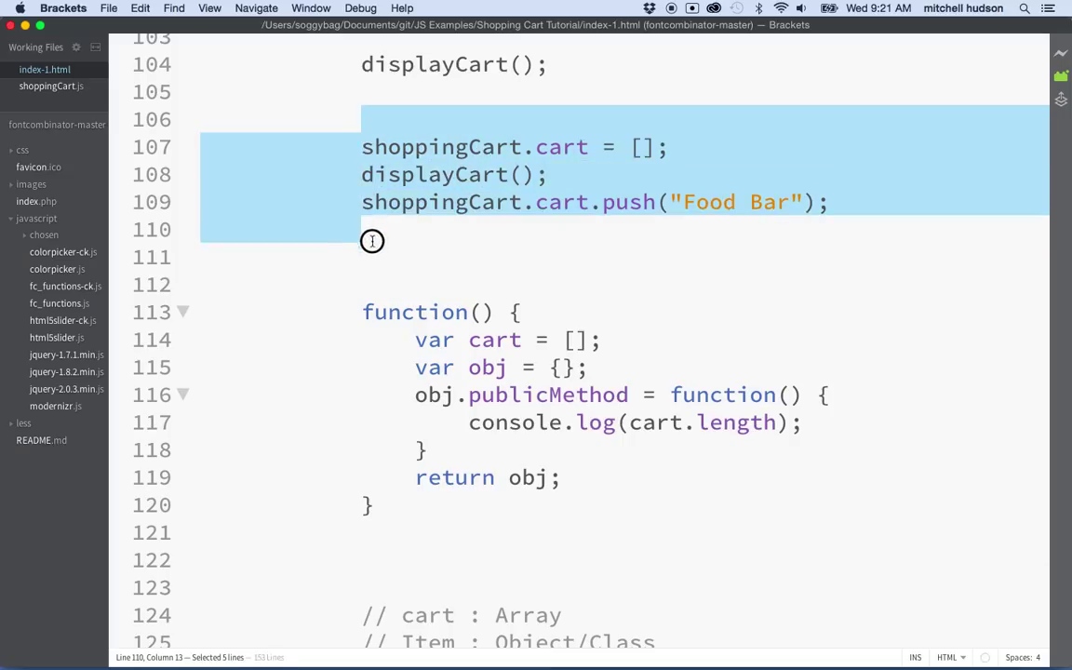
# Delete the three shoppingCart.cart test lines above the anonymous function.
pyautogui.press('Delete')
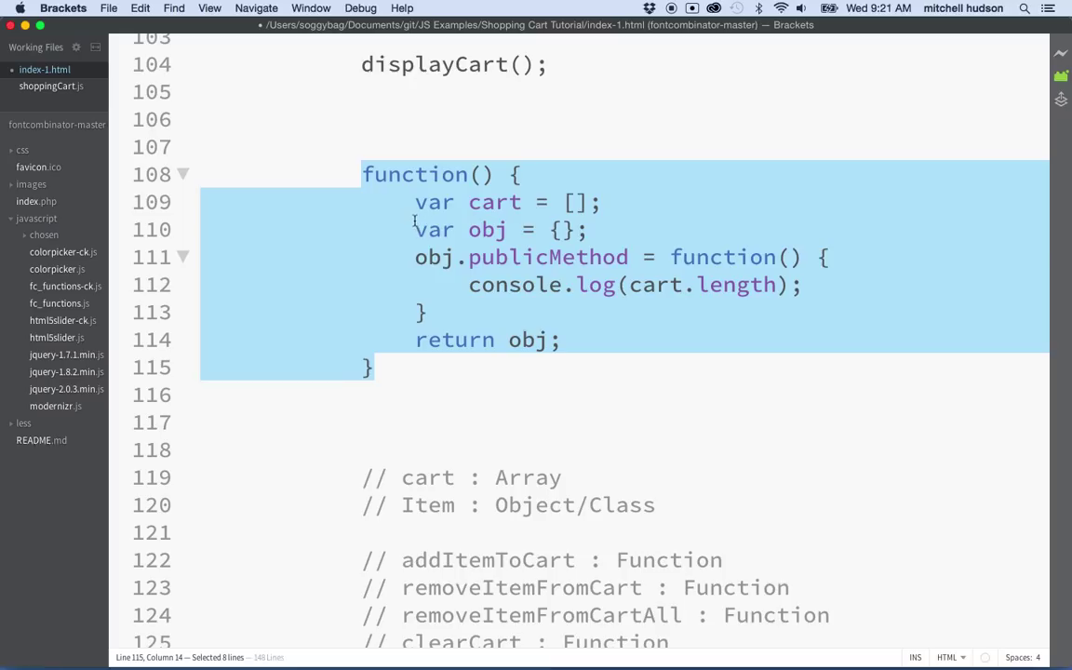
# Walk through the private cart, obj and publicMethod, then select the whole anonymous function.
pyautogui.click(597, 230)
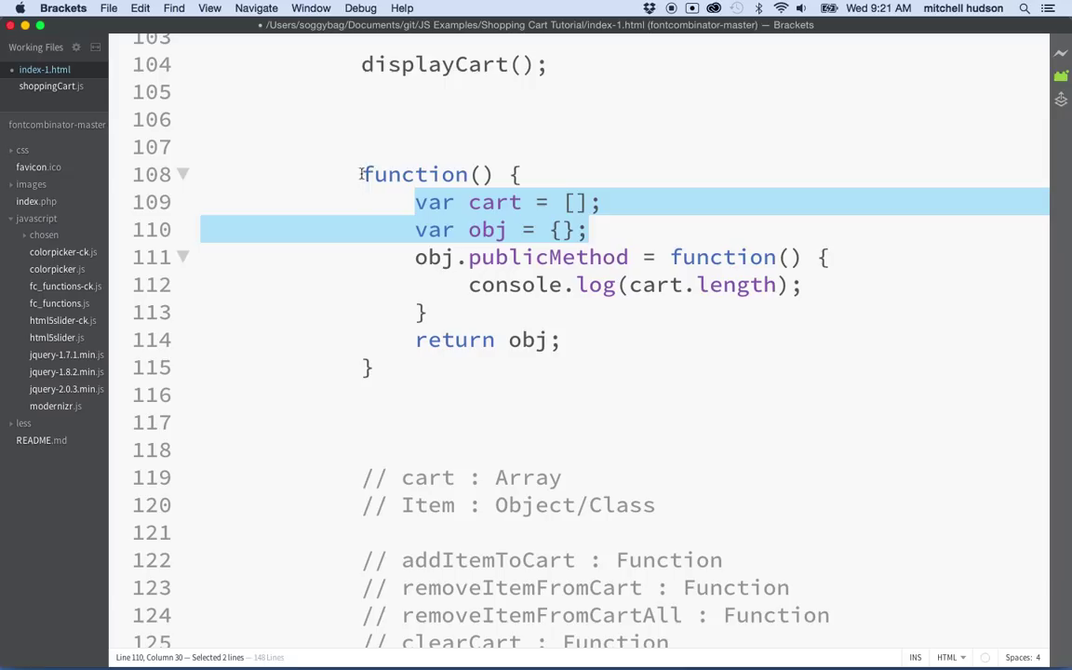
pyautogui.click(402, 230)
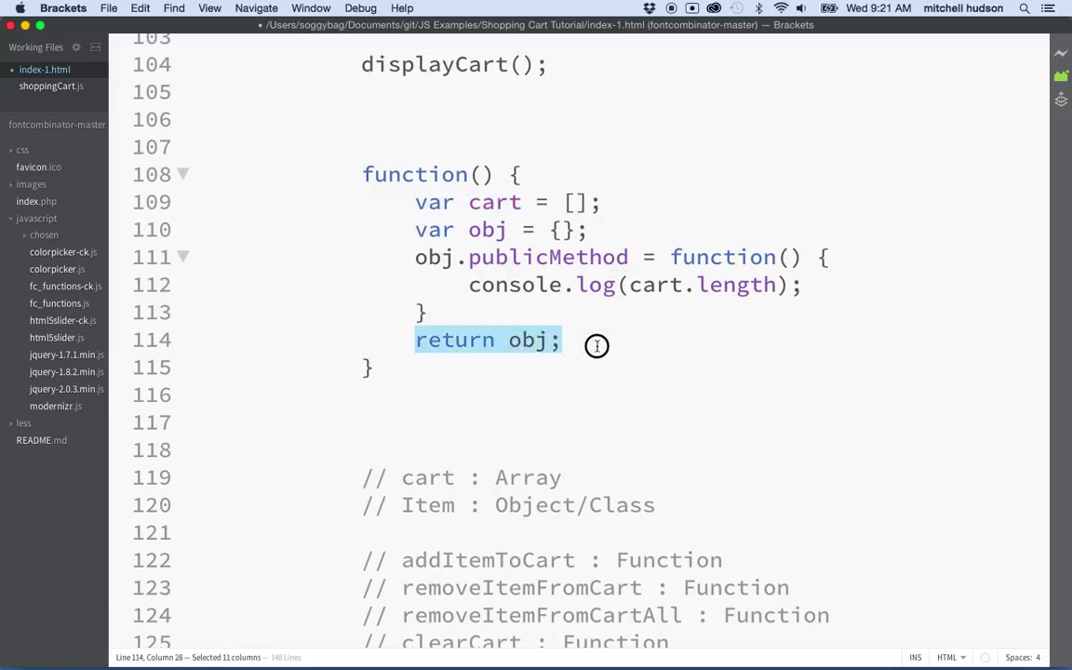
pyautogui.click(508, 257)
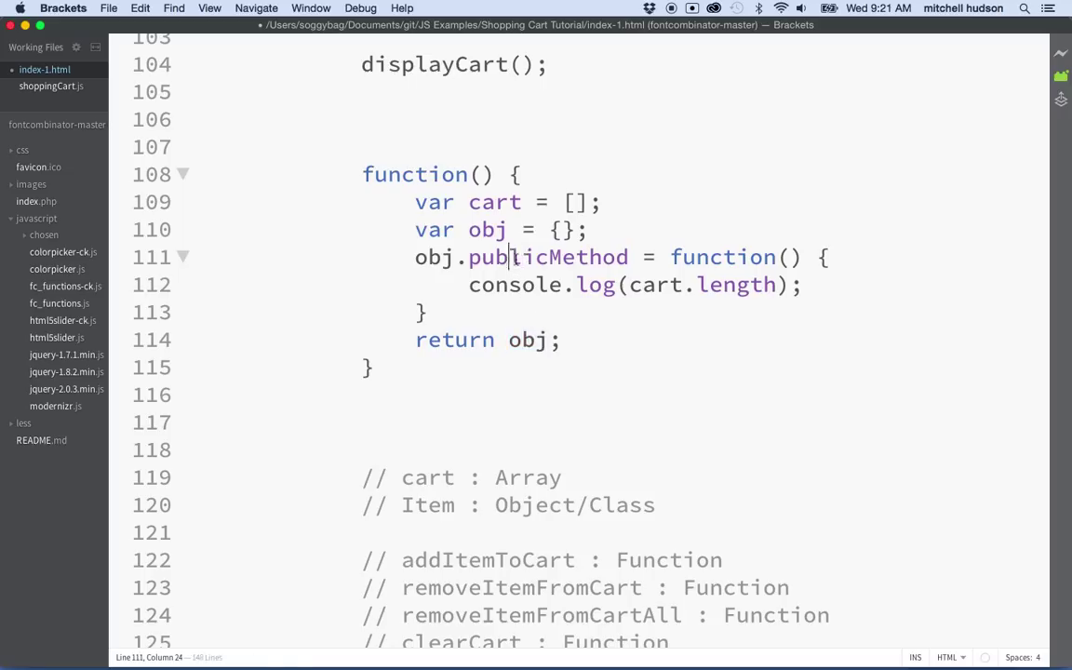
pyautogui.doubleClick(548, 256)
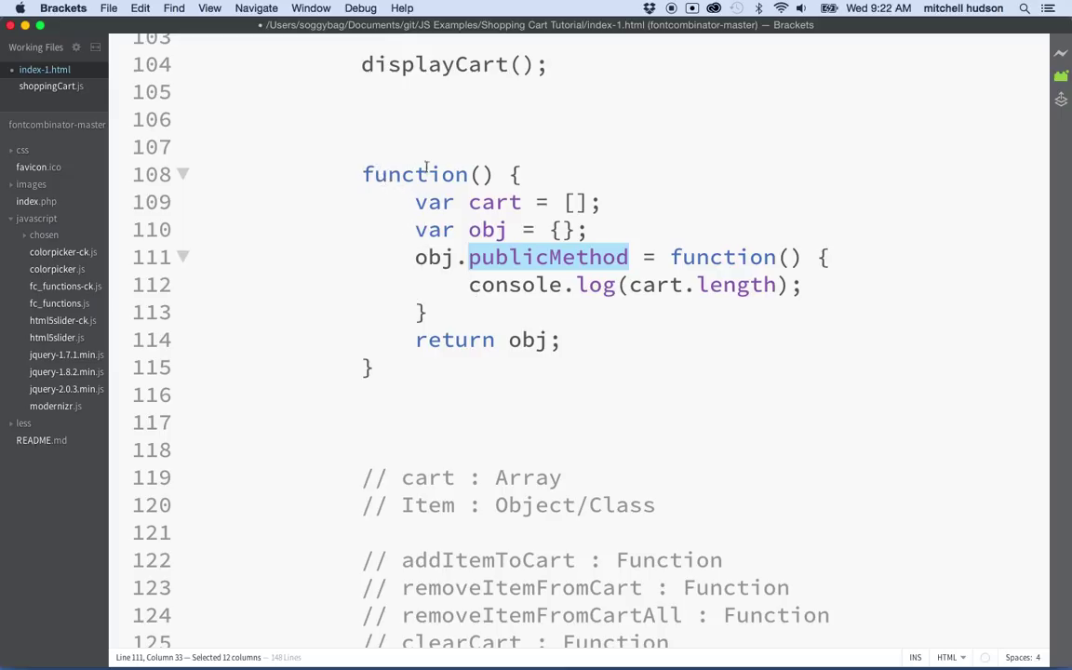
pyautogui.moveTo(547, 256); pyautogui.dragTo(415, 339)
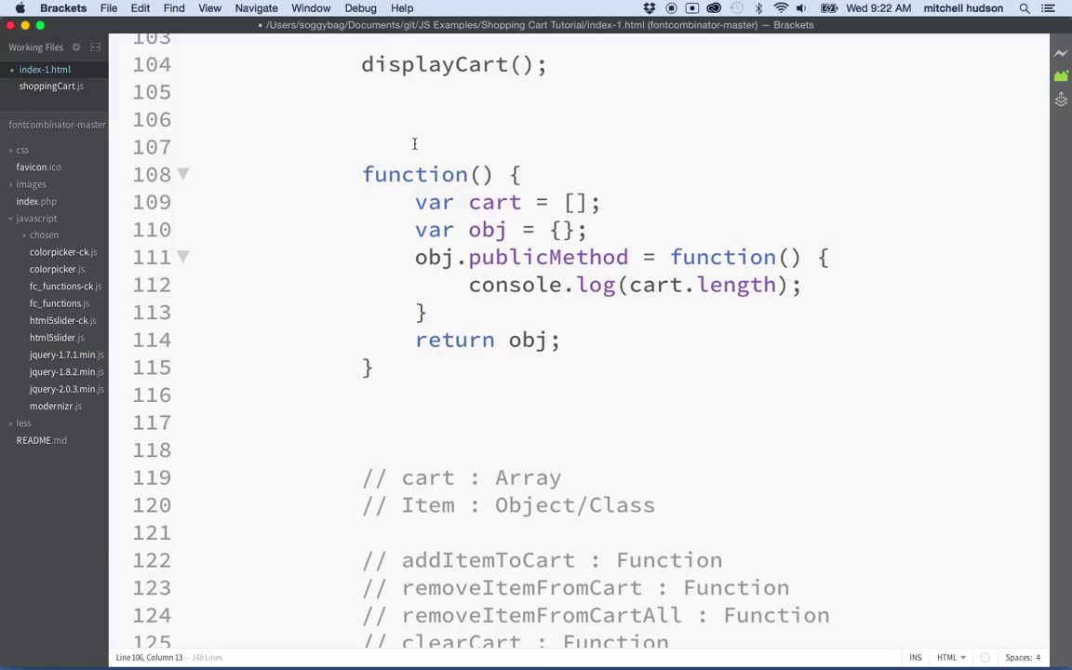
pyautogui.scroll(-3)
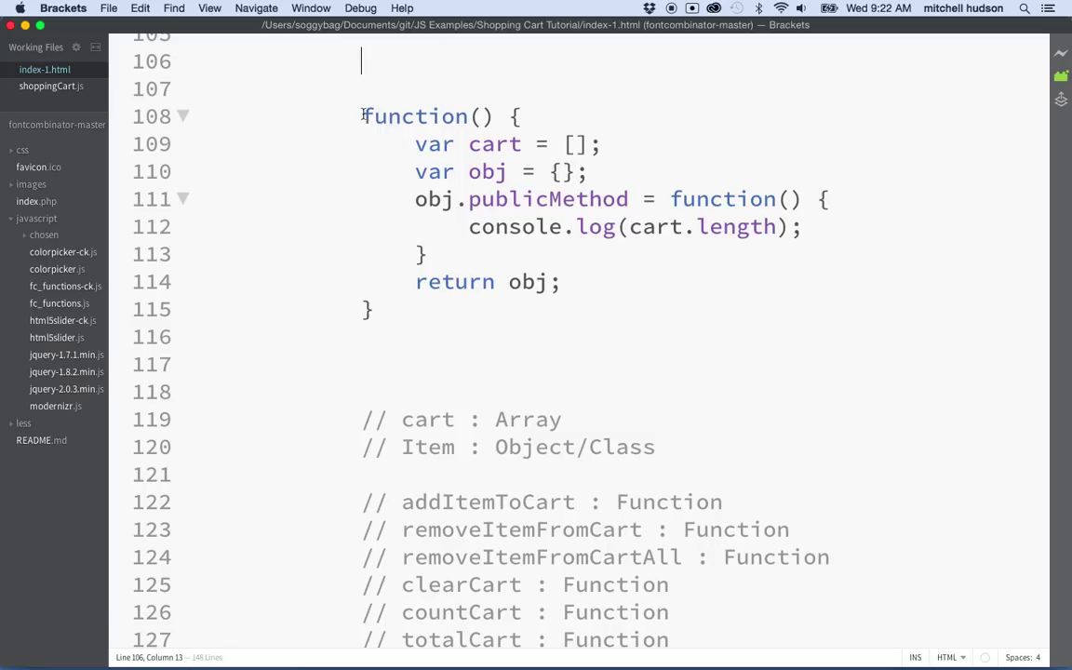
pyautogui.moveTo(361, 115); pyautogui.dragTo(370, 309)
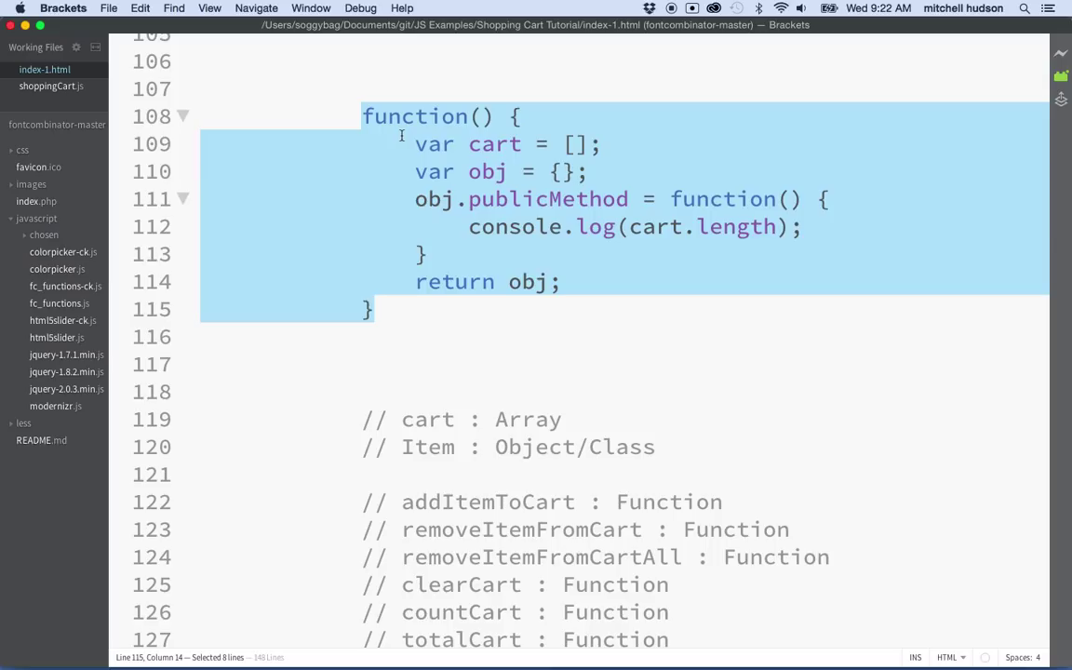
pyautogui.moveTo(386, 57)
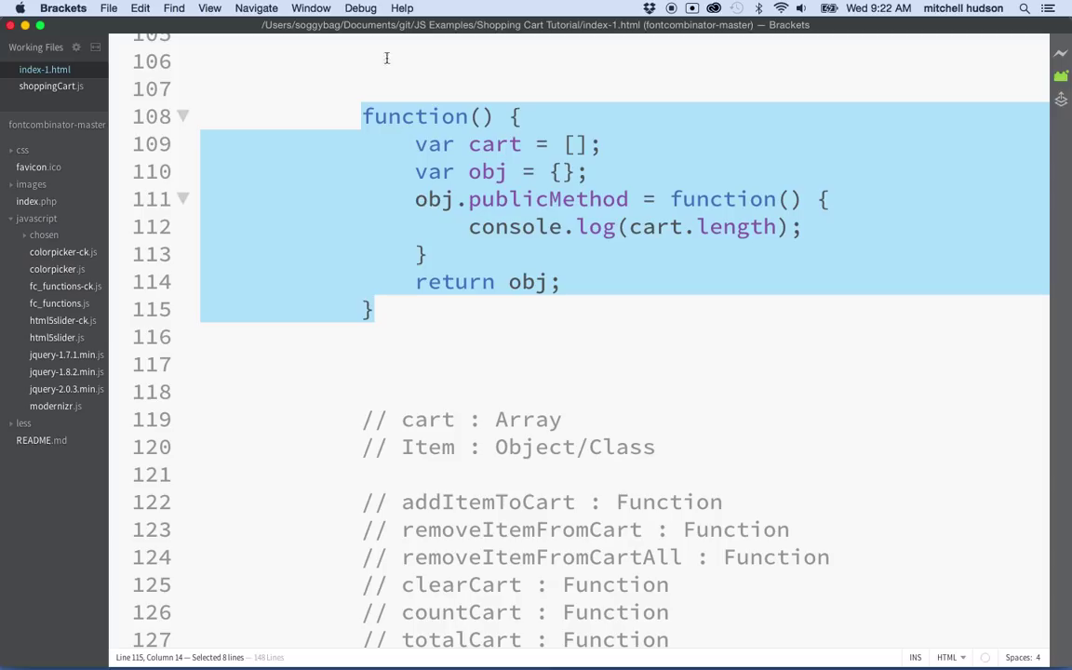
pyautogui.click(362, 116)
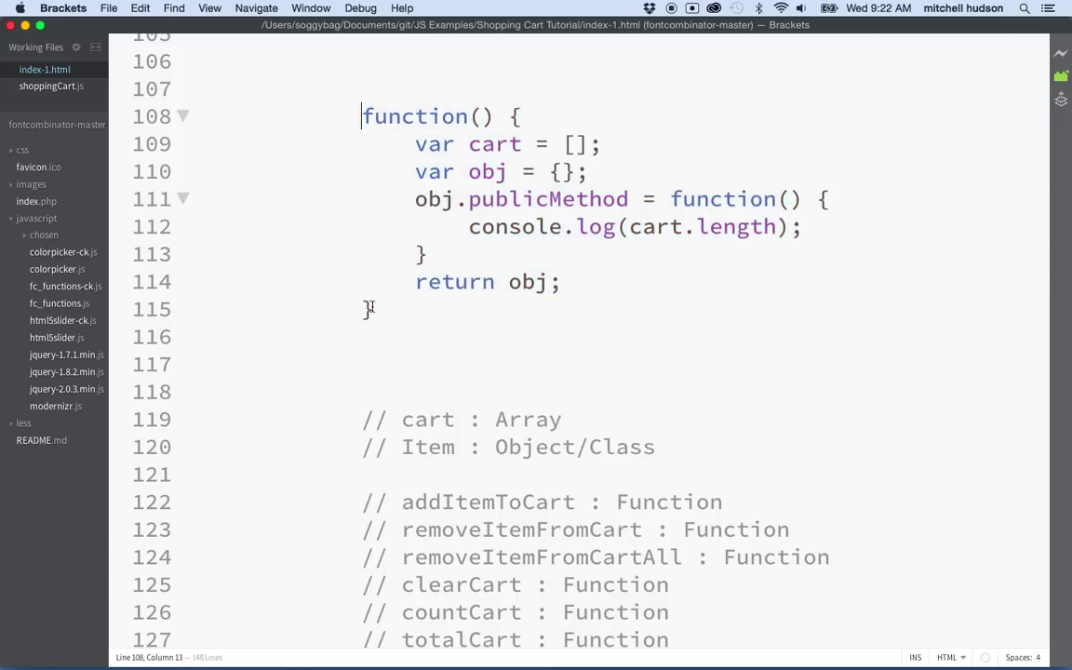
pyautogui.moveTo(362, 115); pyautogui.dragTo(378, 300)
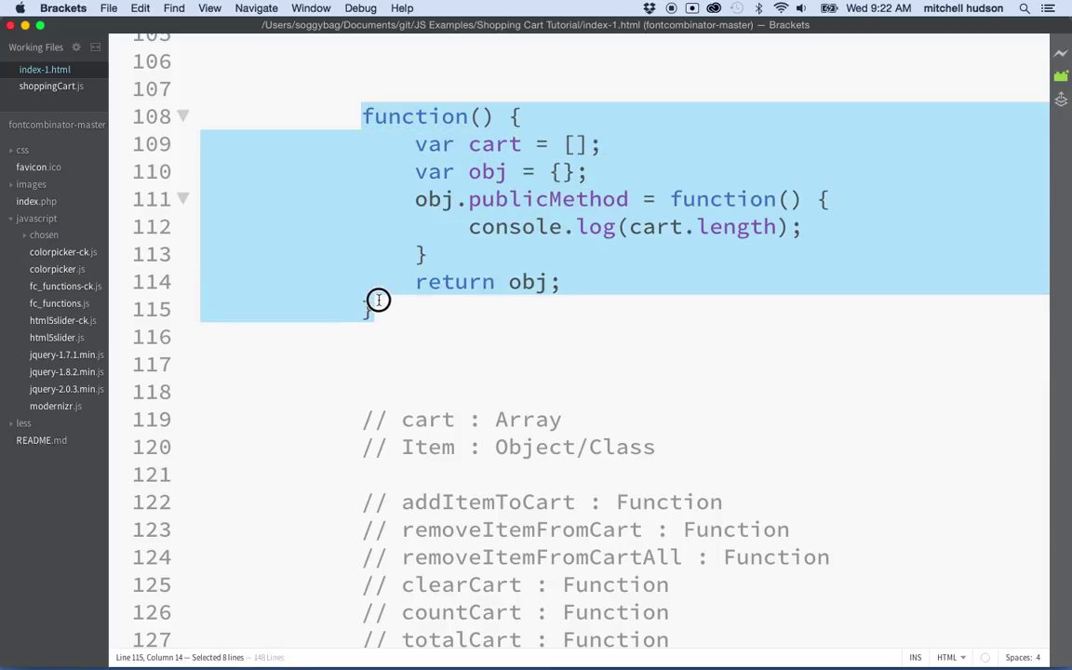
pyautogui.moveTo(378, 299)
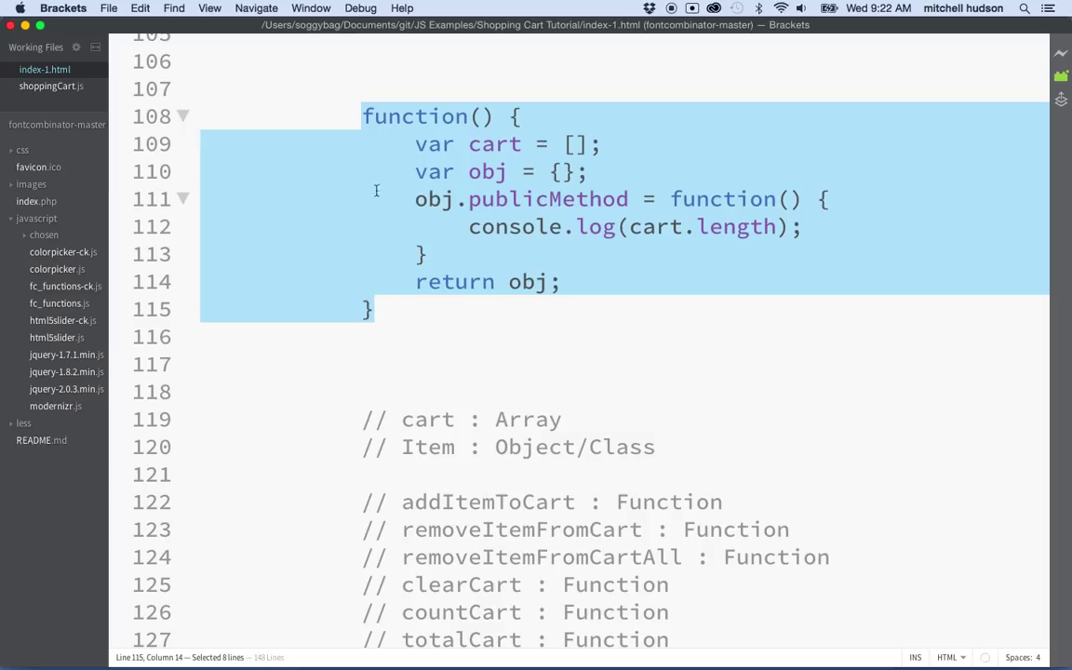
# Wrap the anonymous function in parentheses and add () so it runs immediately.
pyautogui.write('(')
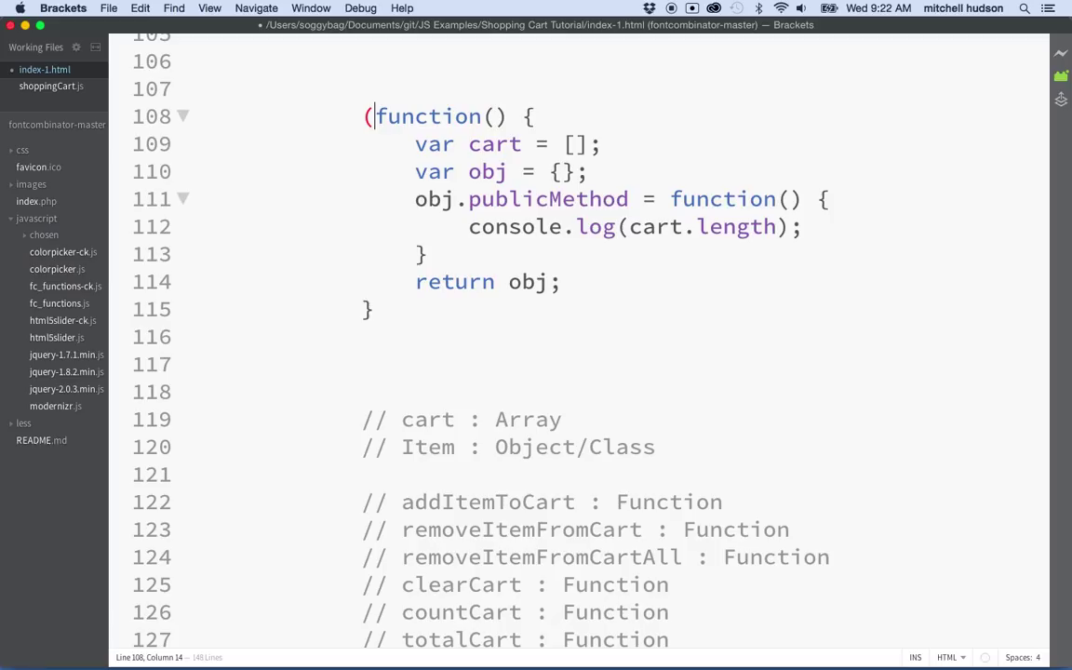
pyautogui.write(')(')
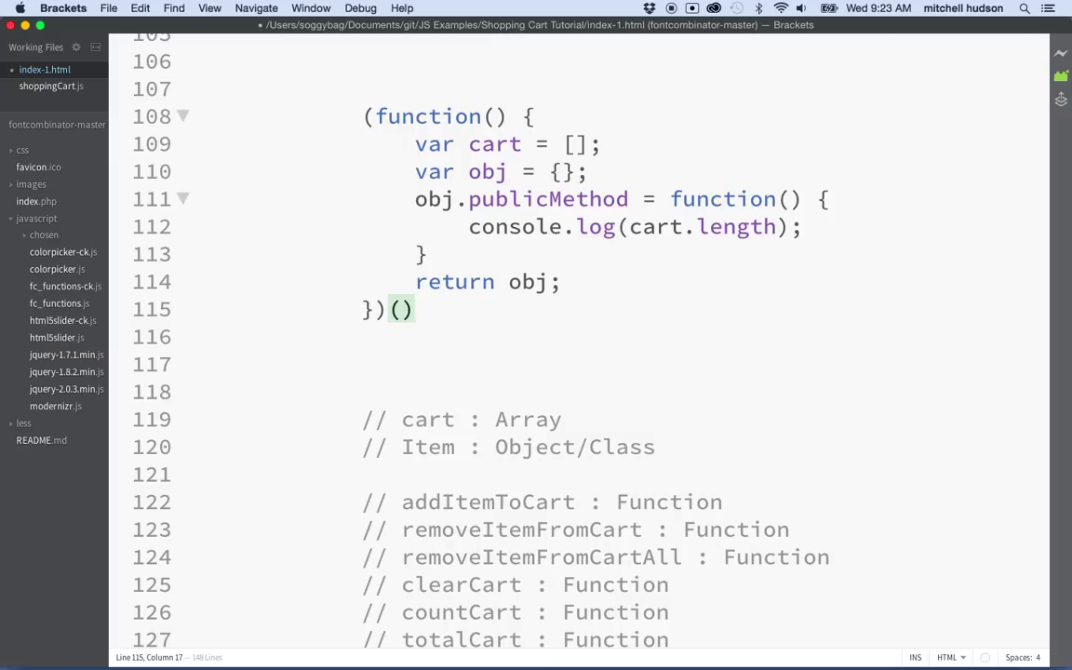
pyautogui.click(398, 362)
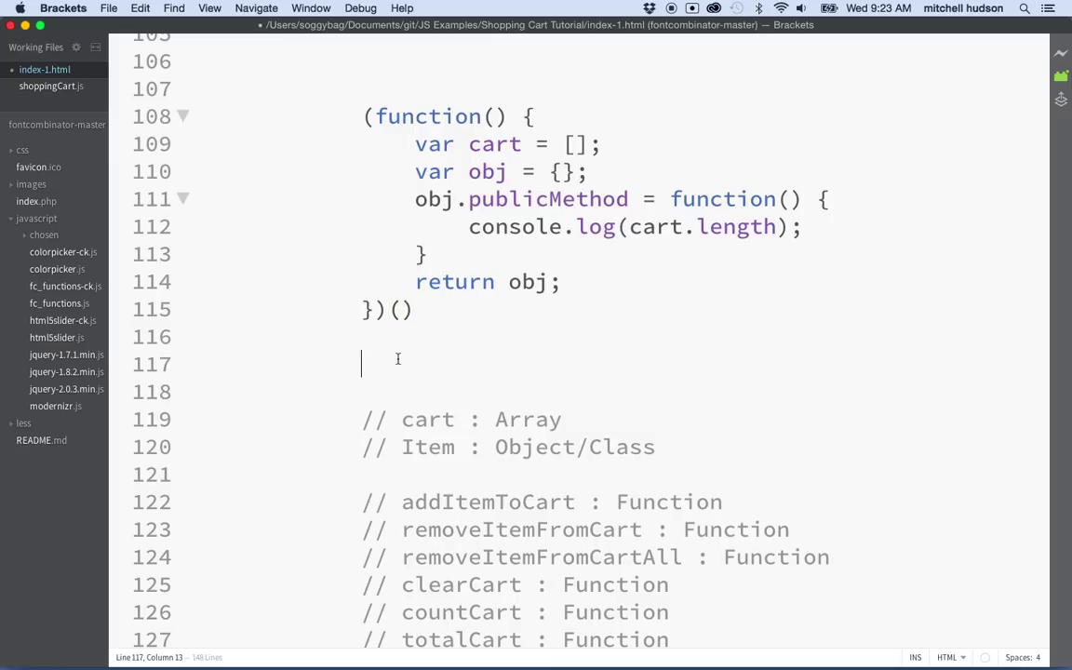
# Type a demo function expression with invoking parentheses on the line below the module.
pyautogui.write('function()}')
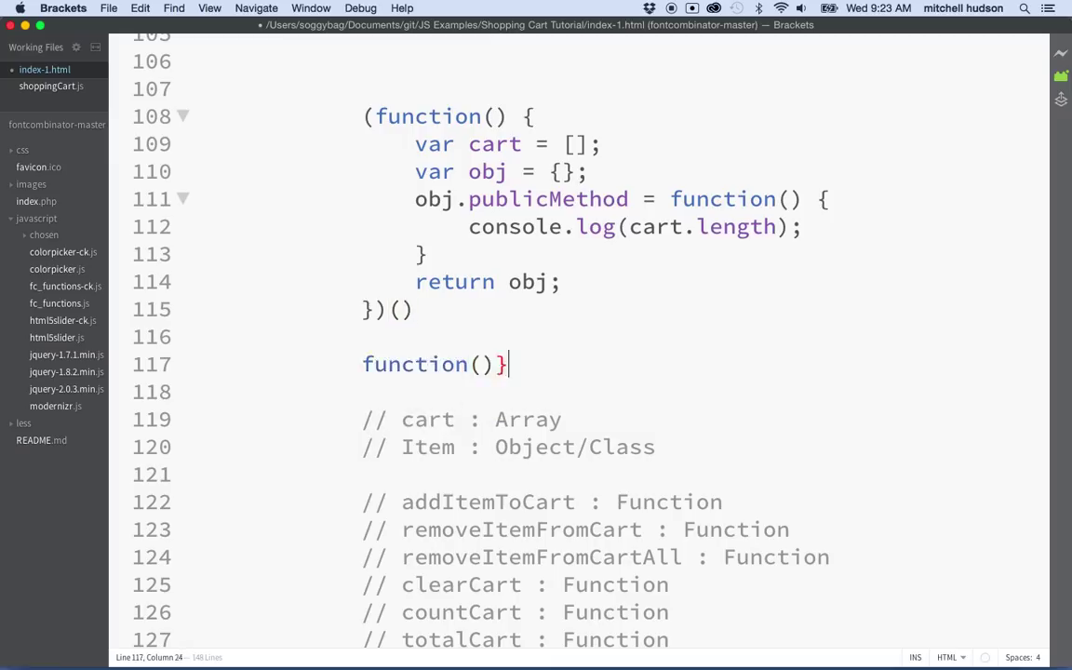
pyautogui.write('{')
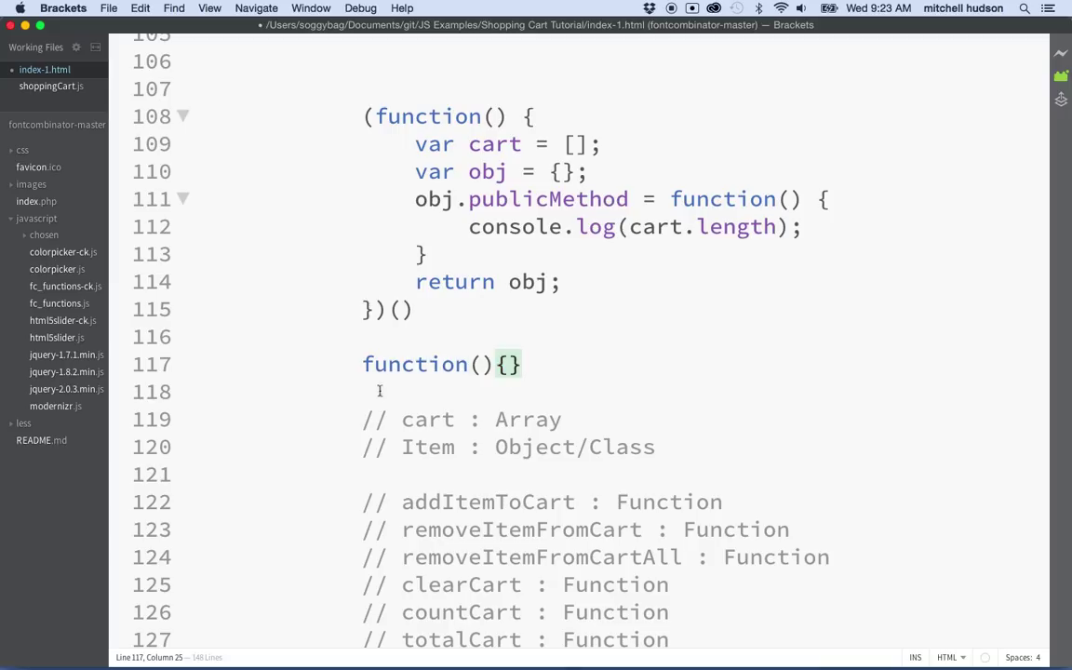
pyautogui.doubleClick(415, 363)
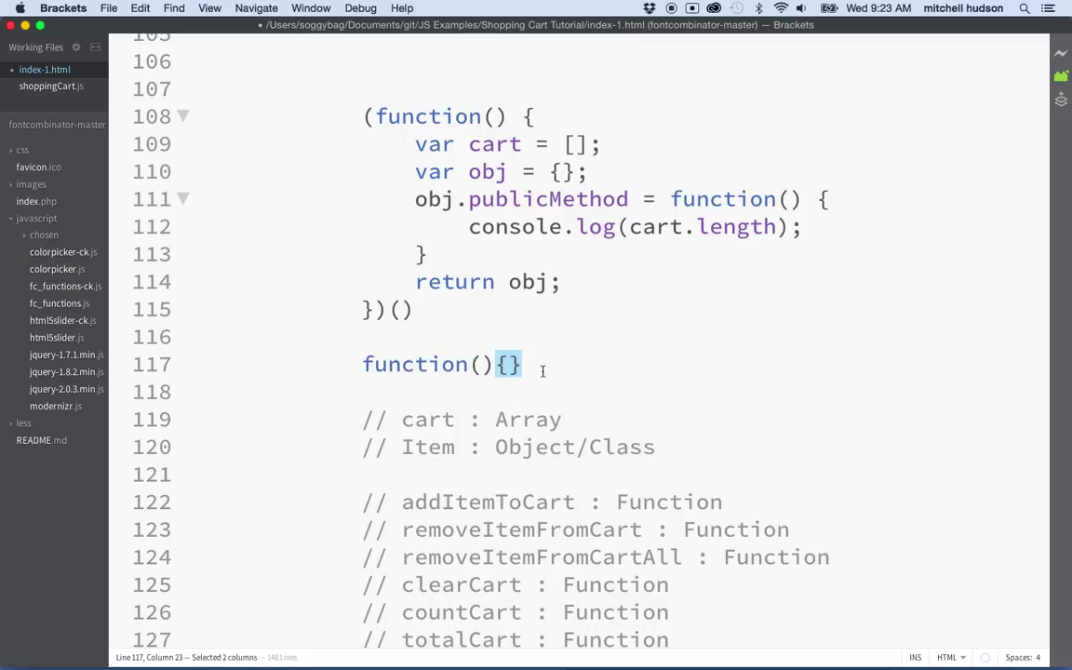
pyautogui.write('()')
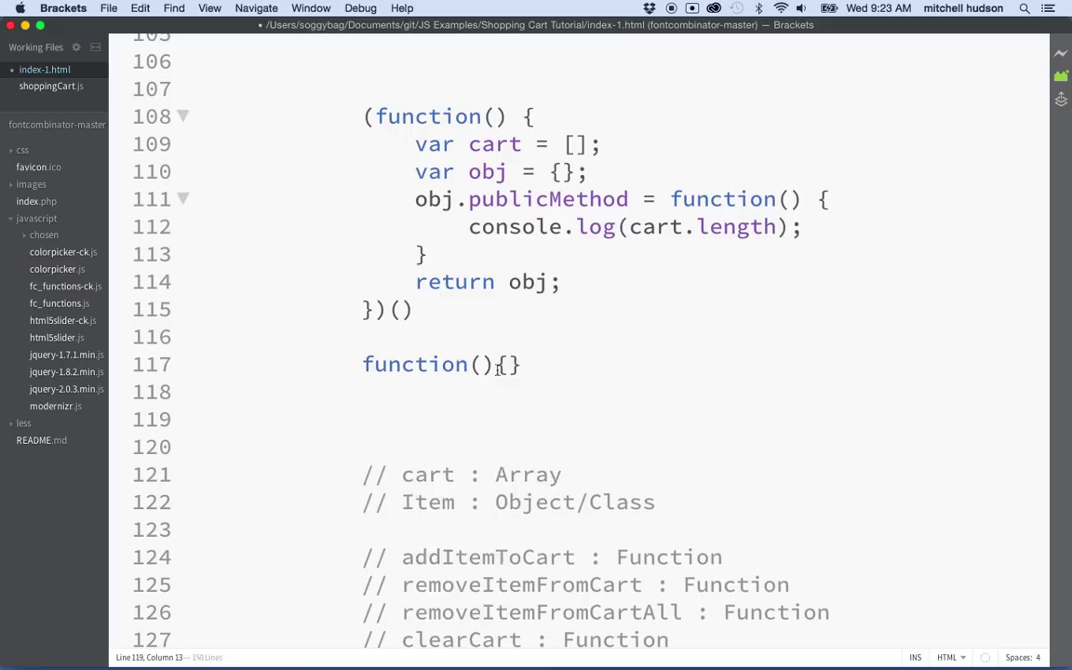
pyautogui.write('foo')
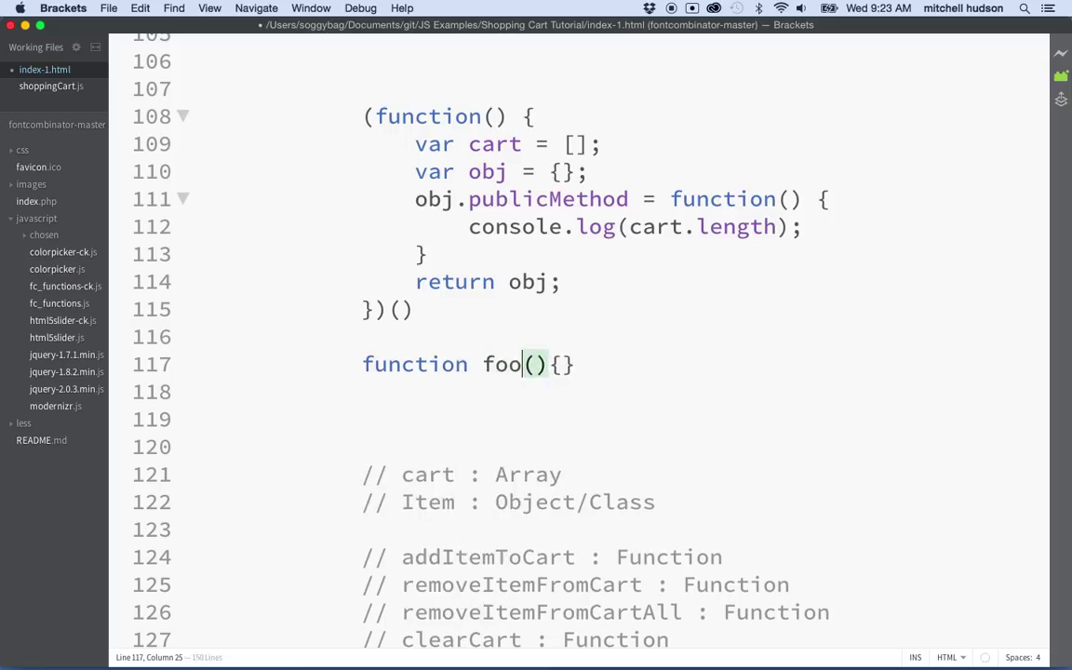
pyautogui.write('foo(')
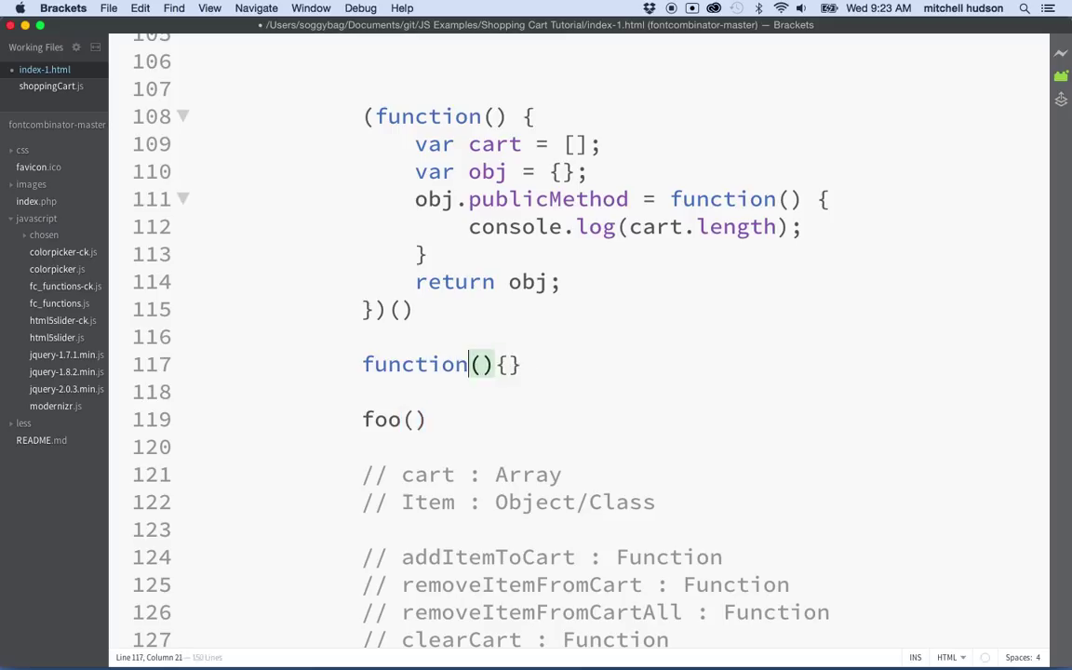
pyautogui.write('(')
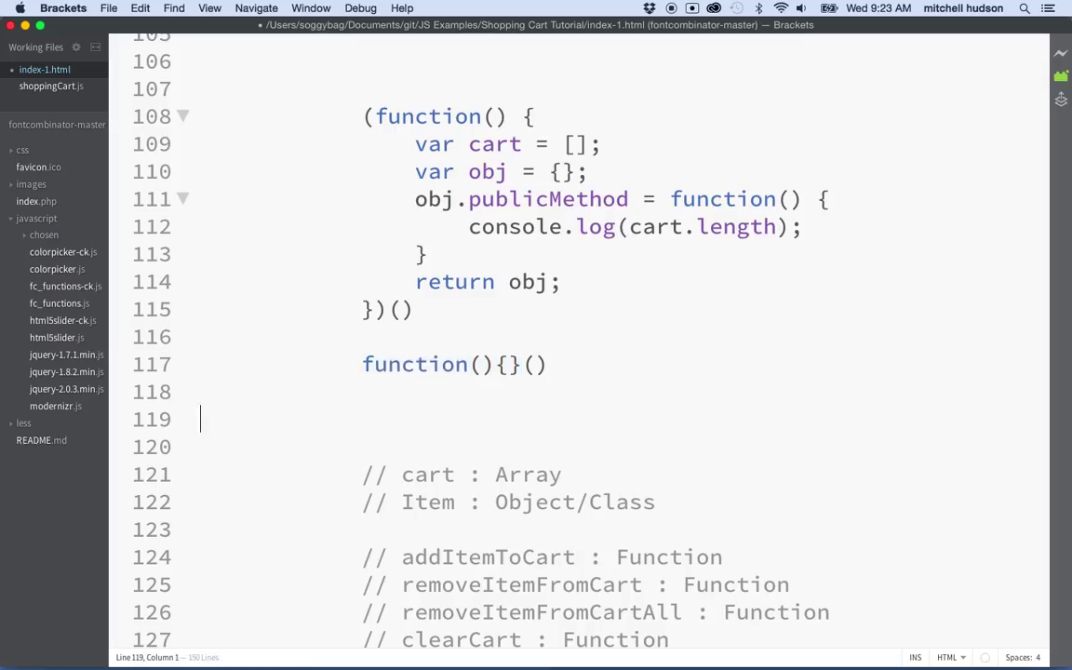
pyautogui.press('Backspace')
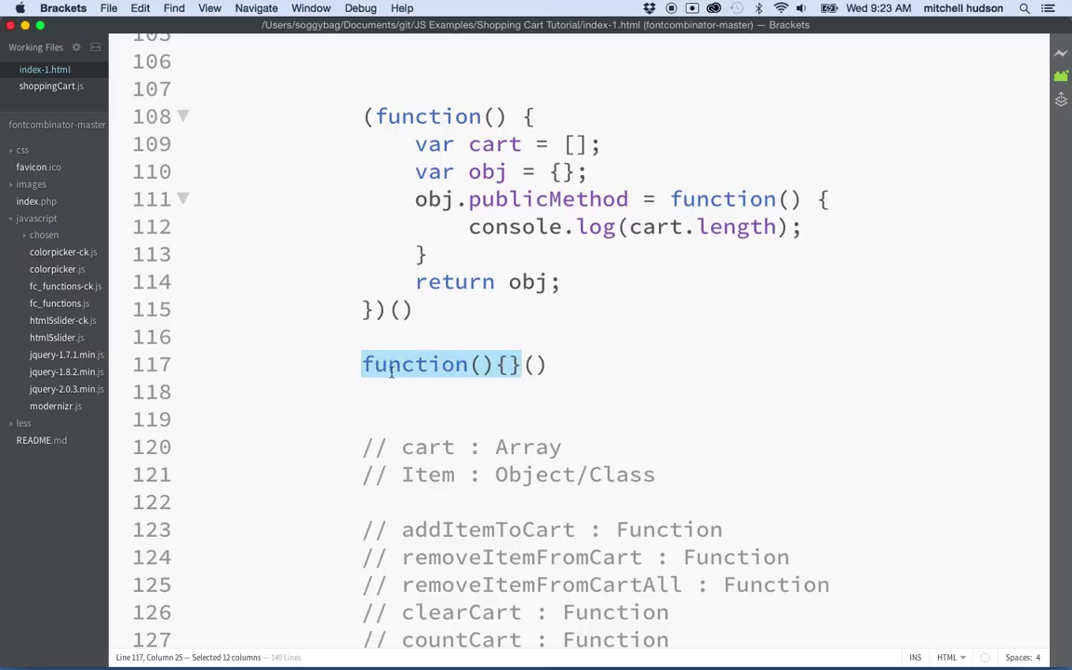
# Wrap the line 117 example in parentheses, then delete that demo line.
pyautogui.click(470, 364)
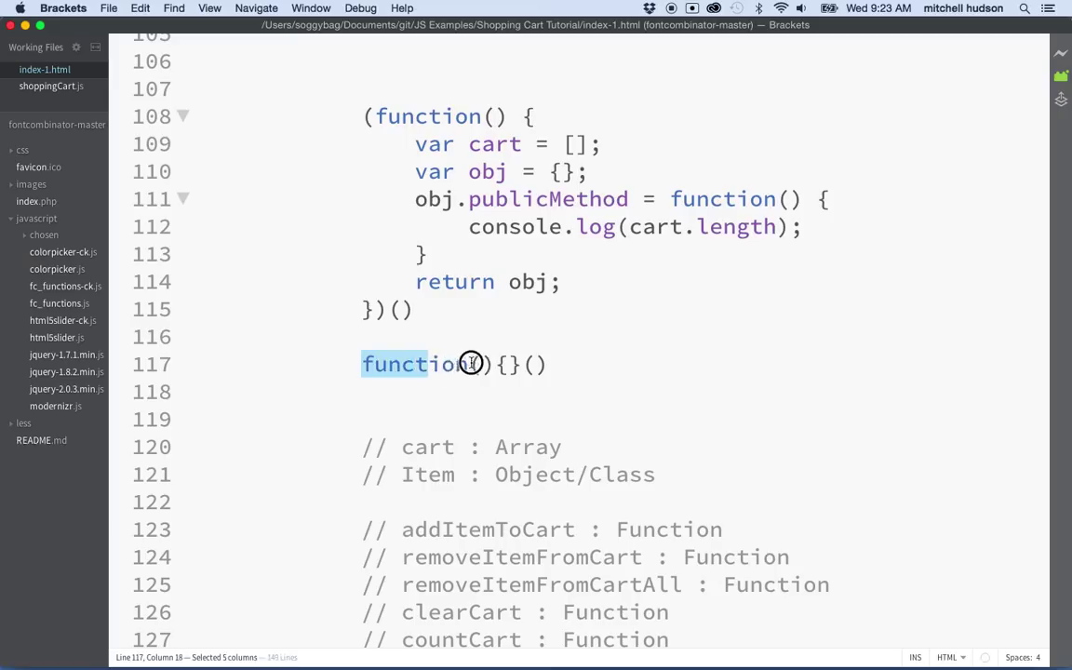
pyautogui.moveTo(470, 364); pyautogui.dragTo(516, 364)
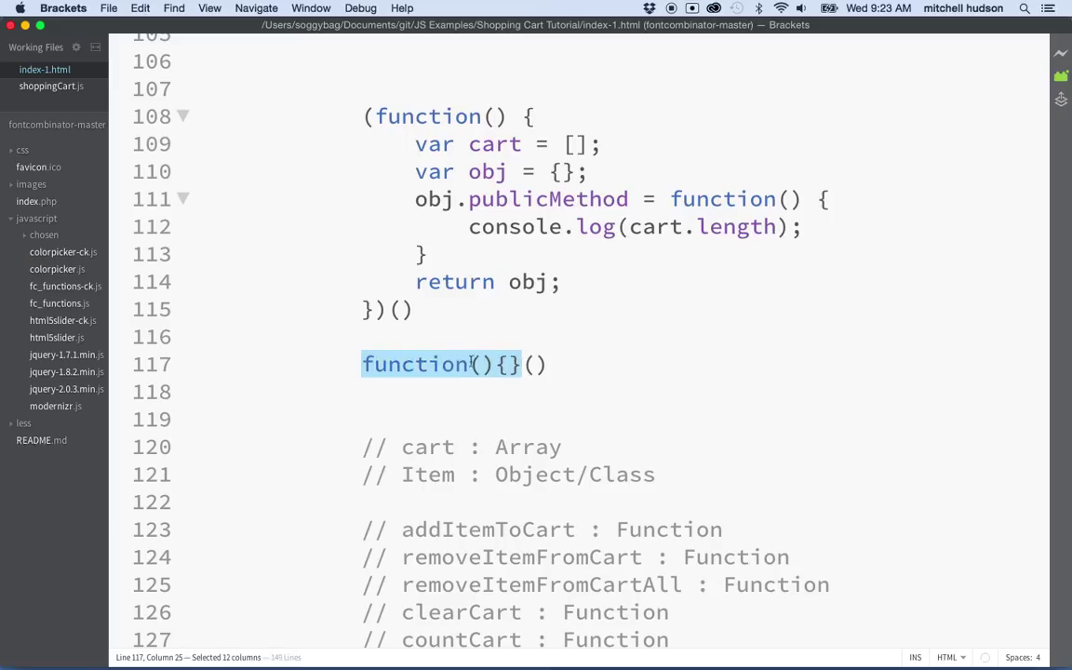
pyautogui.write('(')
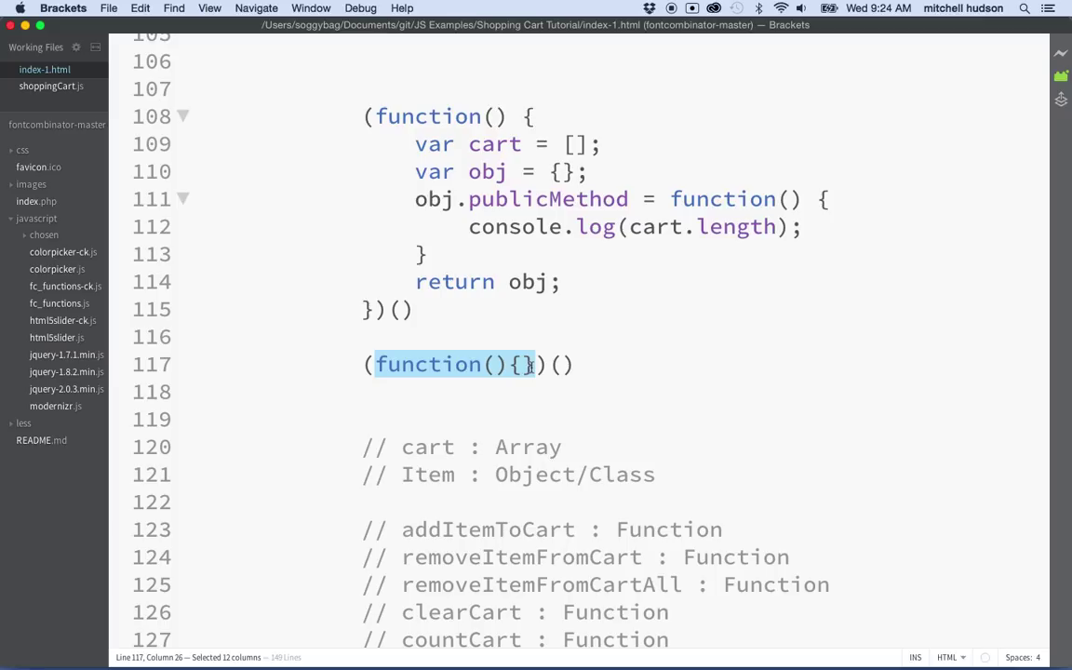
pyautogui.click(549, 364)
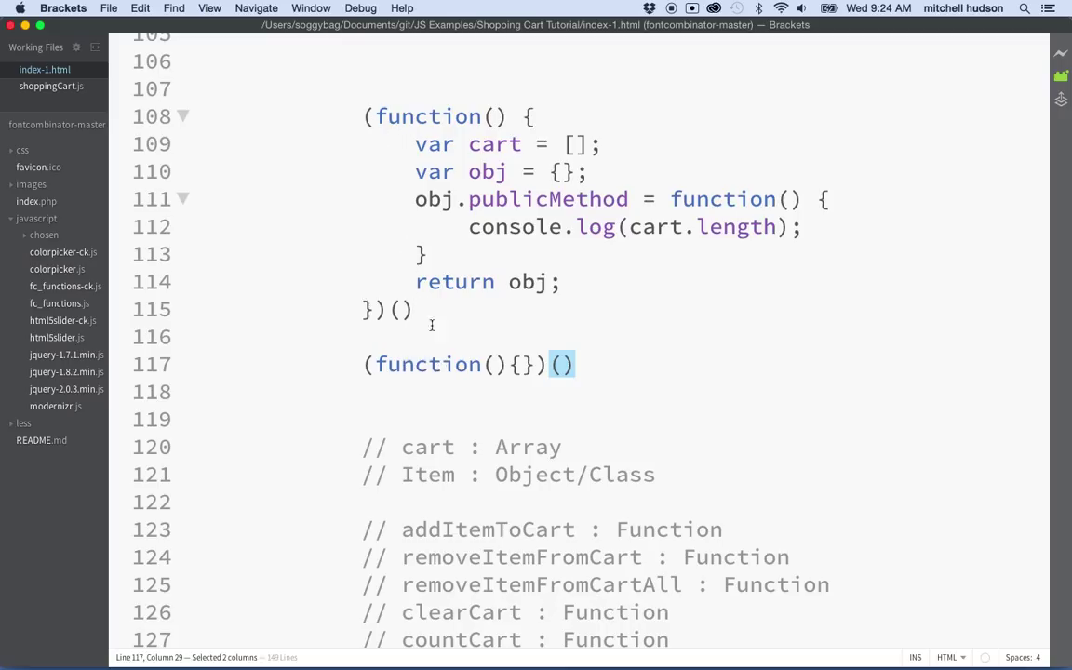
pyautogui.press('delete')
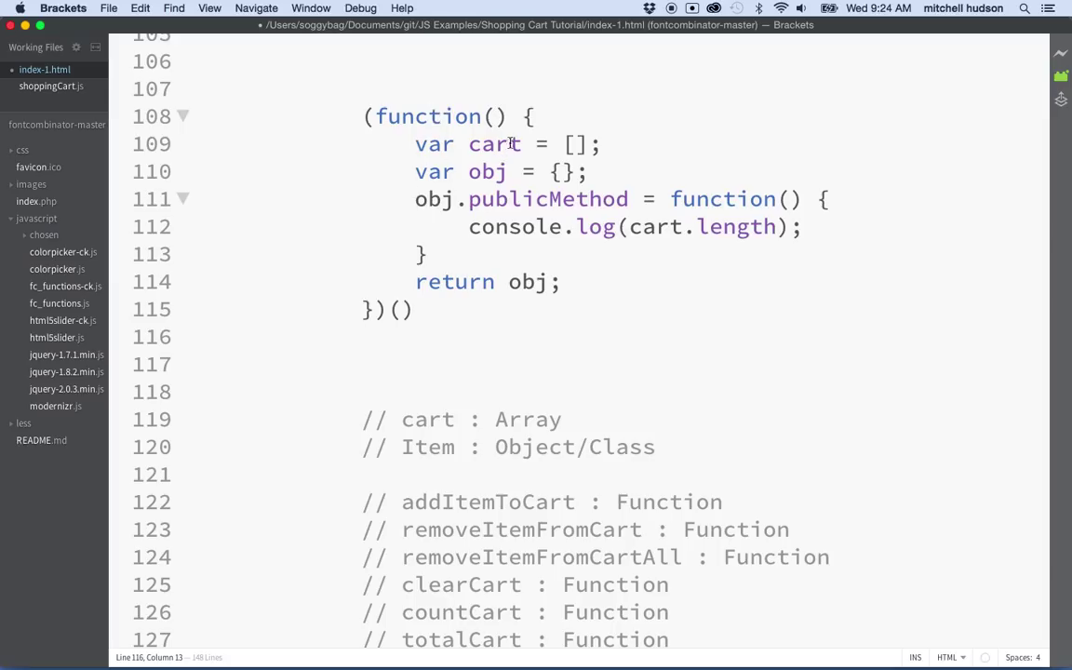
# Add a semicolon after the module's calling parentheses on line 115.
pyautogui.moveTo(532, 116); pyautogui.dragTo(364, 270)
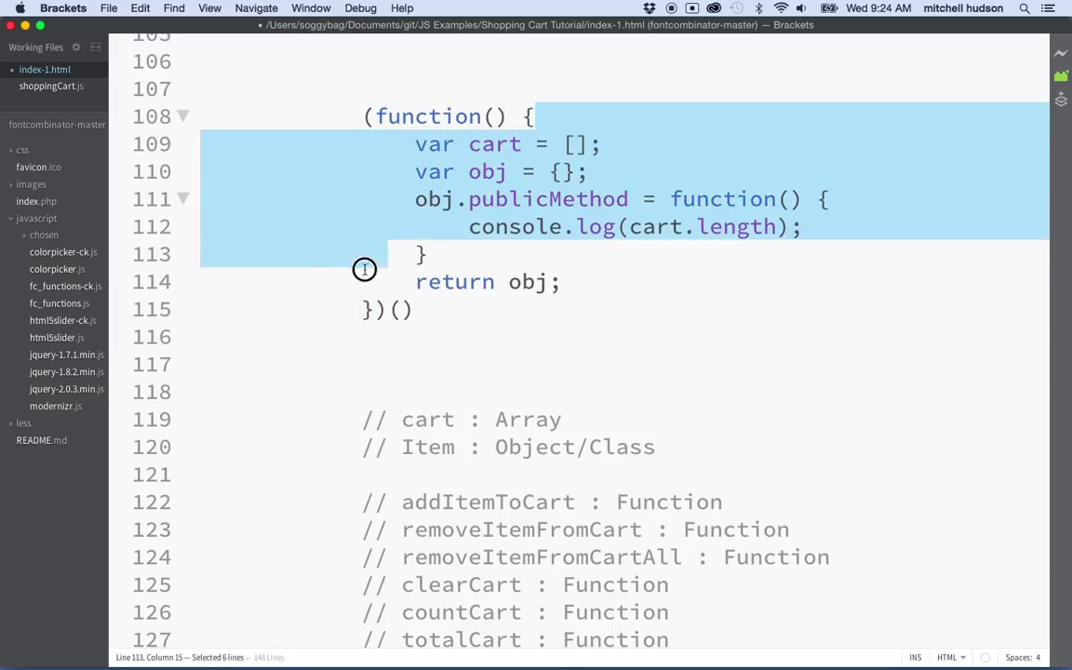
pyautogui.moveTo(364, 270); pyautogui.dragTo(364, 309)
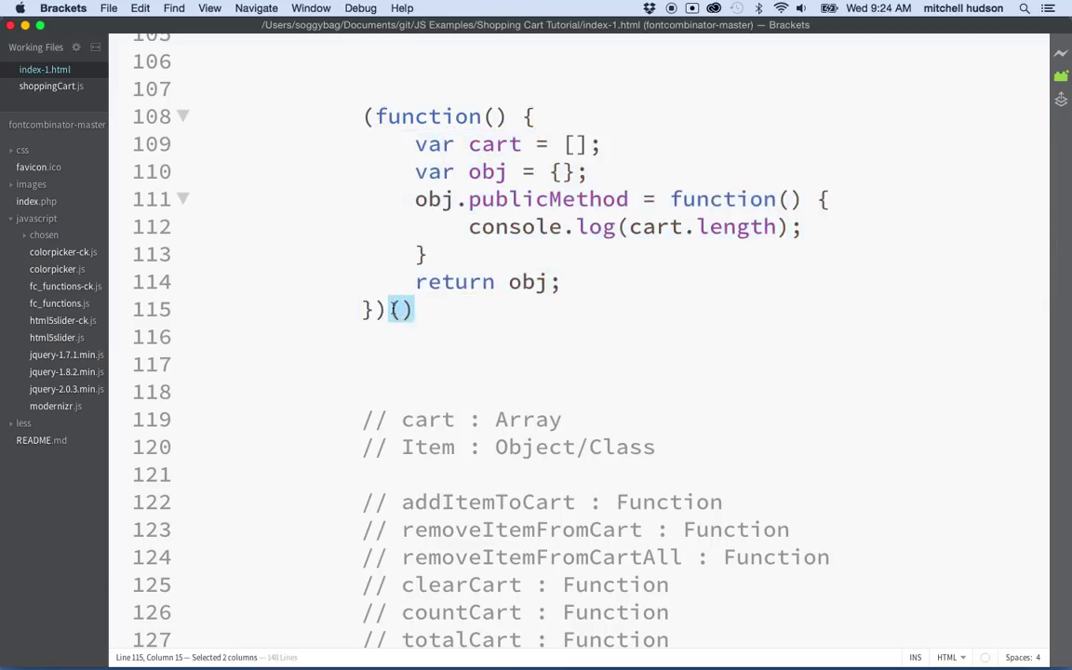
pyautogui.click(417, 308)
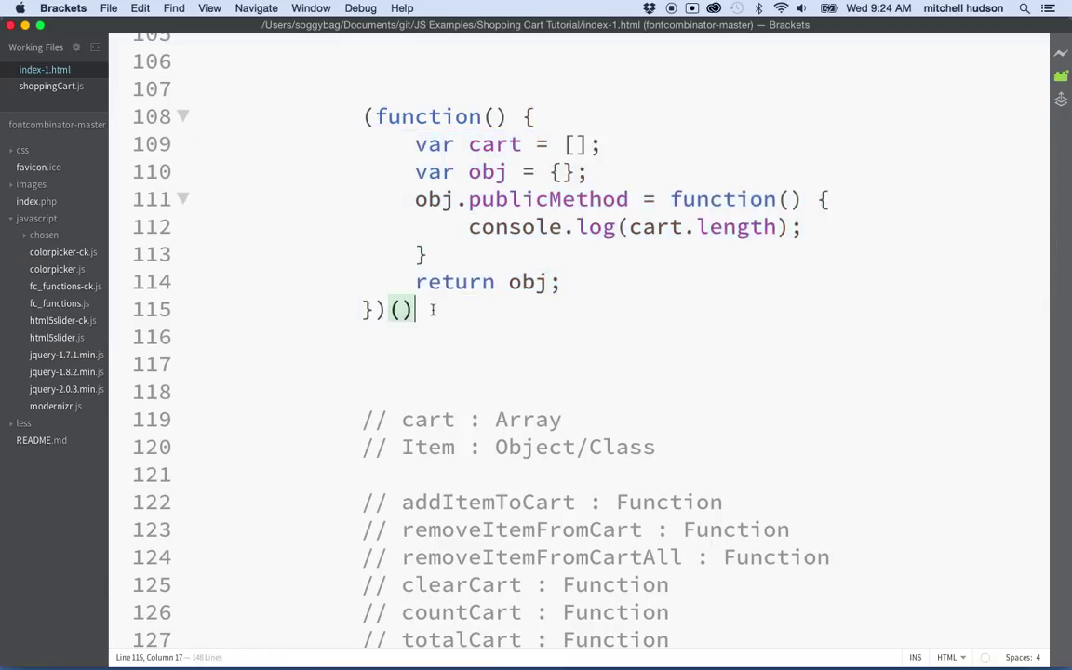
pyautogui.write(';')
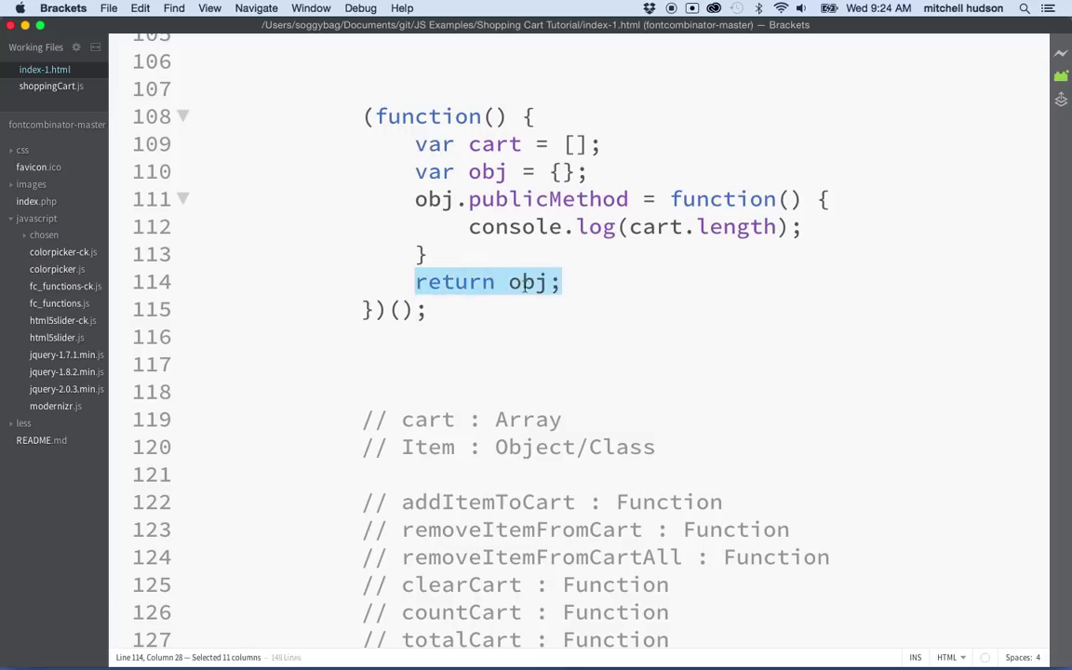
# Prefix the immediately invoked function on line 108 with 'var test ='.
pyautogui.click(365, 116)
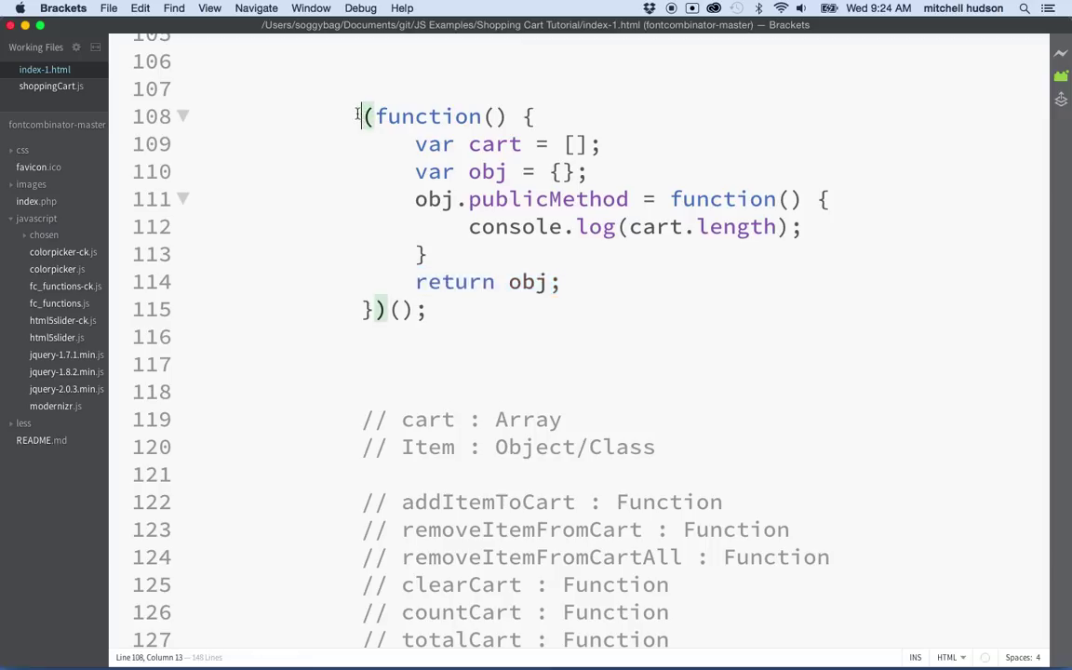
pyautogui.write('var')
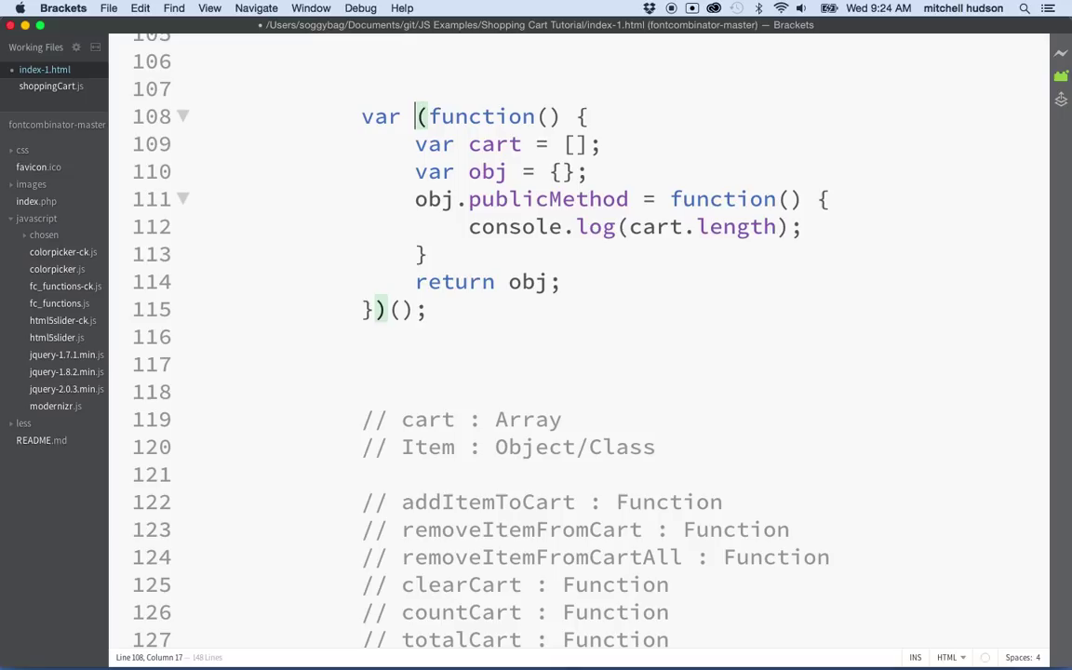
pyautogui.write('test =')
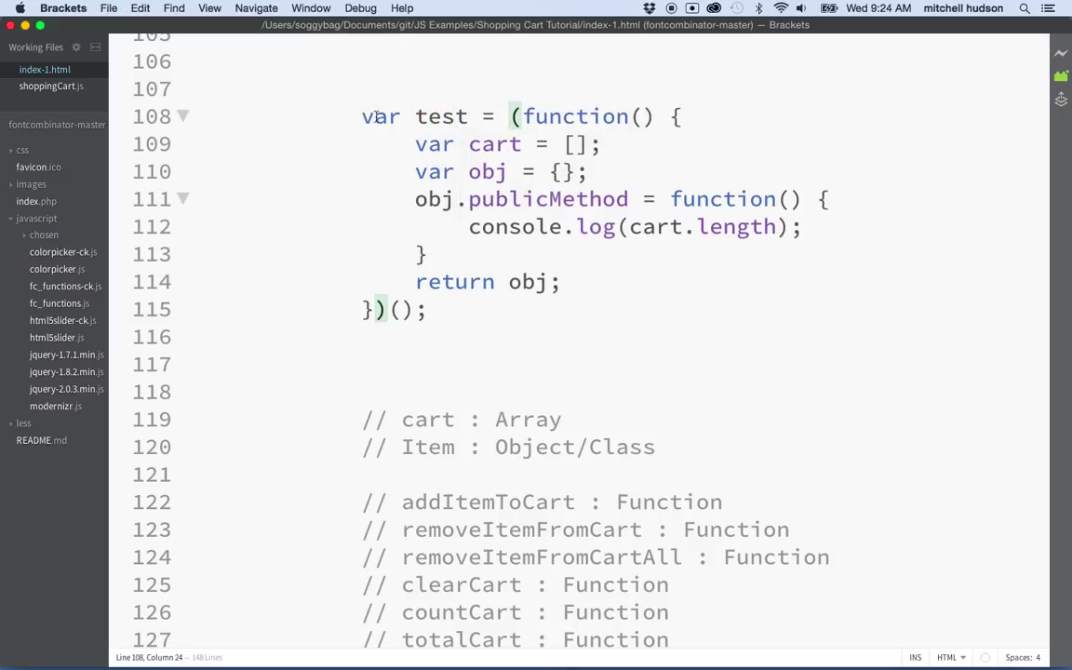
pyautogui.moveTo(481, 296)
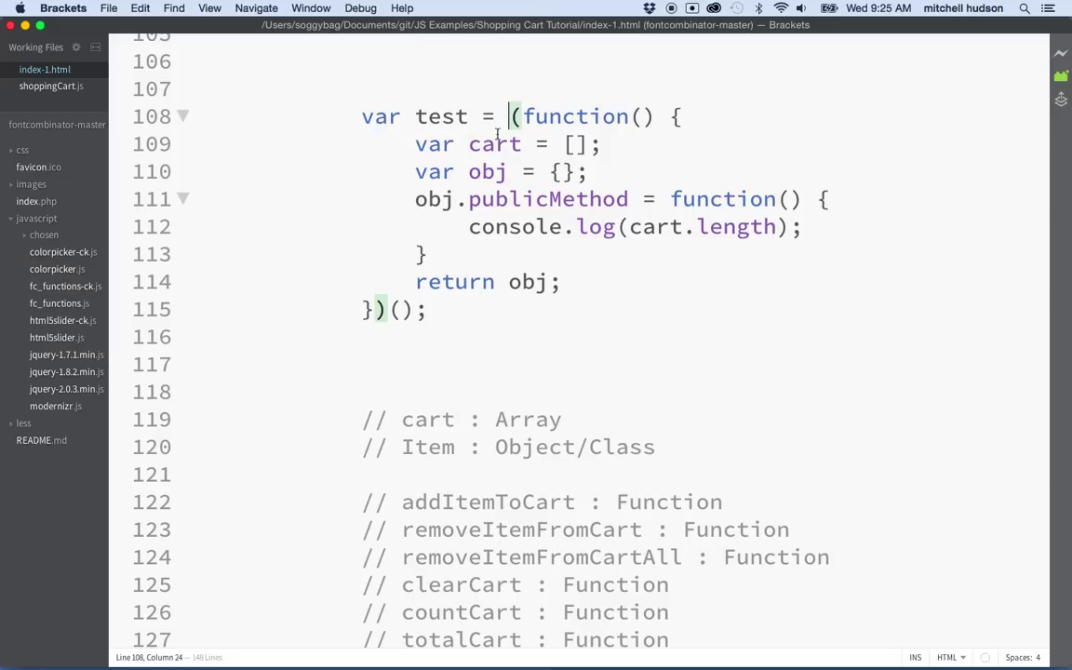
pyautogui.moveTo(510, 115); pyautogui.dragTo(416, 307)
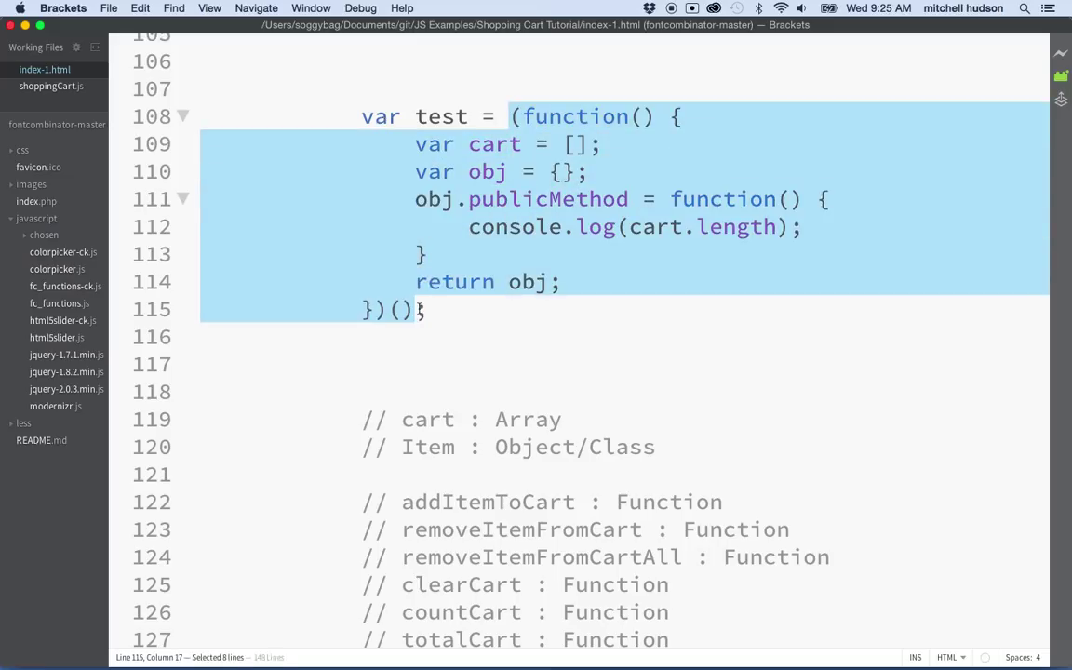
# Point out test and the returned obj, then rename publicMethod to countCart.
pyautogui.click(498, 282)
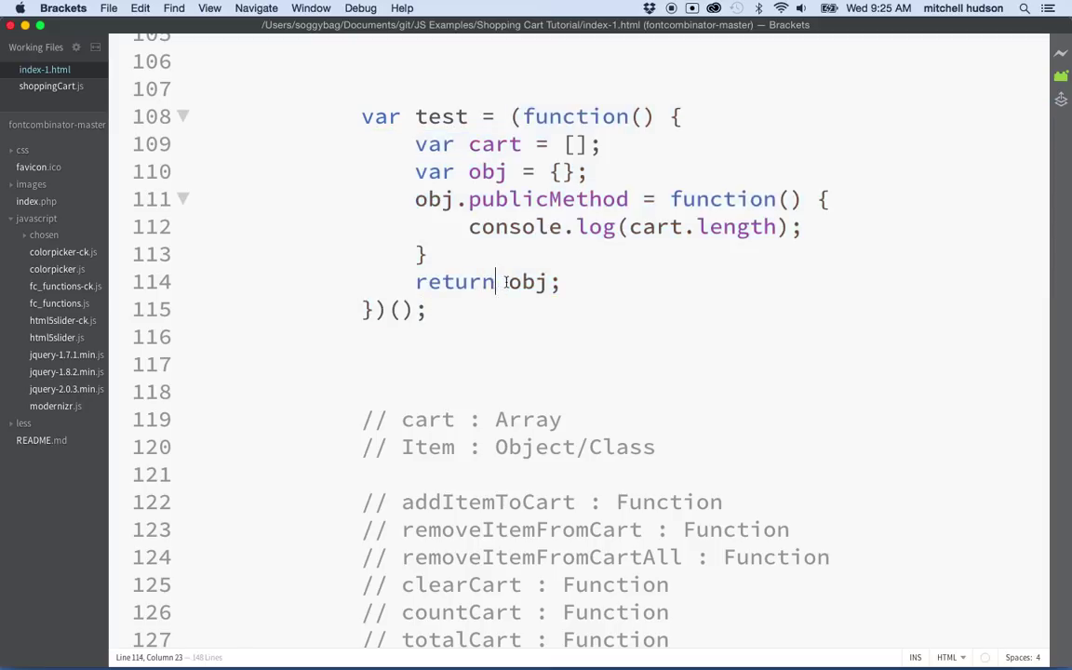
pyautogui.click(421, 115)
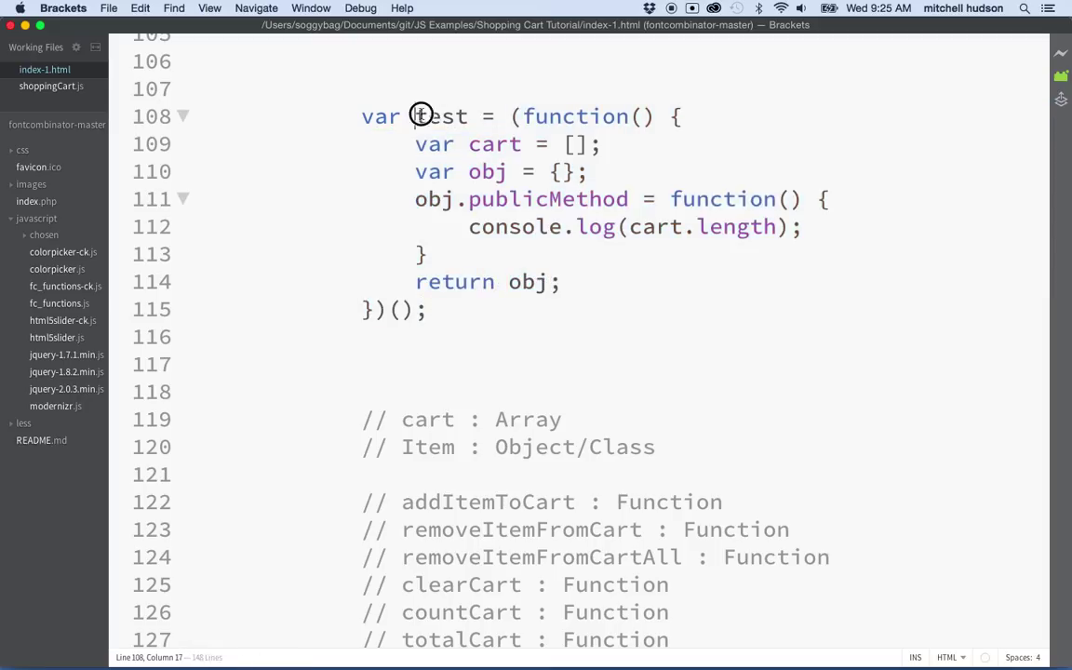
pyautogui.doubleClick(441, 115)
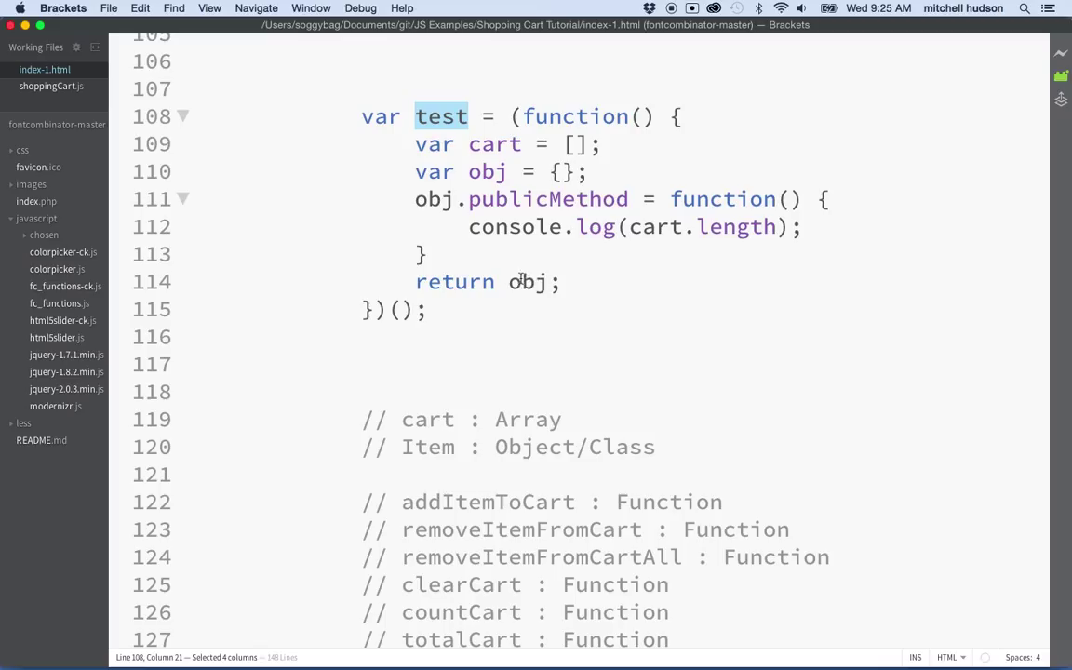
pyautogui.doubleClick(528, 281)
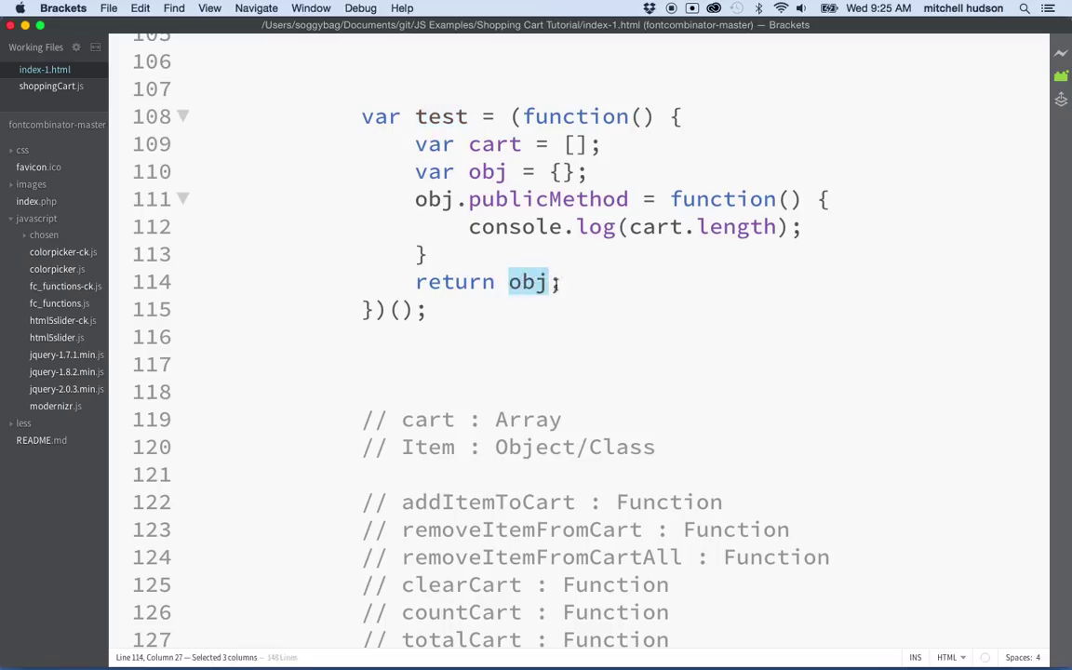
pyautogui.click(462, 198)
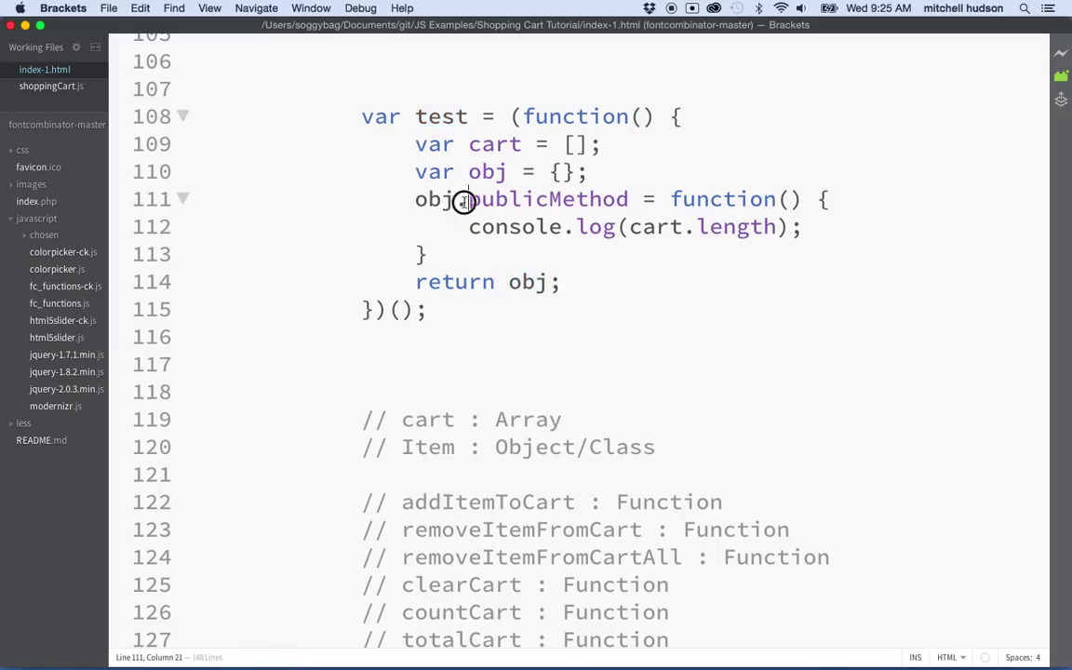
pyautogui.doubleClick(547, 198)
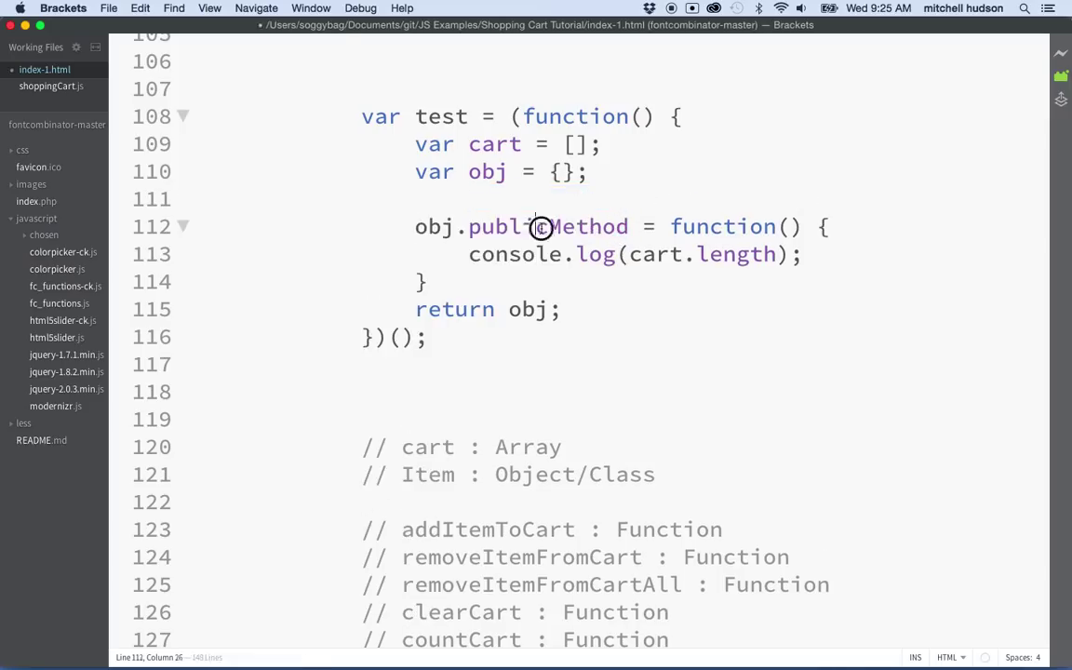
pyautogui.doubleClick(548, 226)
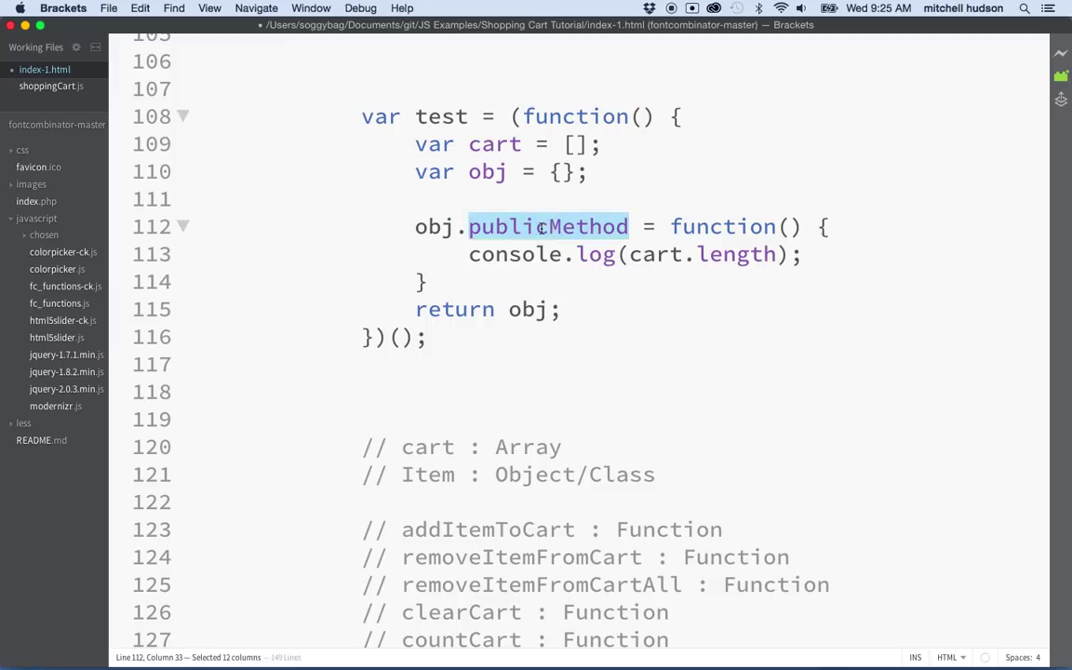
pyautogui.write('countCart')
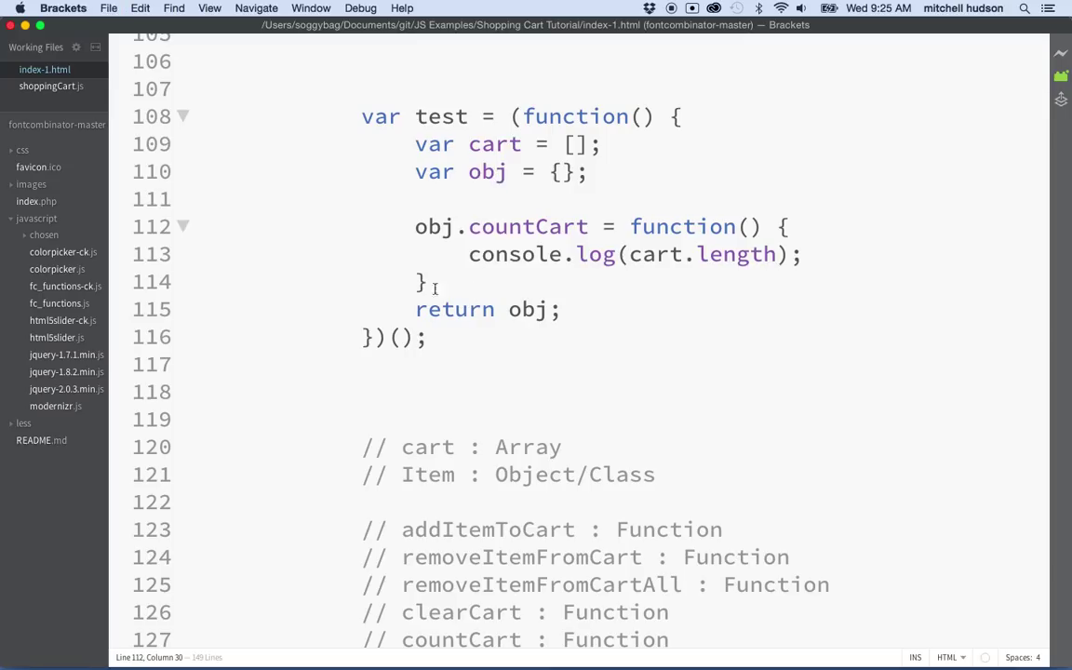
# Start a test.countCart call below the module, typing test.c for the code hint.
pyautogui.scroll(3)
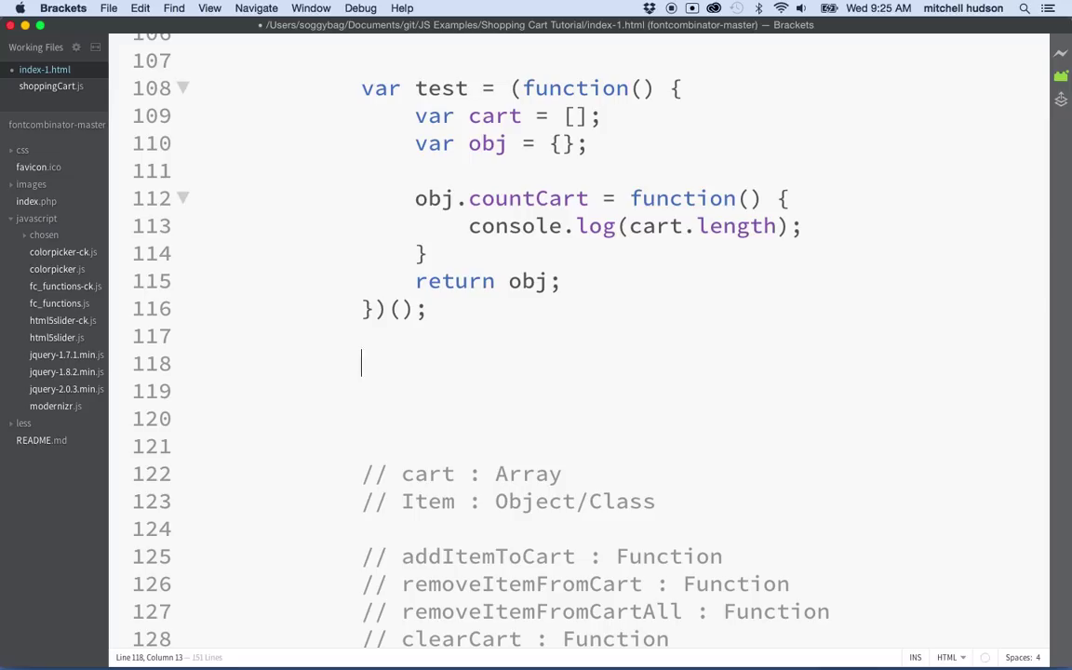
pyautogui.write('test.c')
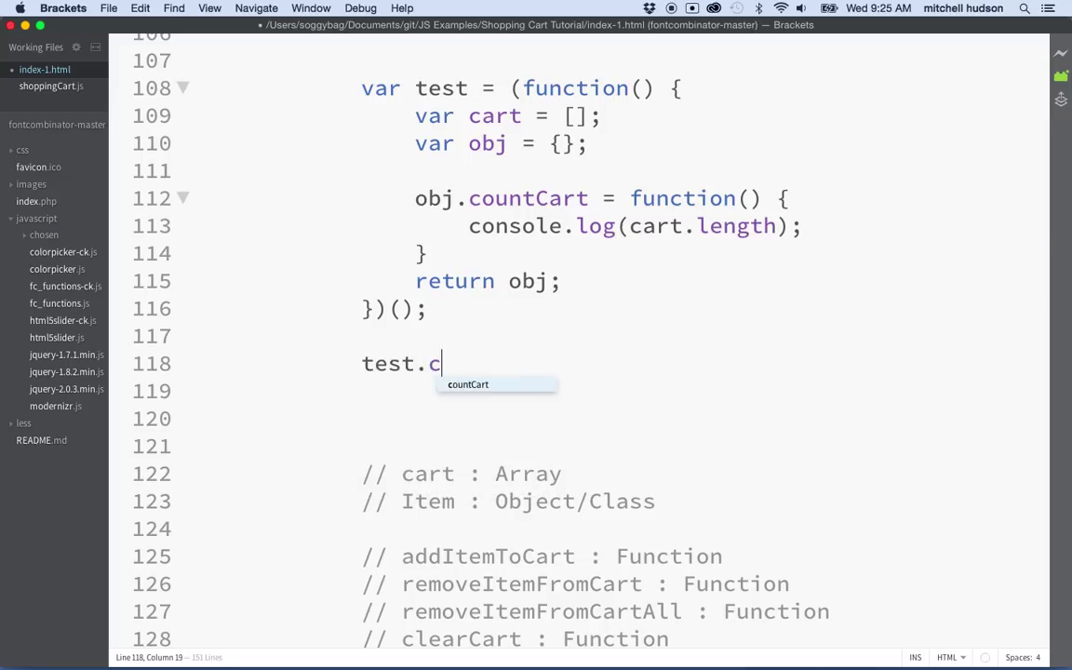
pyautogui.write('o')
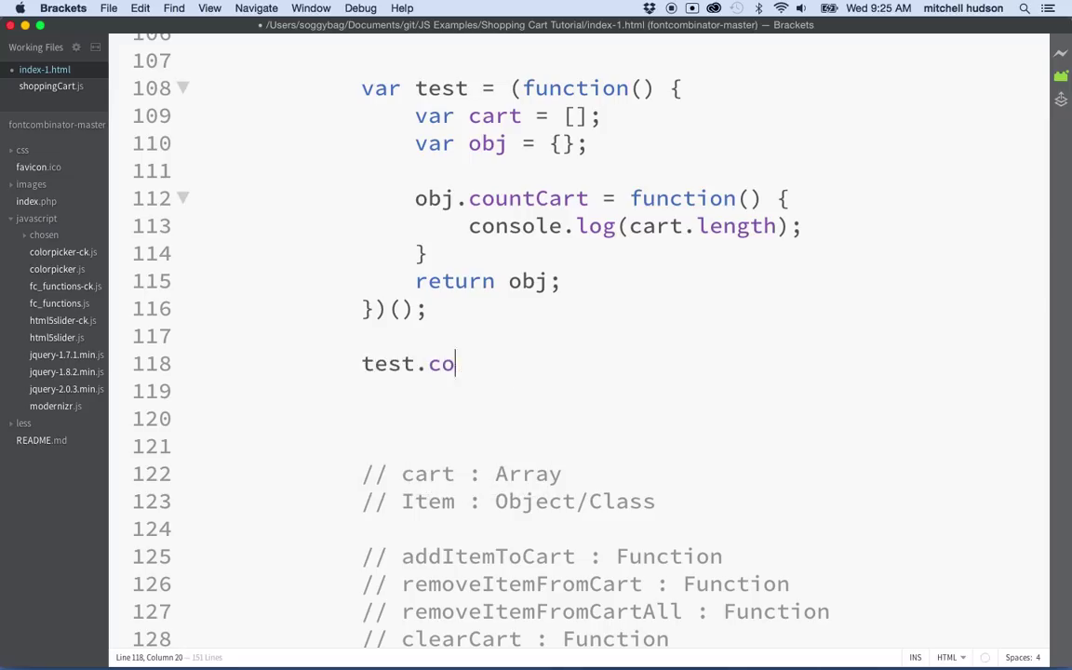
pyautogui.press('Backspace')
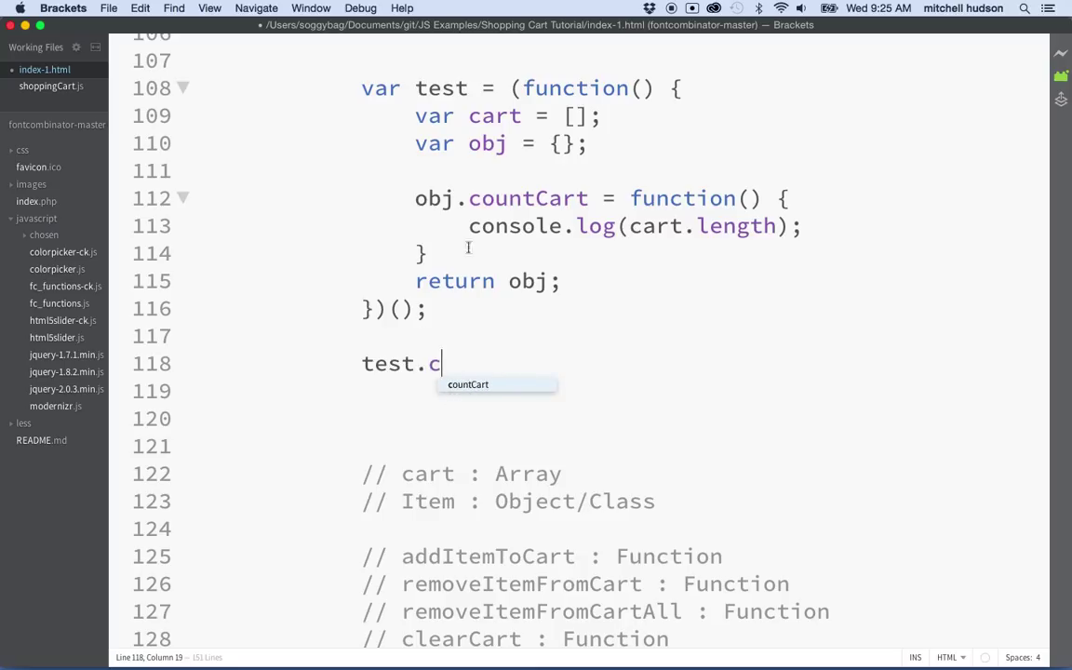
pyautogui.moveTo(511, 244)
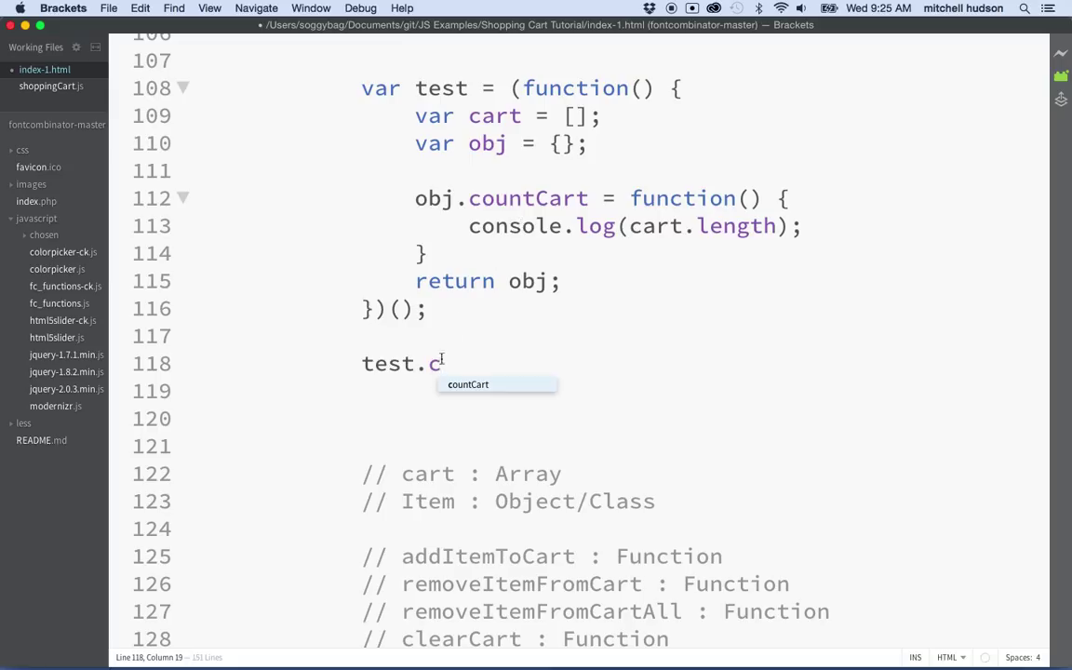
pyautogui.moveTo(527, 115)
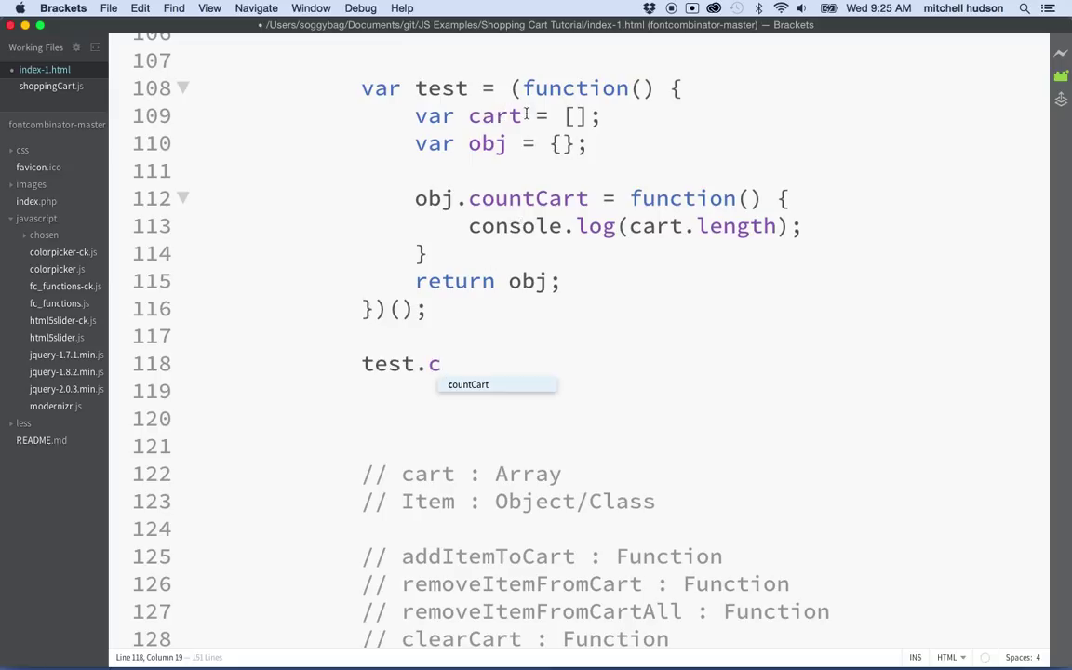
pyautogui.moveTo(466, 384)
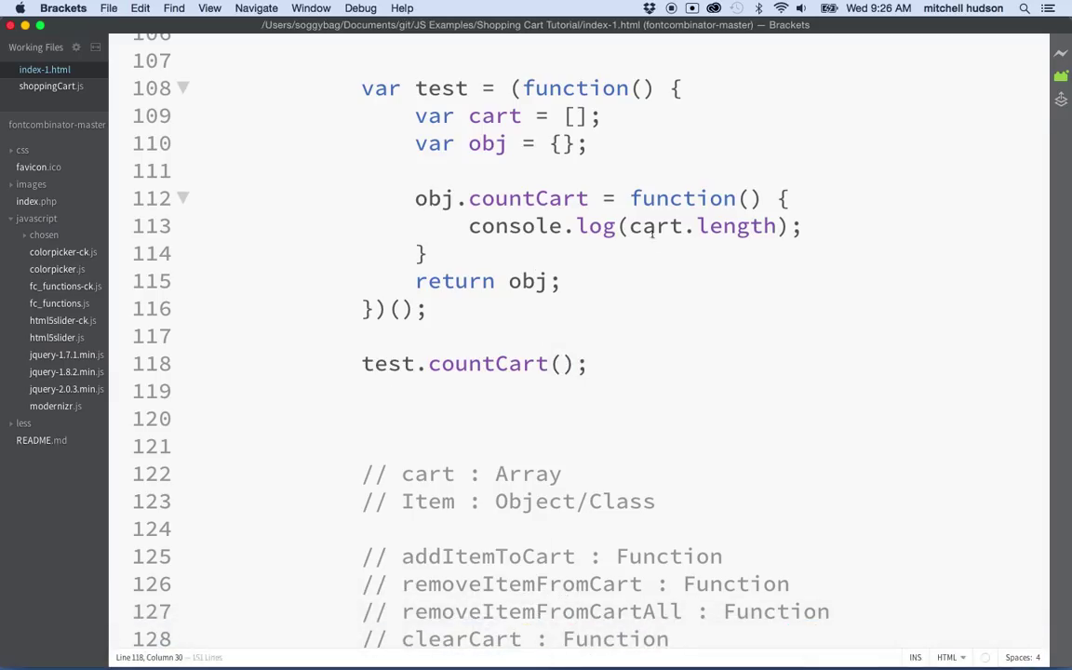
# Change the countCart log to "Count Cart:"+cart.length and add a blank line above the call.
pyautogui.write('""')
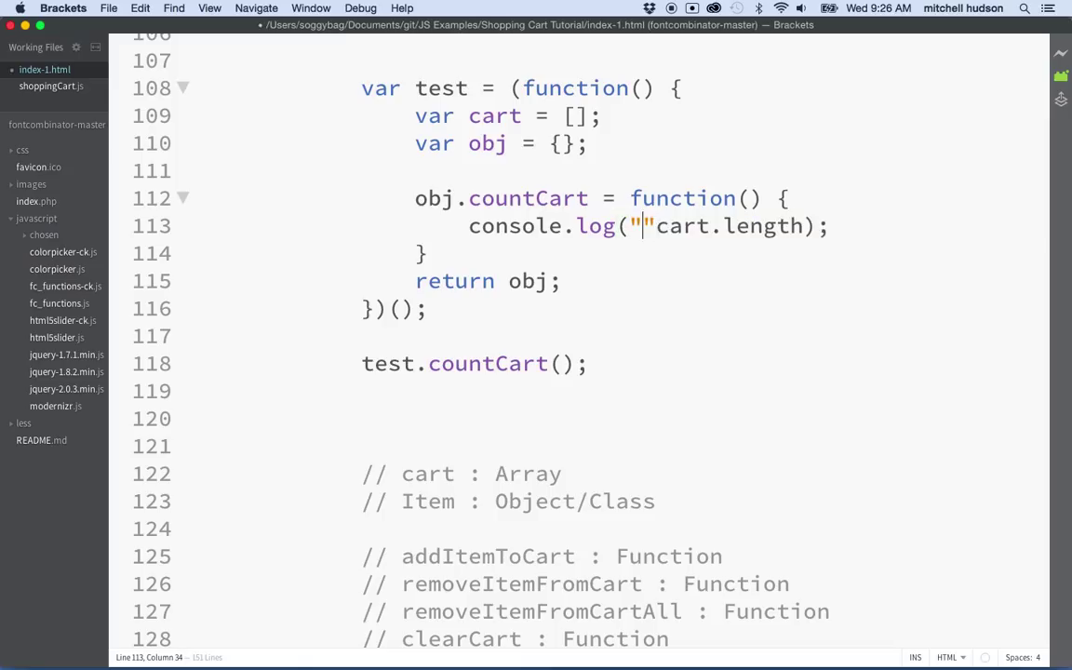
pyautogui.write('Count')
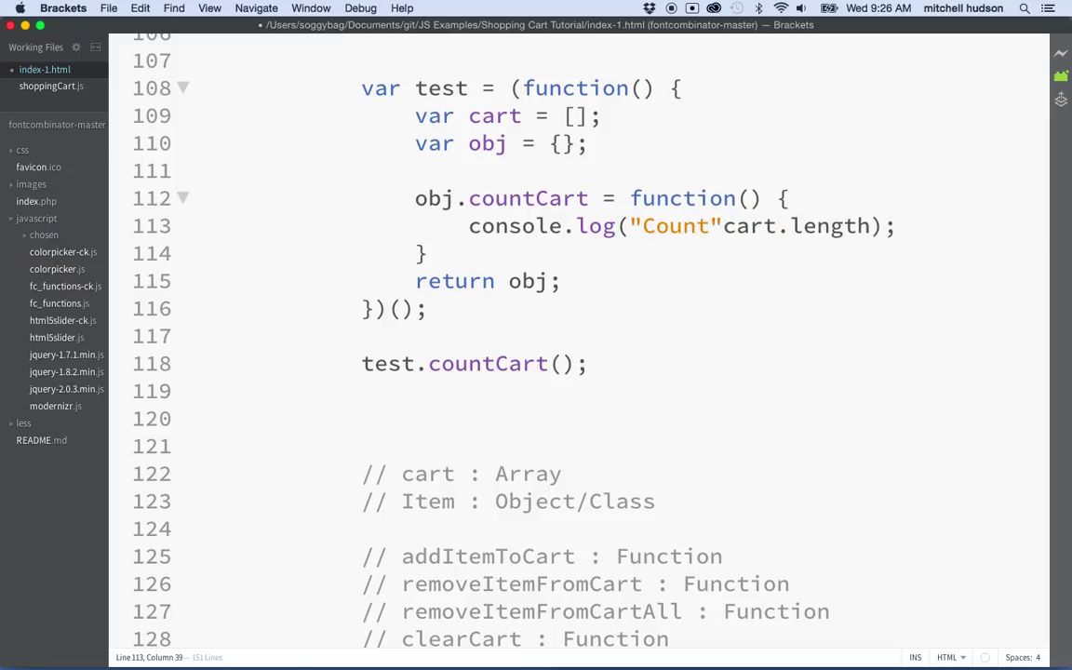
pyautogui.write('Cart:')
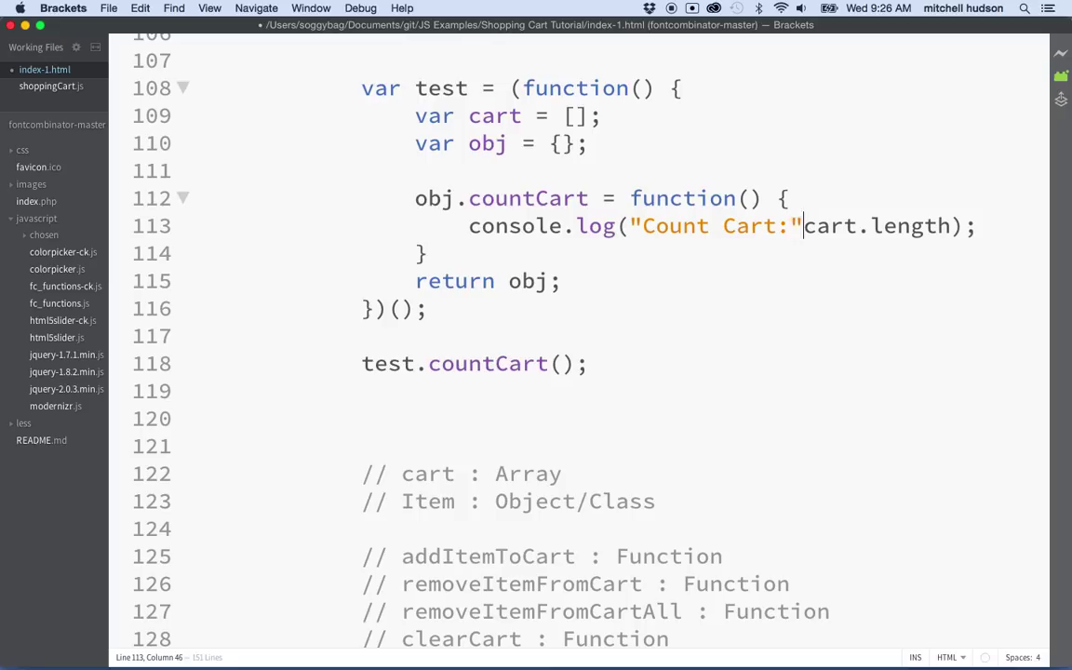
pyautogui.write('+')
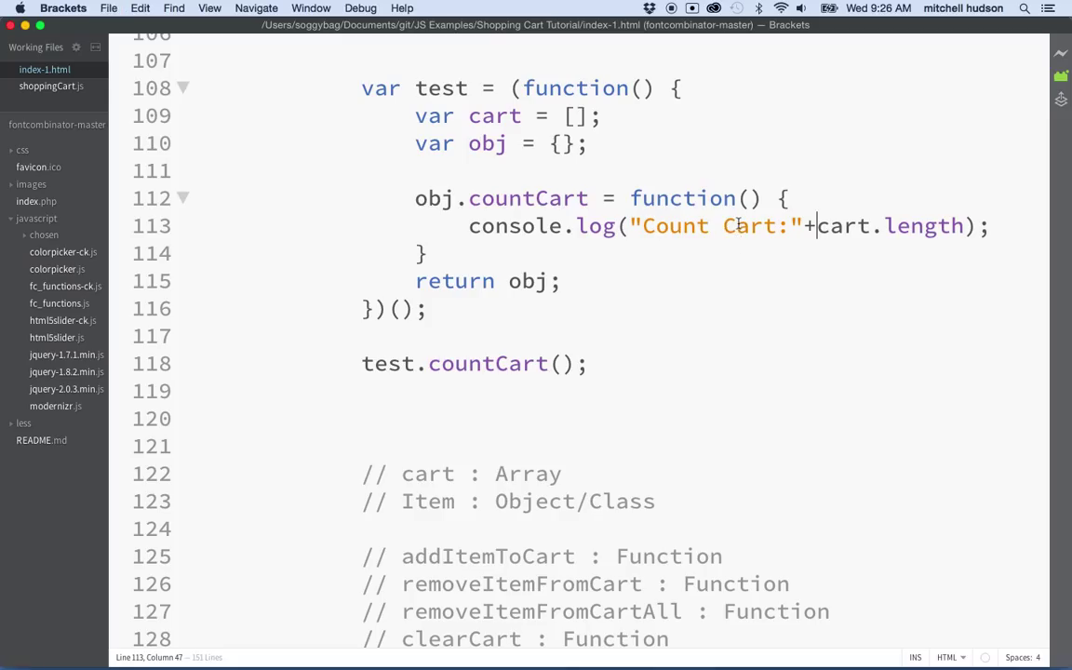
pyautogui.moveTo(571, 640)
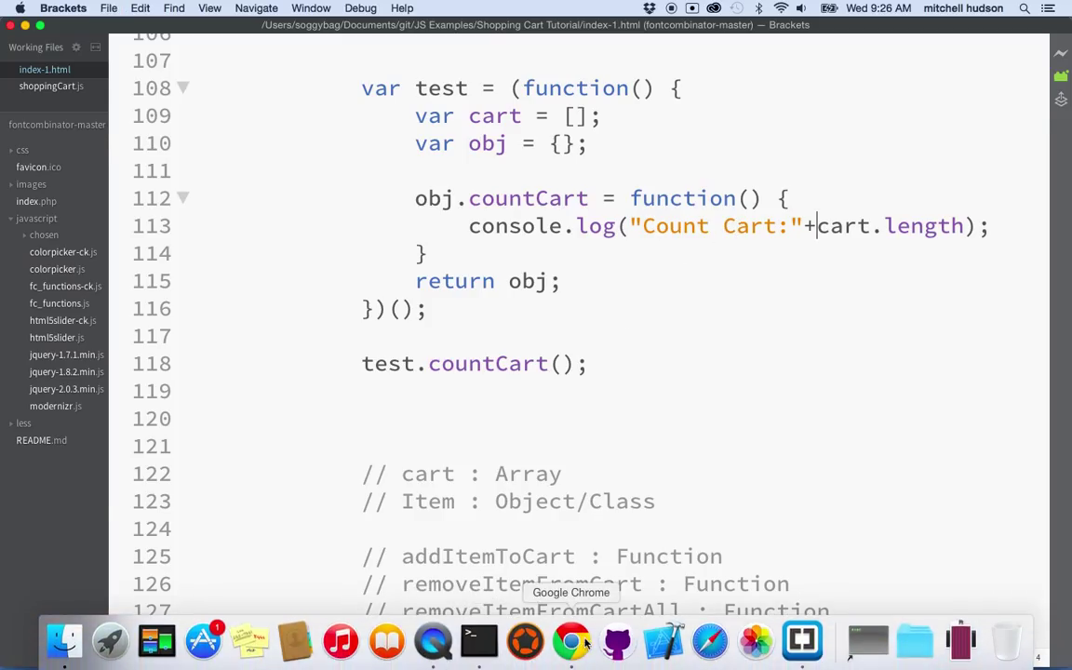
pyautogui.click(571, 640)
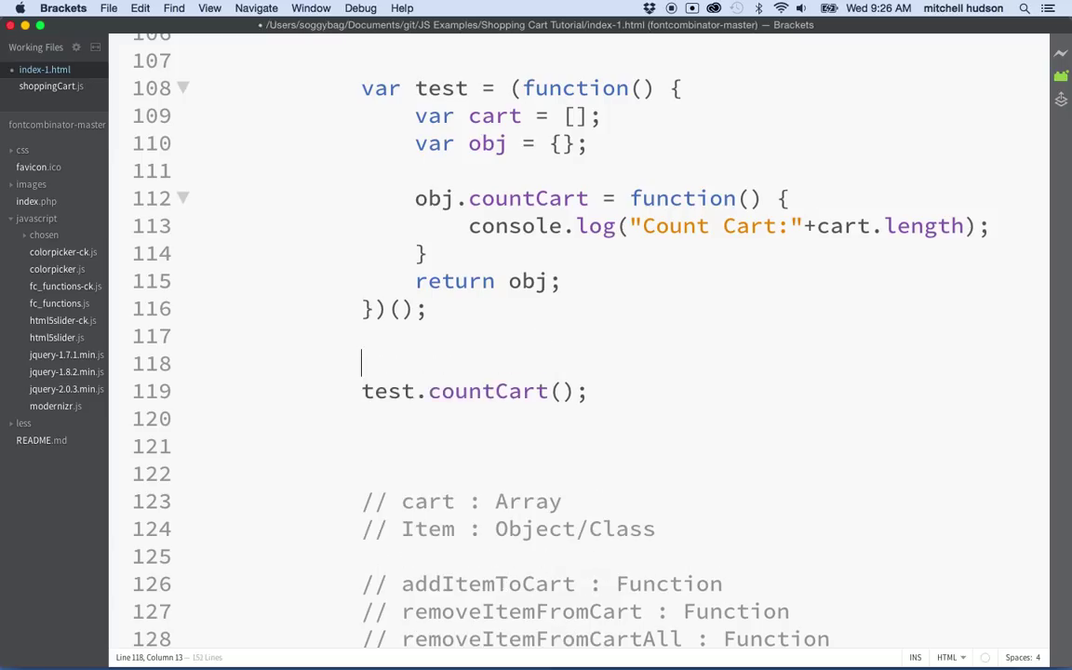
# Type test.addItem(); on the blank line above test.countCart().
pyautogui.write('test.a')
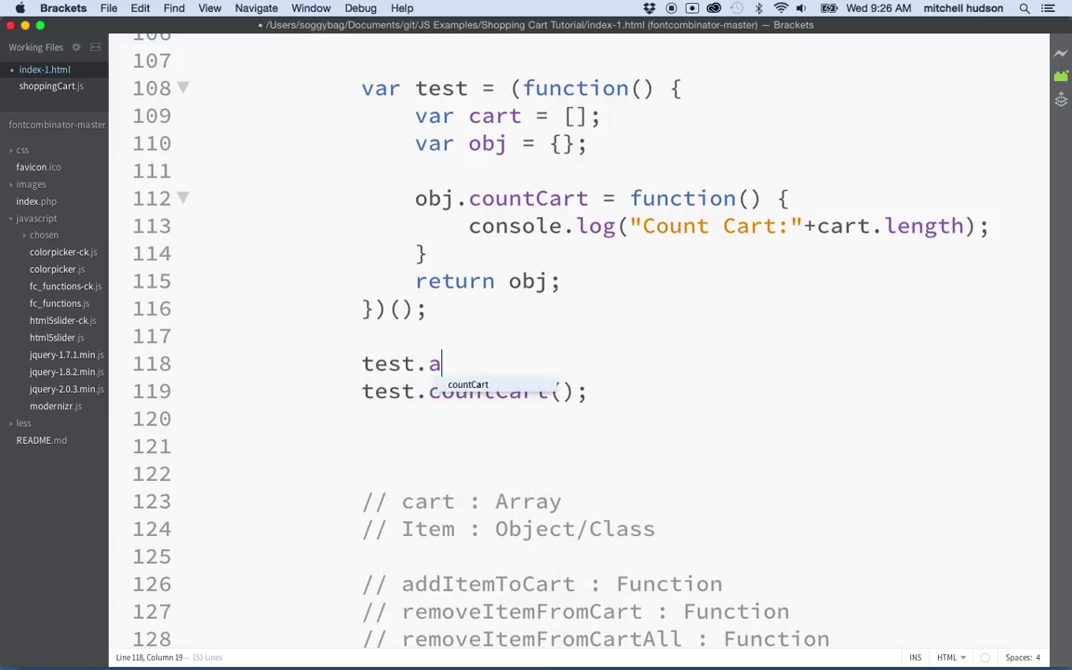
pyautogui.write('ddItem')
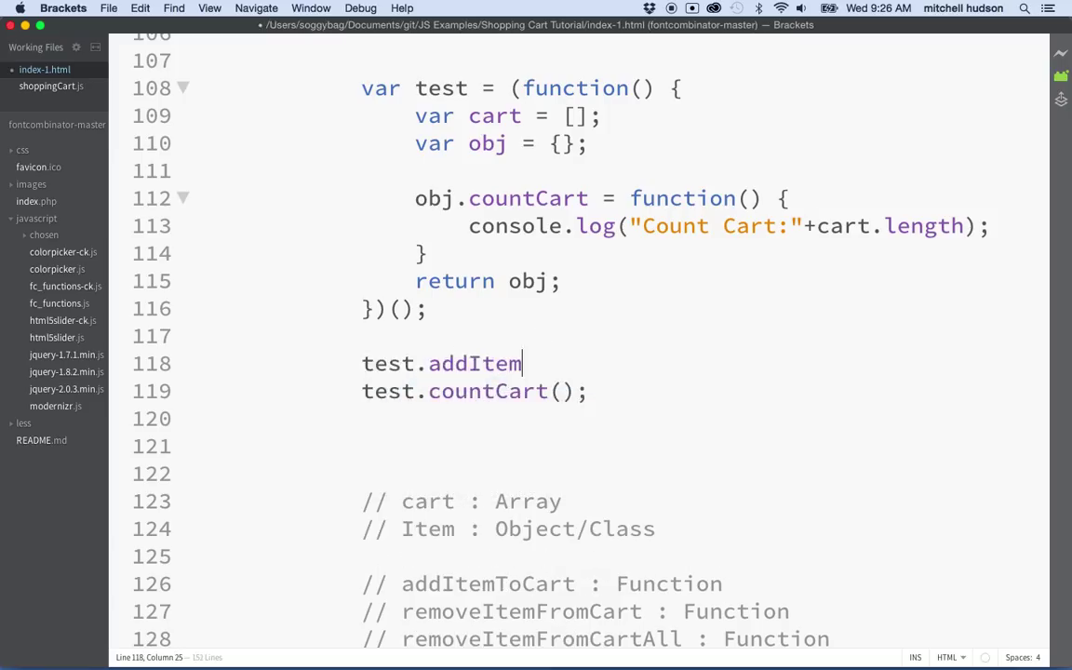
pyautogui.write('()')
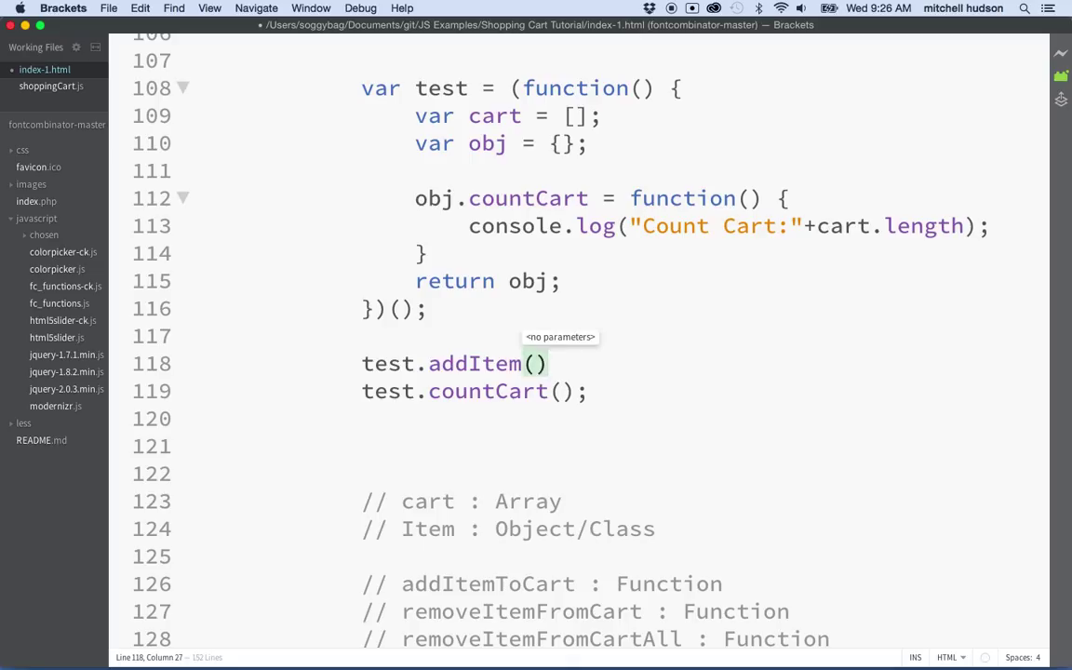
pyautogui.write(';')
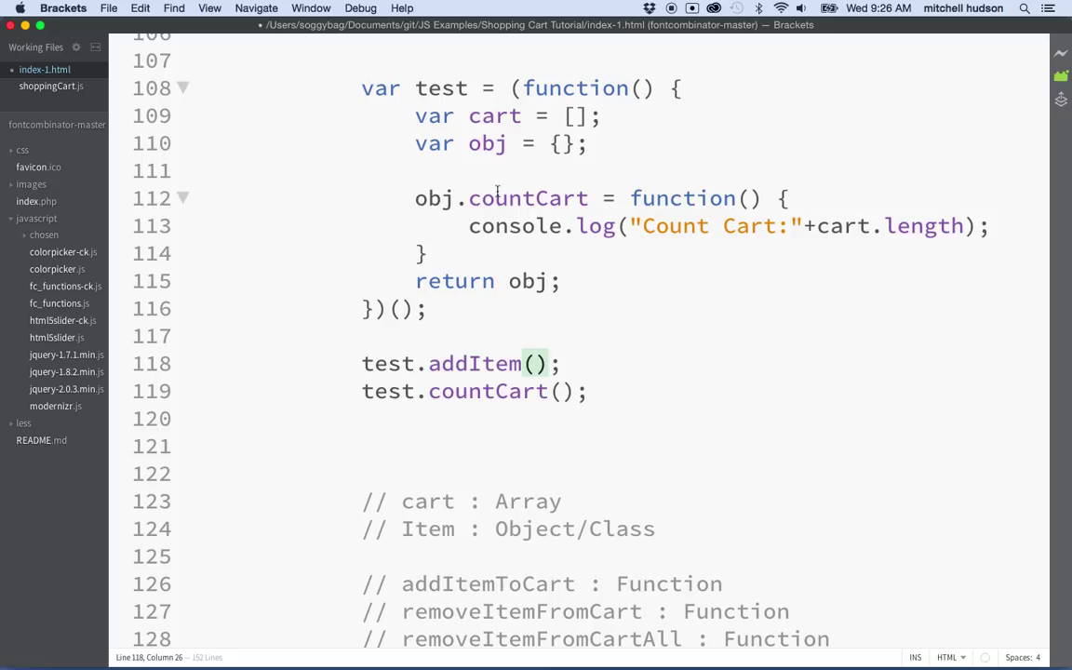
pyautogui.doubleClick(474, 362)
pyautogui.write('o')
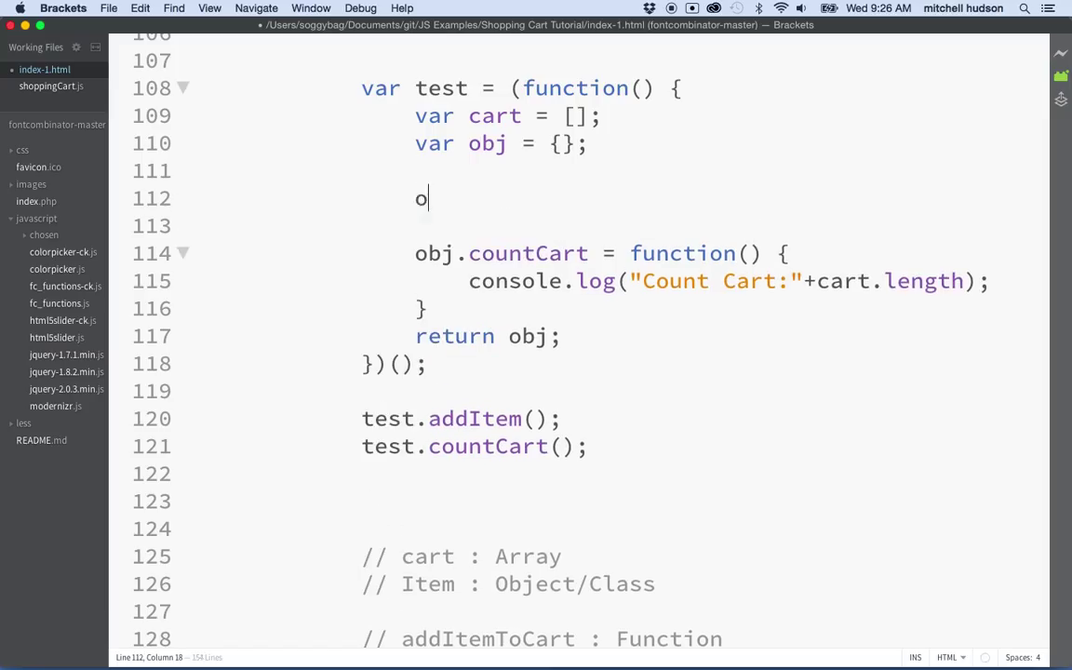
# Type obj.addItem = function(name) that pushes name into cart.
pyautogui.write('bj.addI')
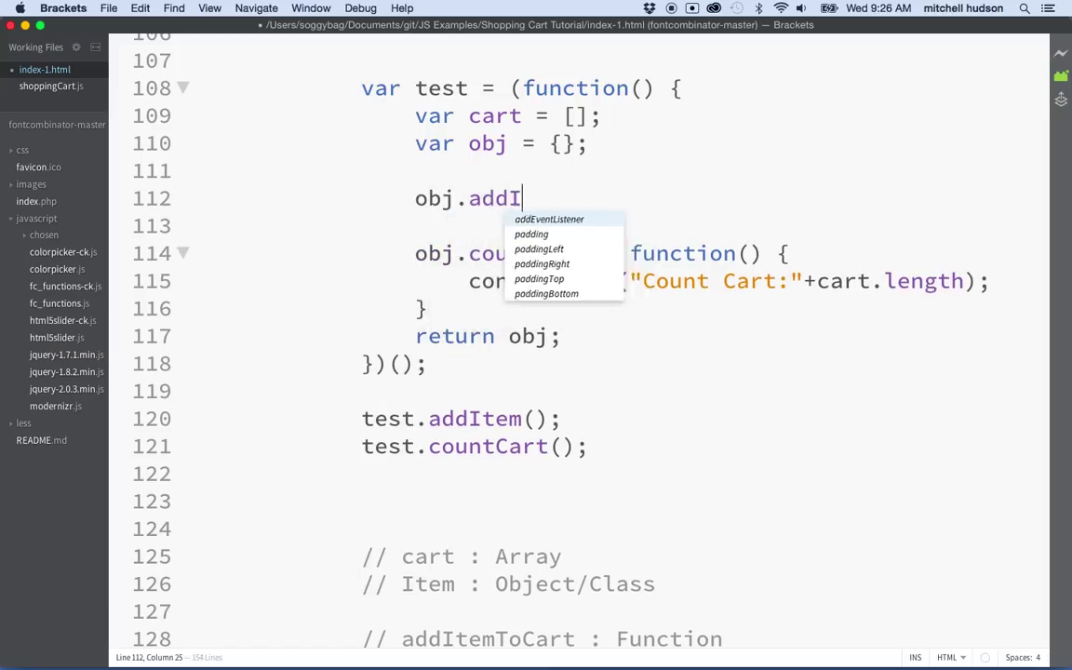
pyautogui.write('tem =')
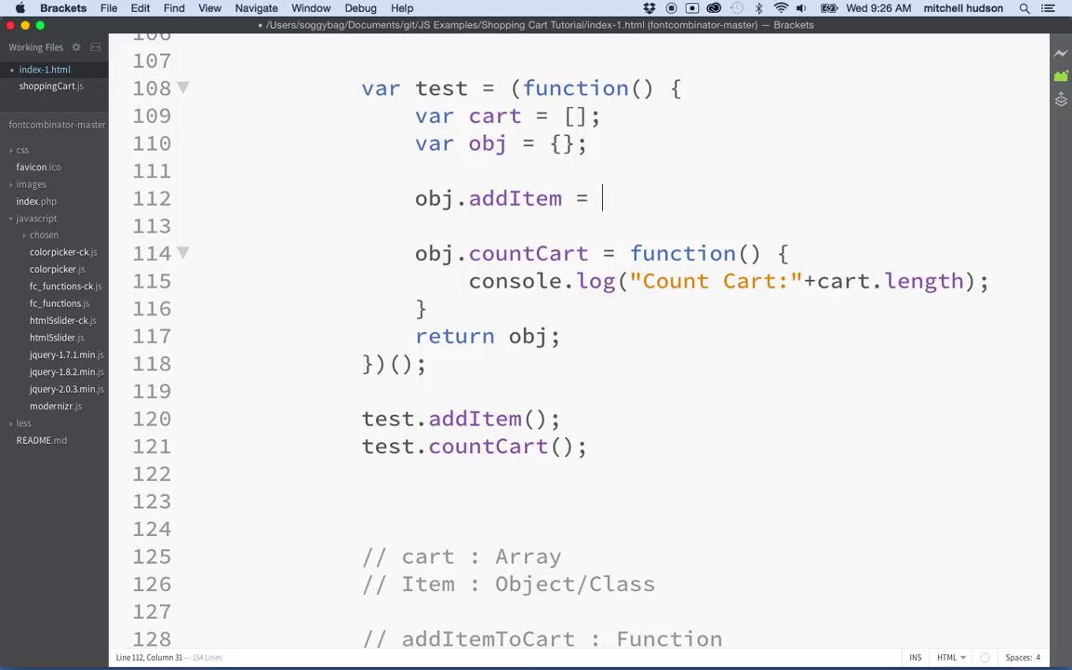
pyautogui.write('function() {')
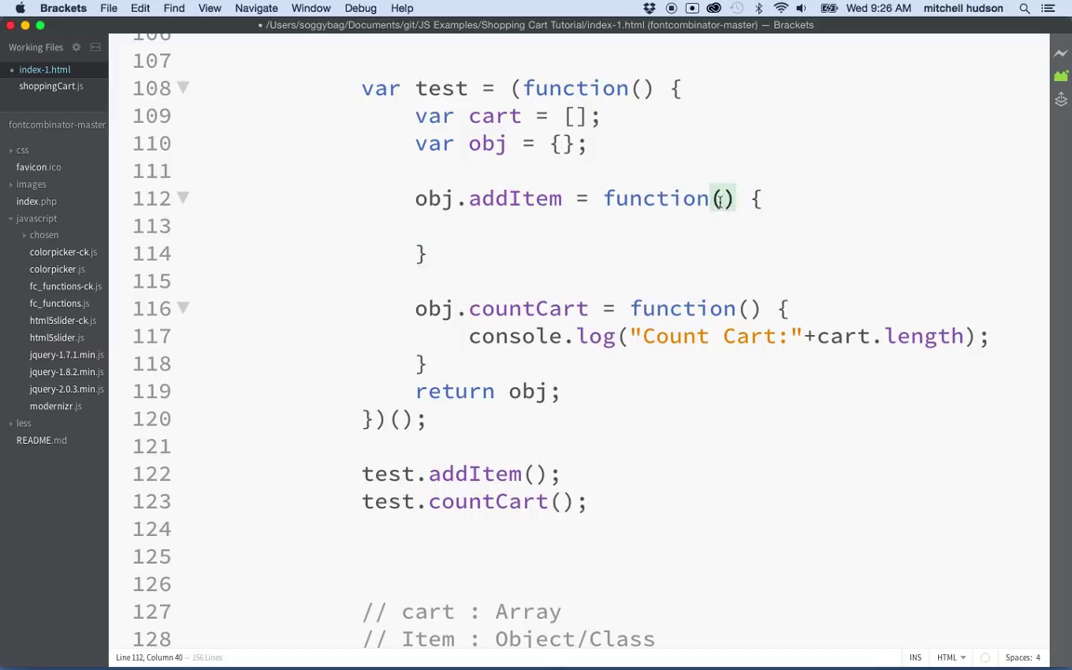
pyautogui.write('name')
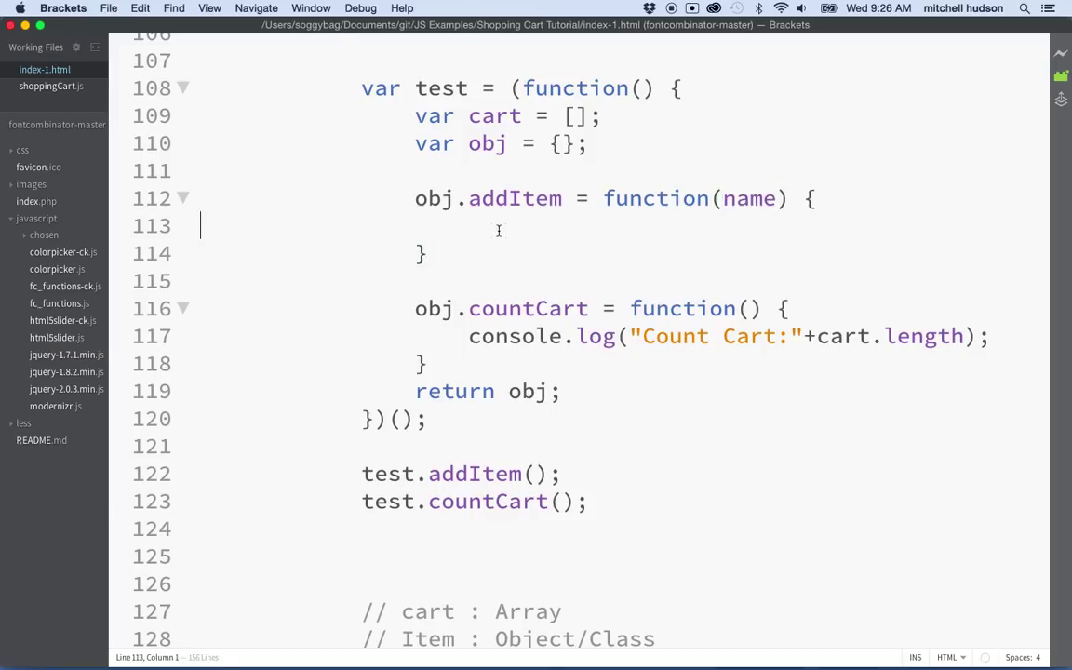
pyautogui.write('cart.push')
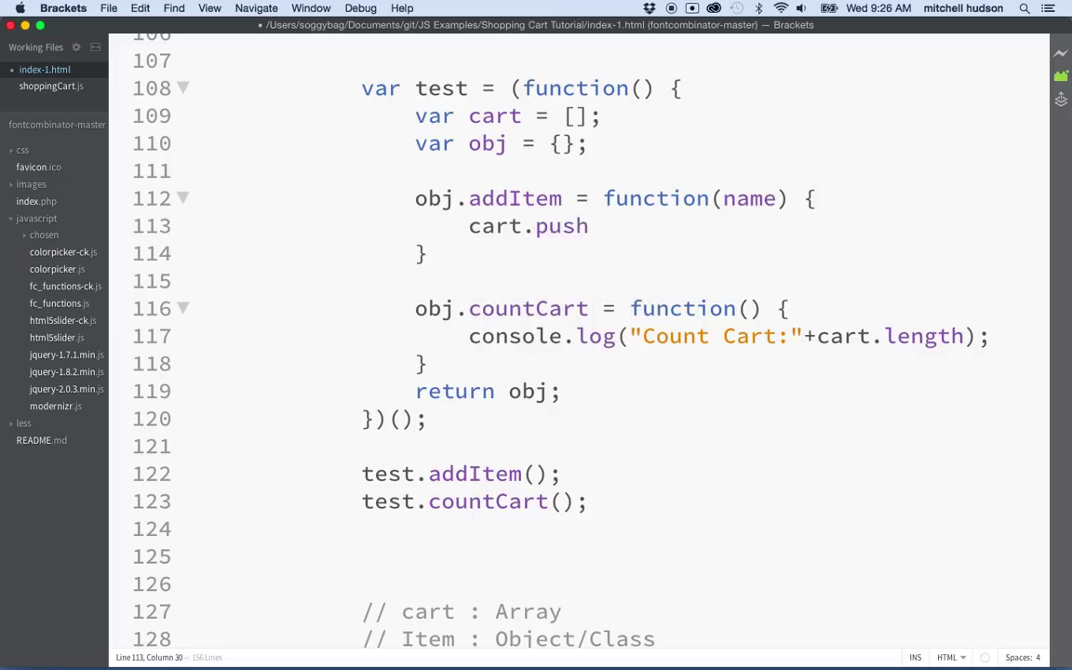
pyautogui.write('();')
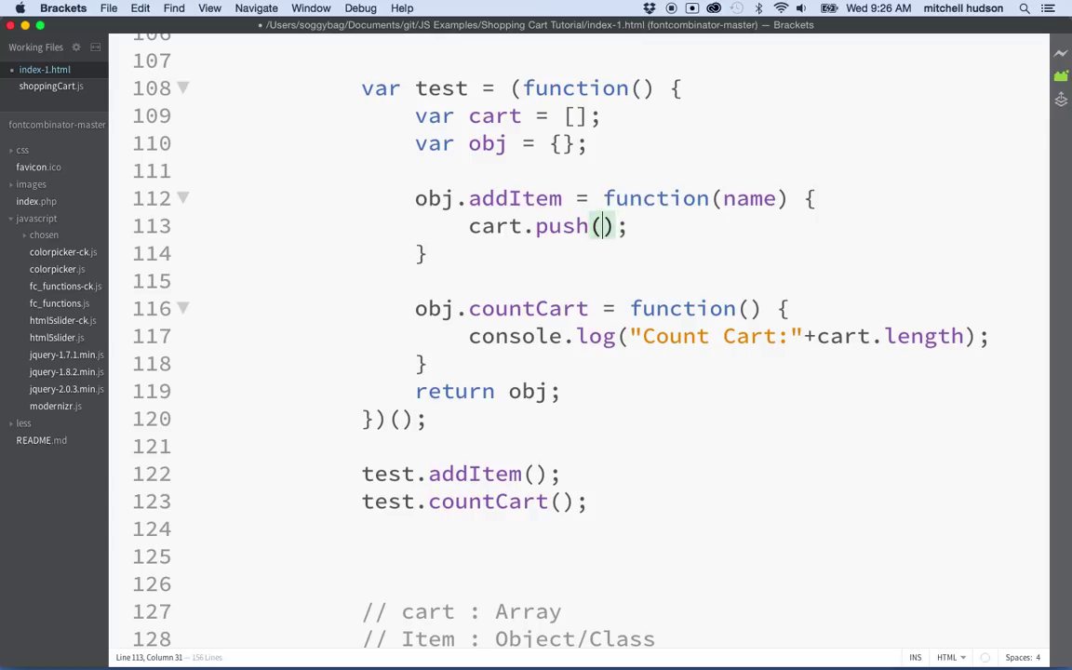
pyautogui.write('name')
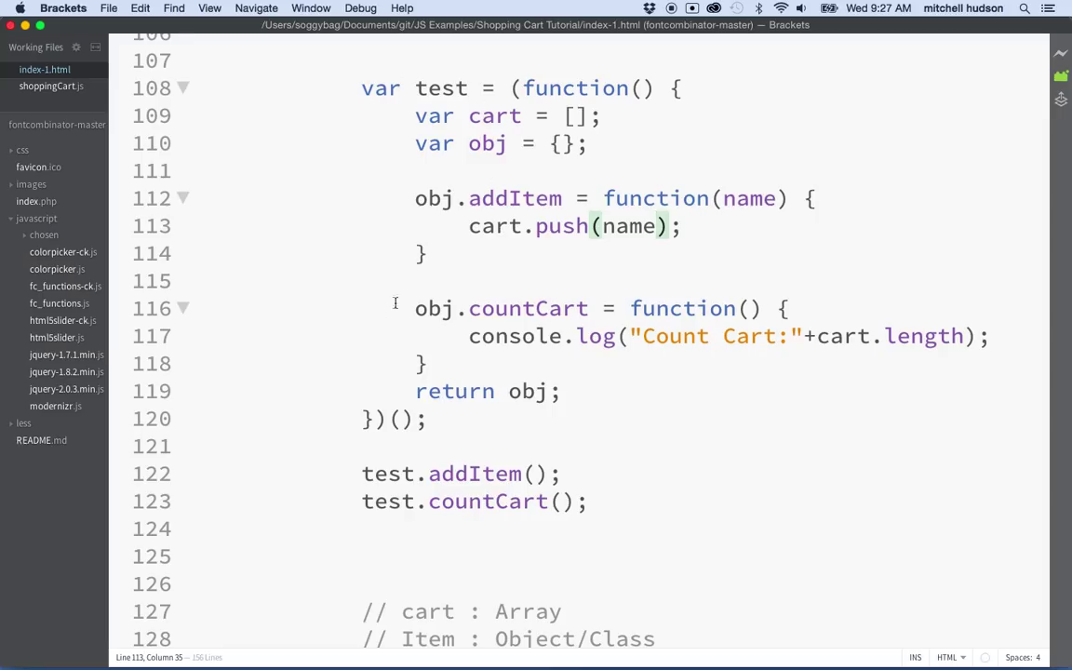
pyautogui.scroll(3)
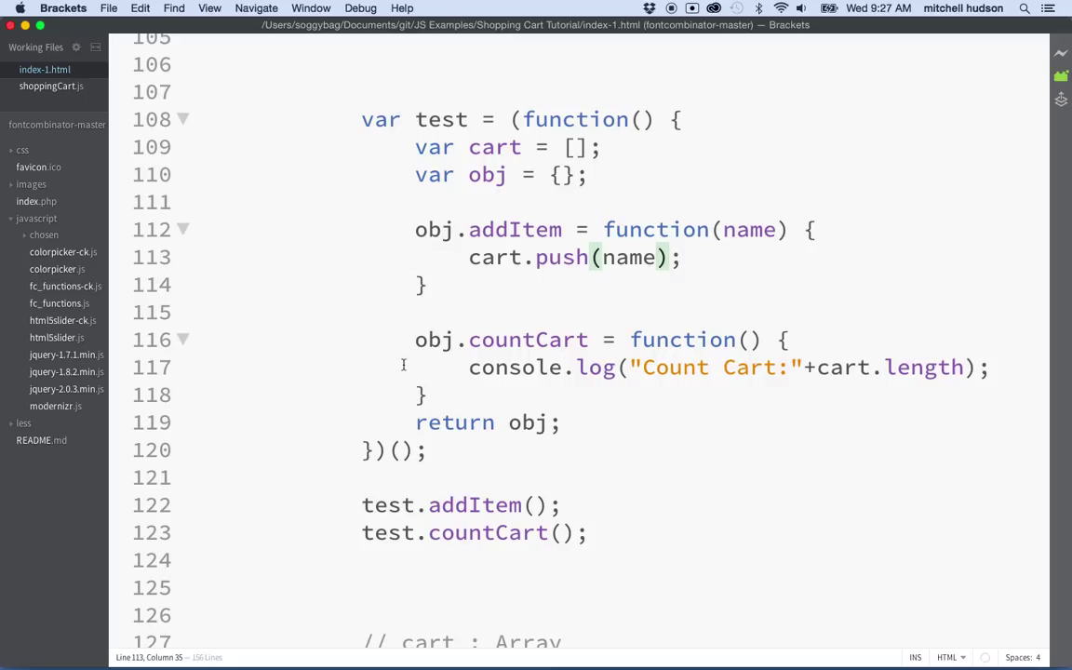
pyautogui.moveTo(465, 263)
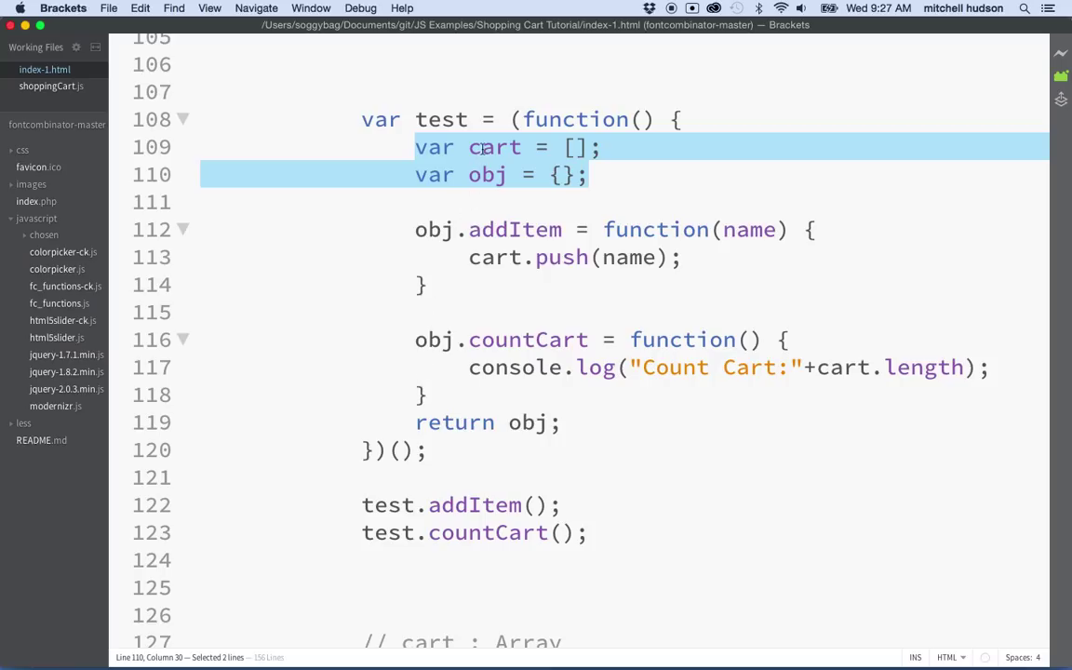
pyautogui.moveTo(499, 295)
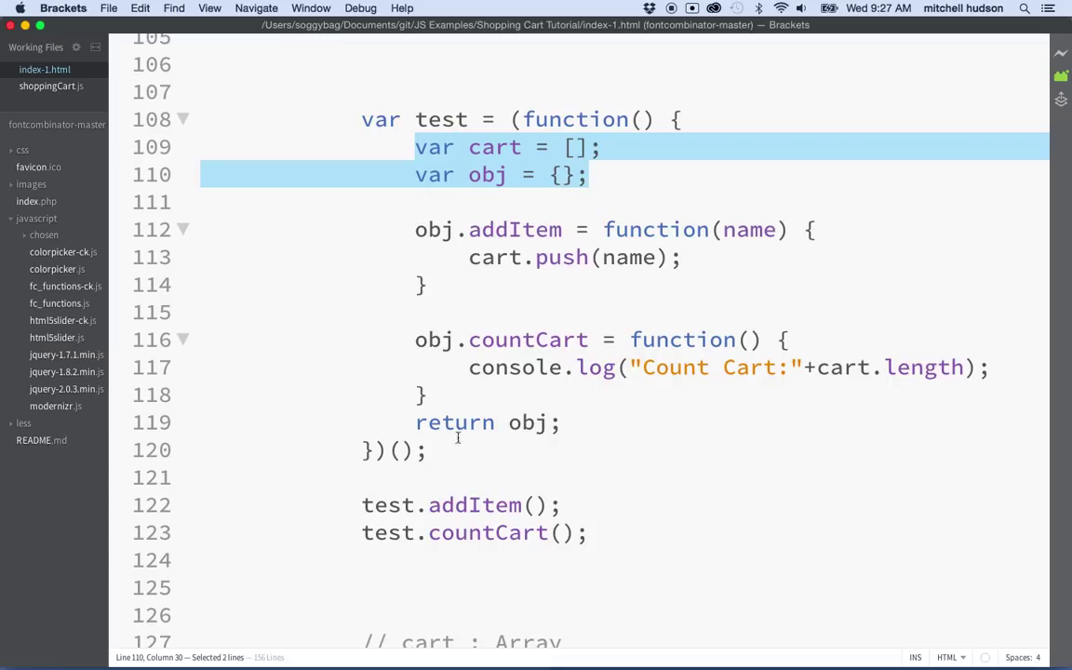
# Walk through the module by selecting test, addItem, obj, the private cart and the IIFE.
pyautogui.click(415, 147)
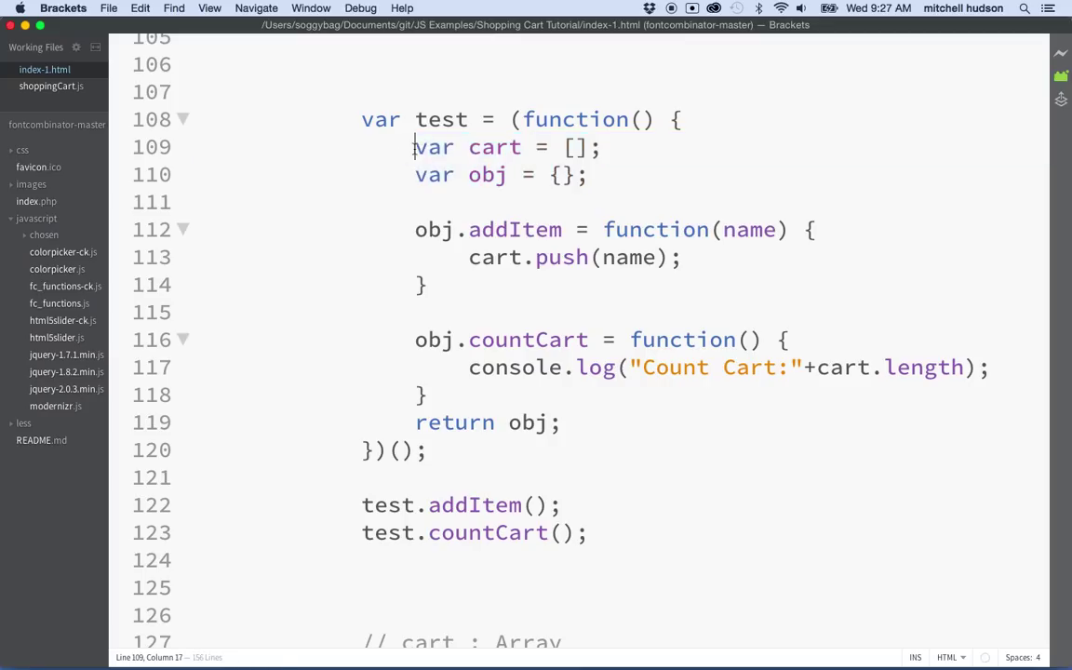
pyautogui.moveTo(414, 147); pyautogui.dragTo(561, 422)
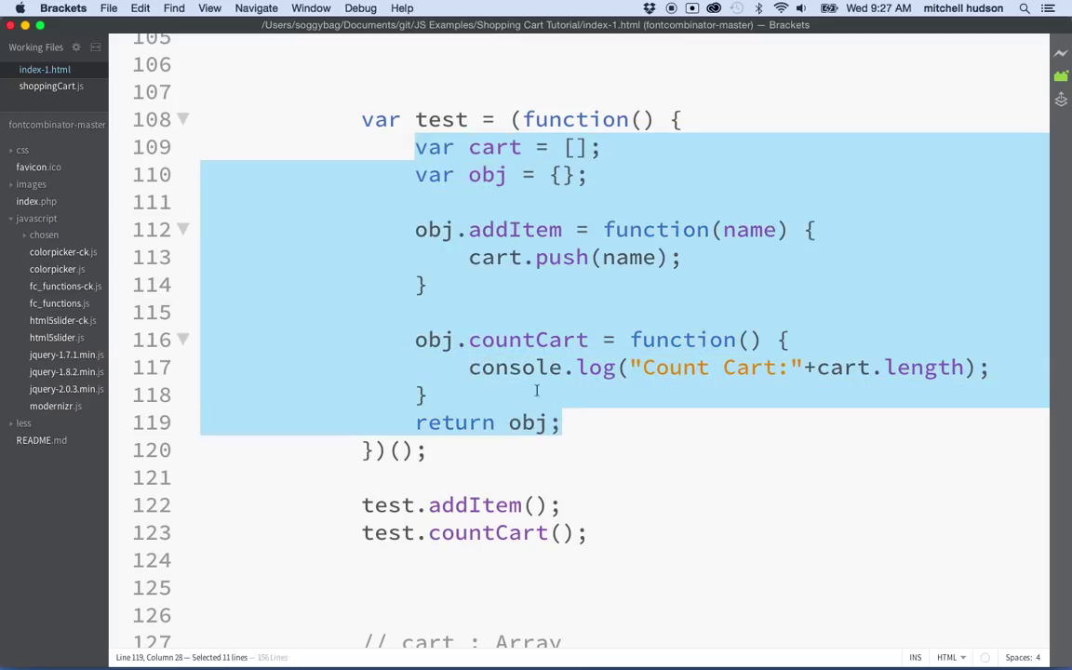
pyautogui.doubleClick(441, 119)
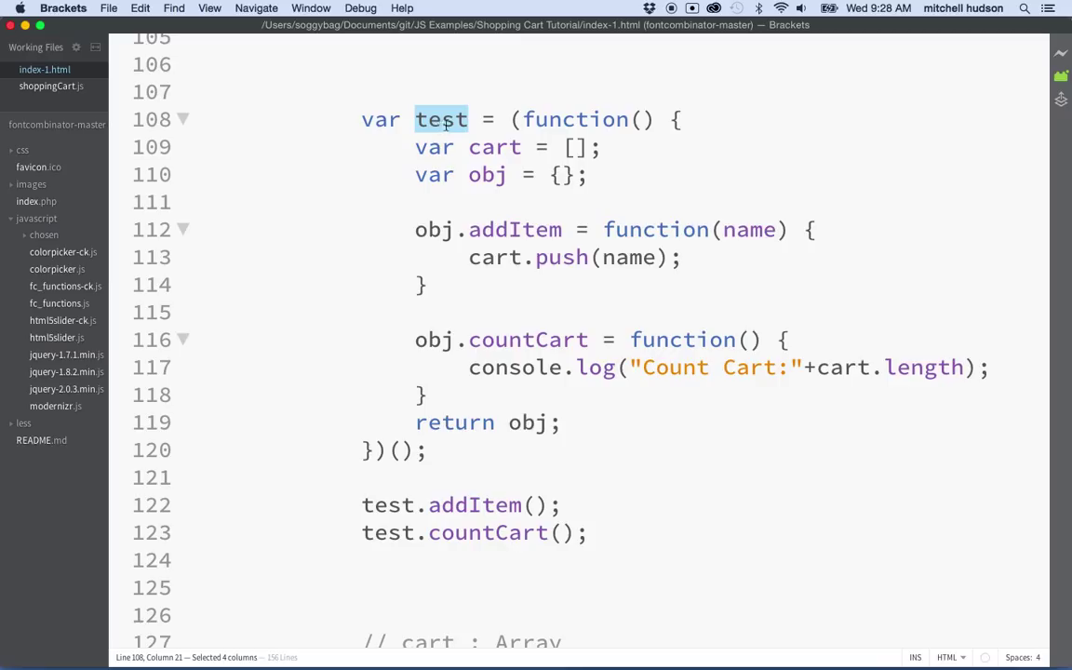
pyautogui.moveTo(495, 326)
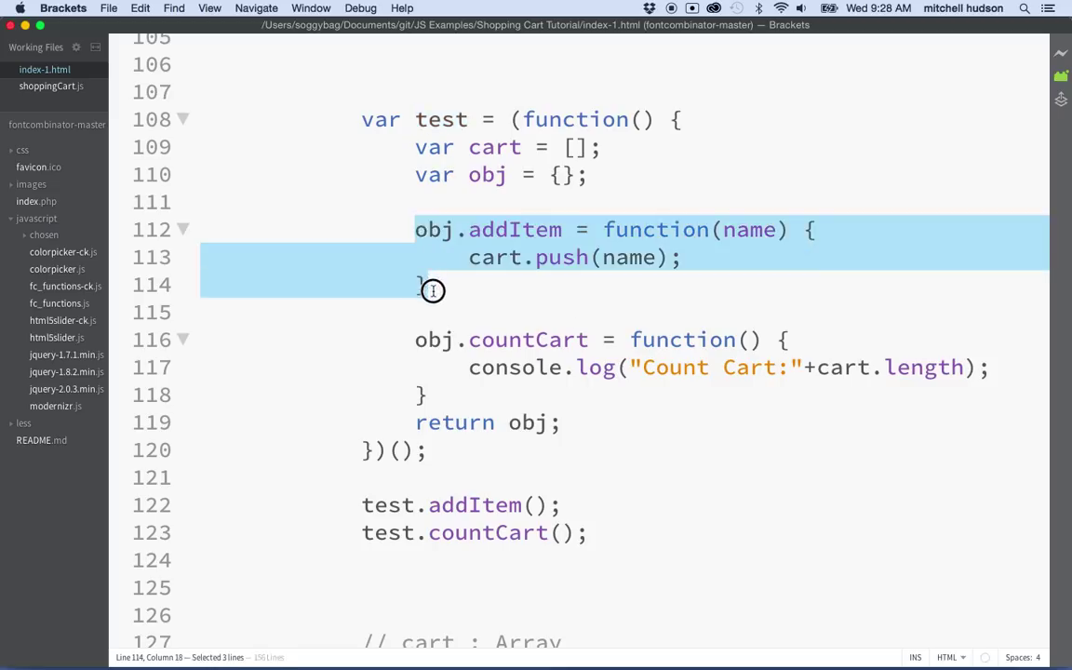
pyautogui.doubleClick(515, 230)
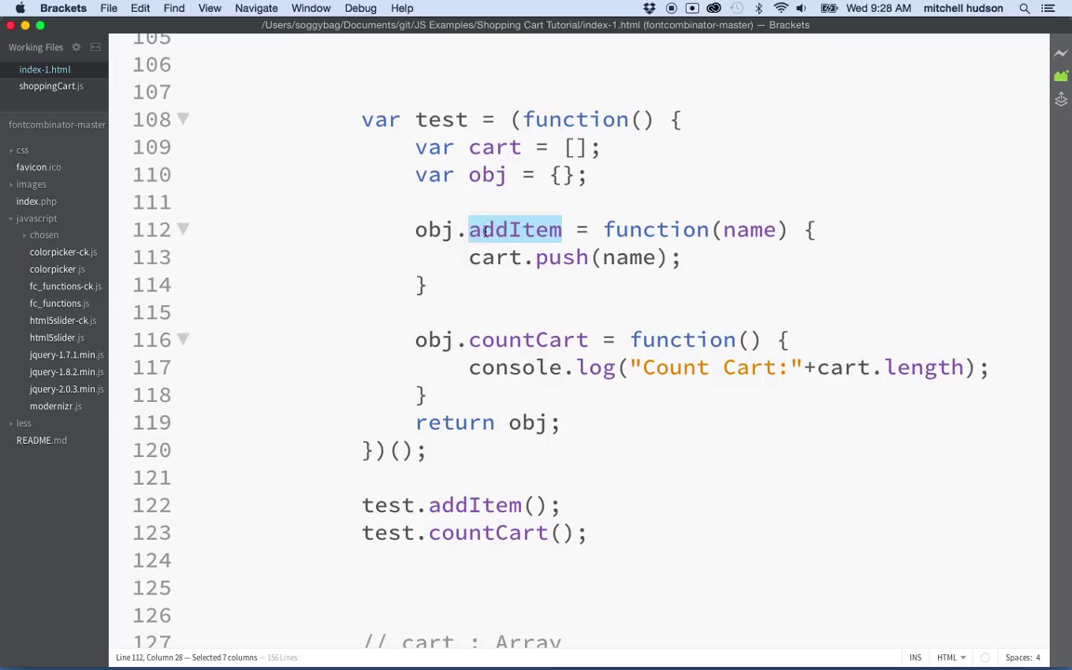
pyautogui.doubleClick(433, 229)
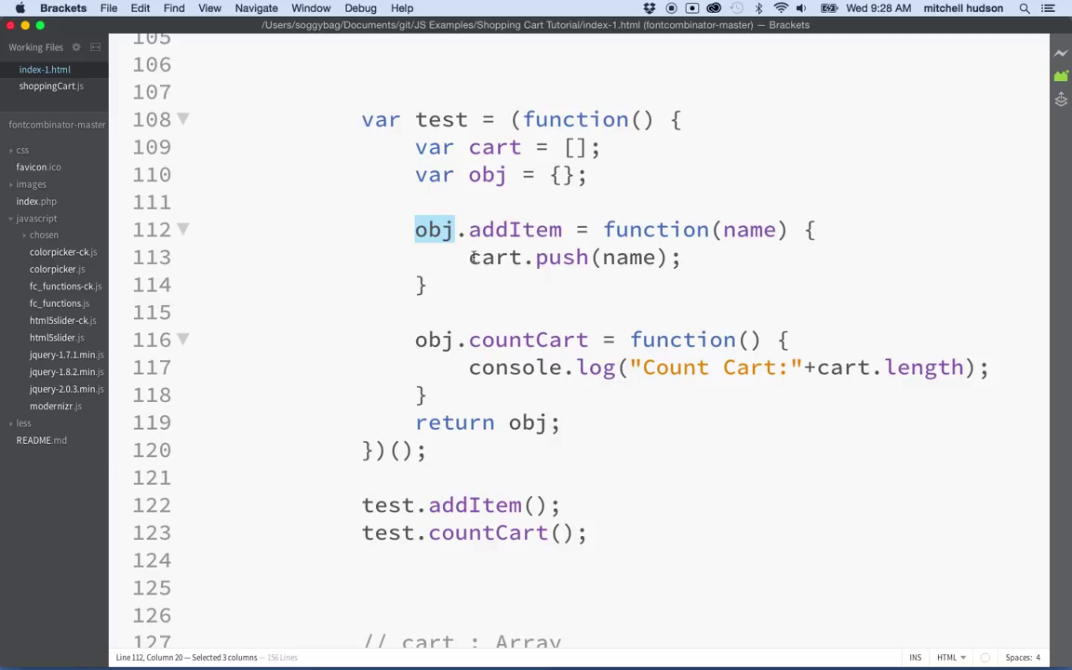
pyautogui.doubleClick(495, 257)
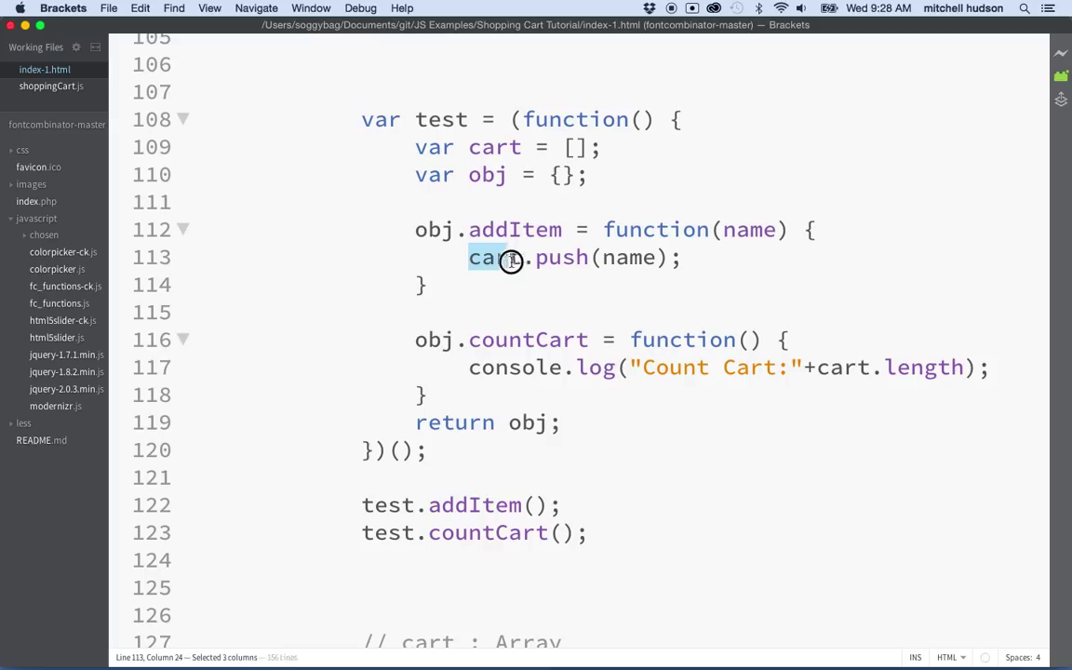
pyautogui.click(591, 147)
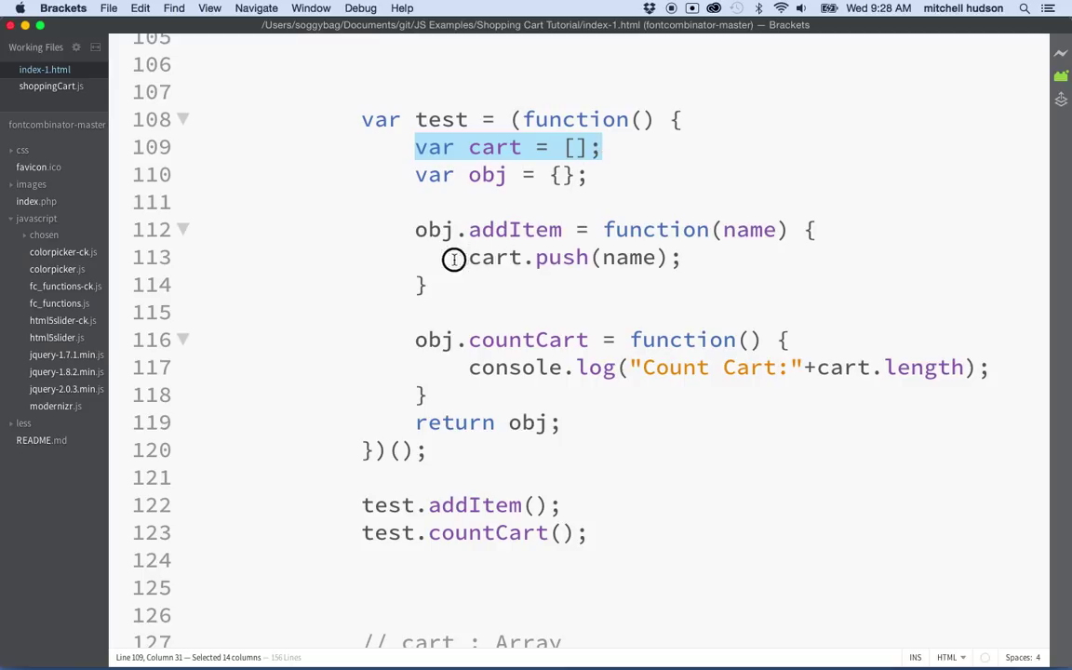
pyautogui.doubleClick(496, 258)
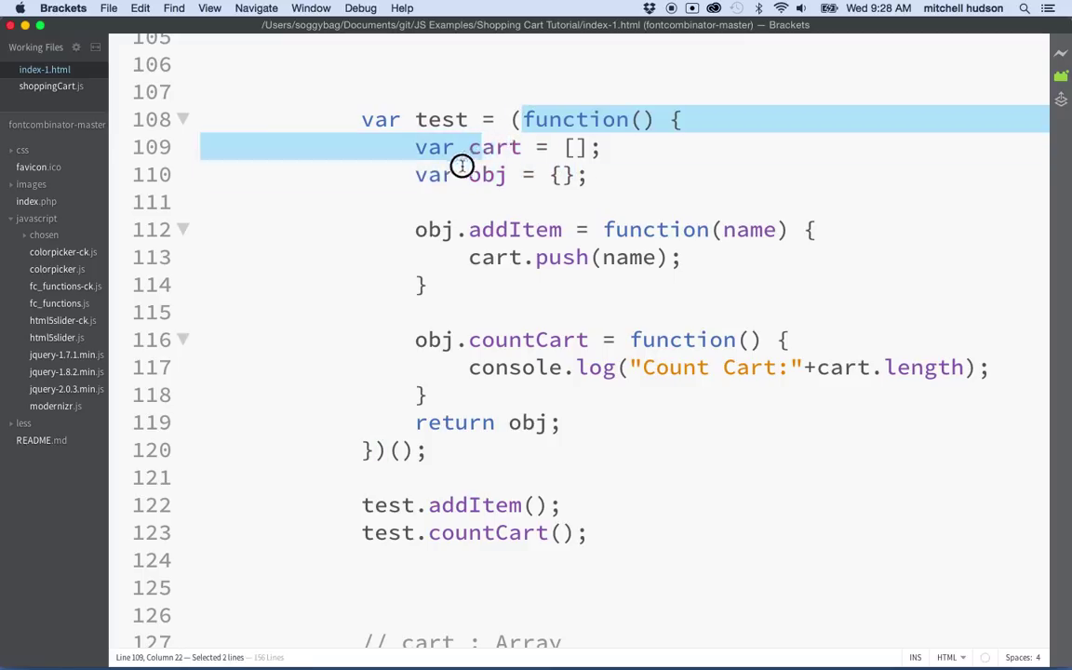
pyautogui.moveTo(462, 165); pyautogui.dragTo(381, 451)
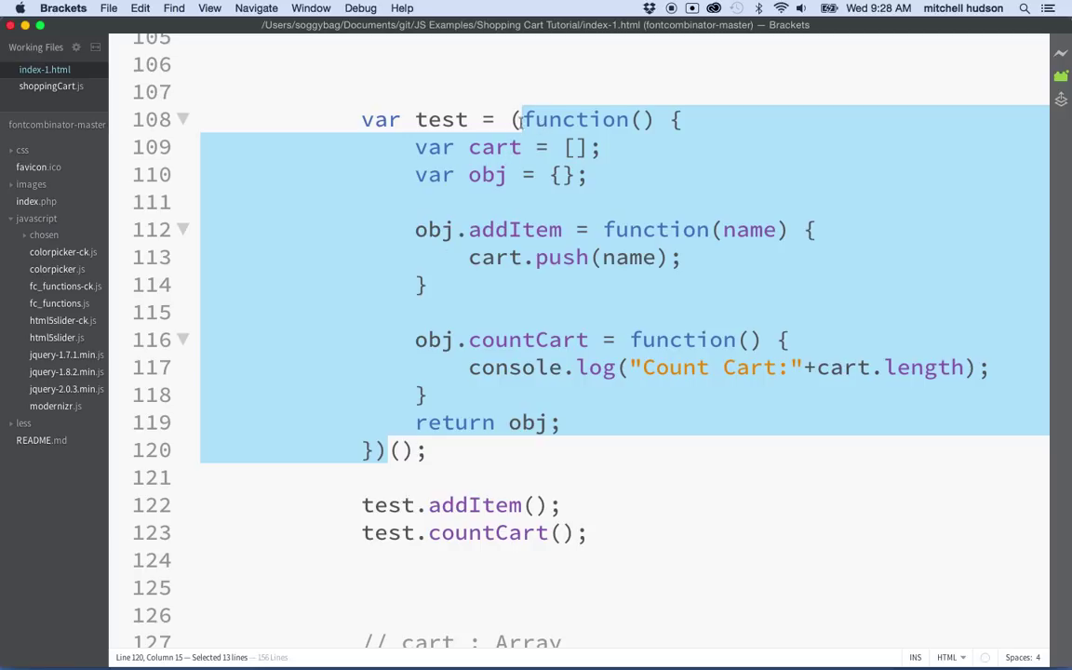
pyautogui.moveTo(336, 355)
pyautogui.write('"')
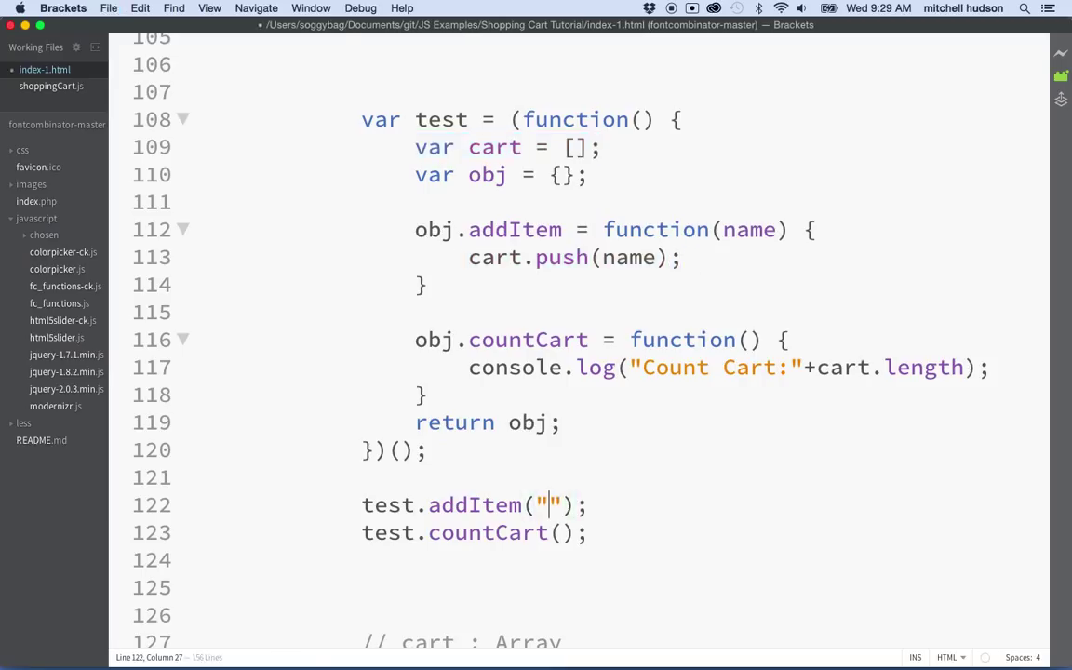
# Pass "Foo" to addItem, check Chrome's console, then copy the call with "Bar".
pyautogui.write('Foo')
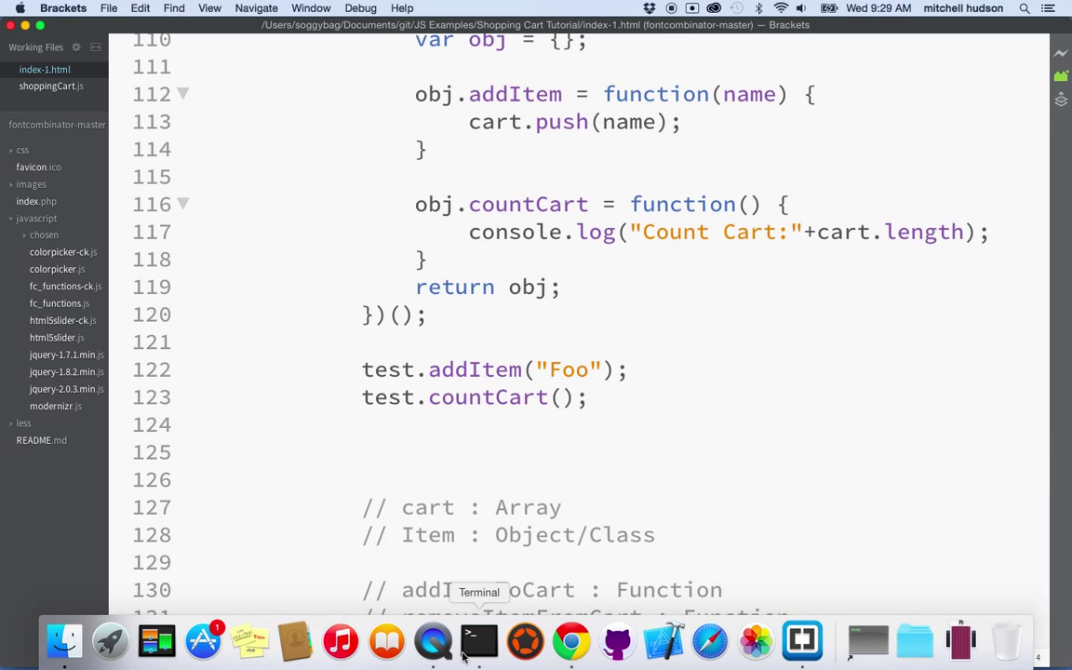
pyautogui.click(570, 641)
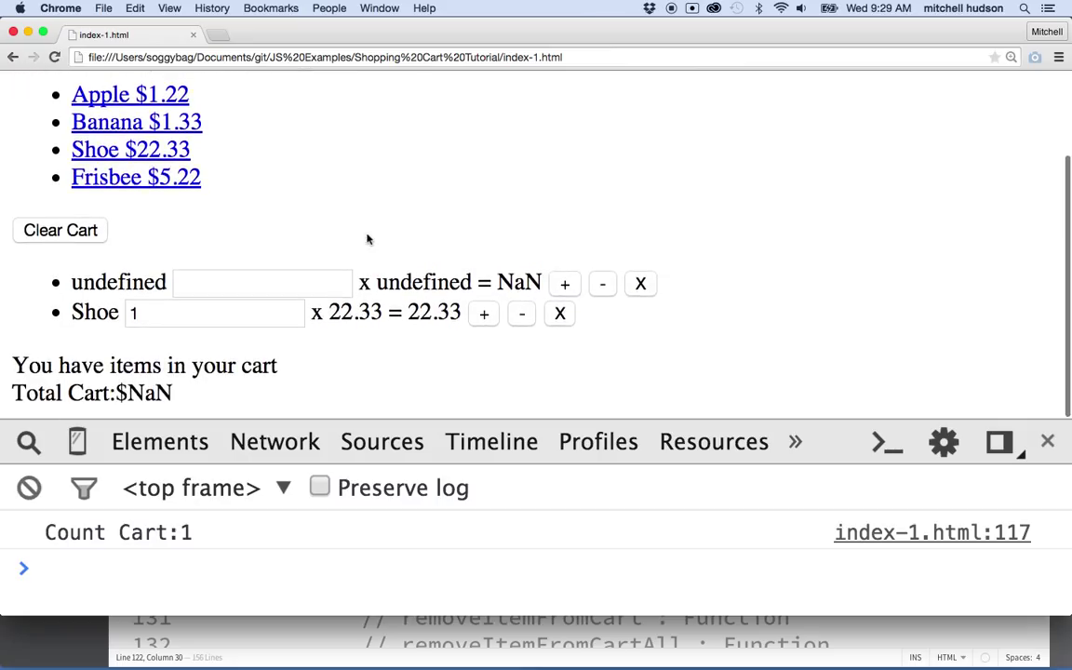
pyautogui.moveTo(184, 551)
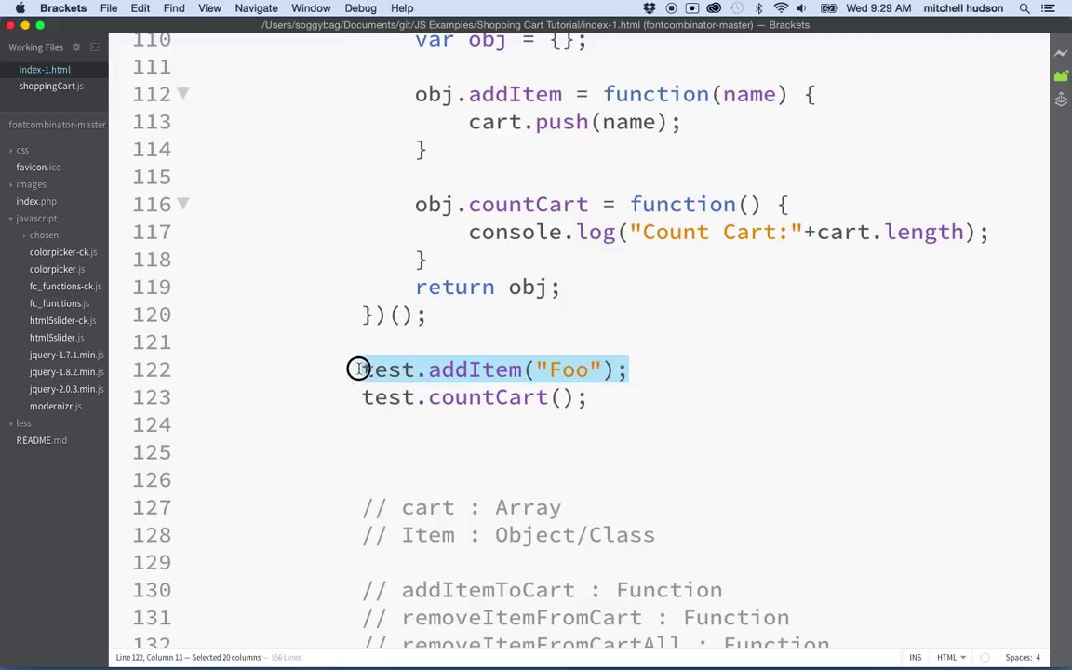
pyautogui.click(627, 370)
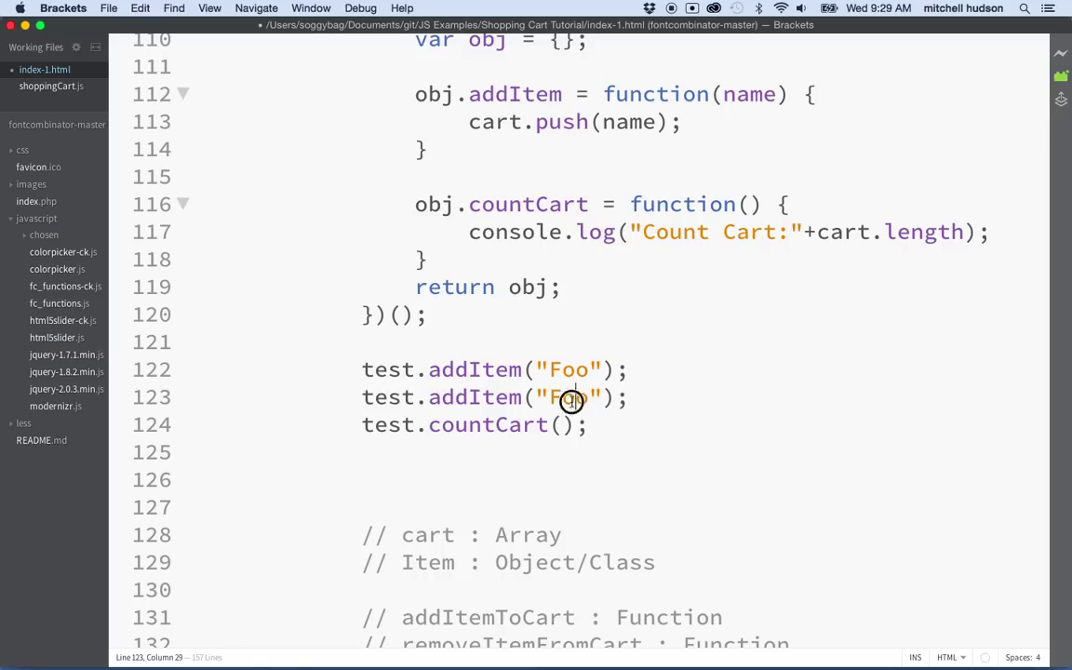
pyautogui.write('Bar')
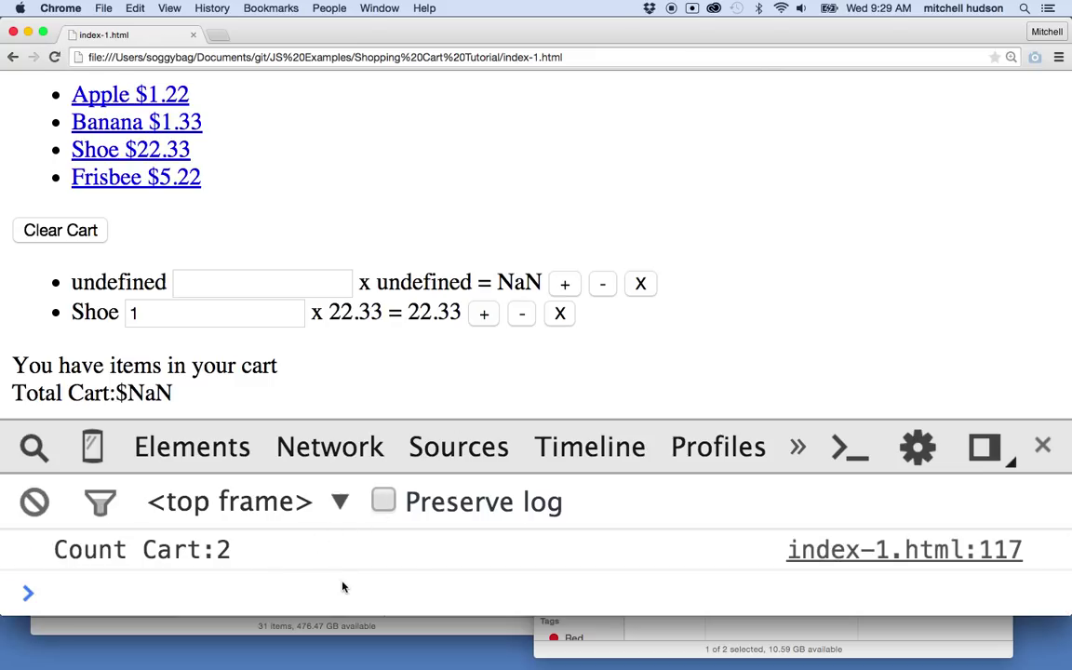
pyautogui.moveTo(755, 640)
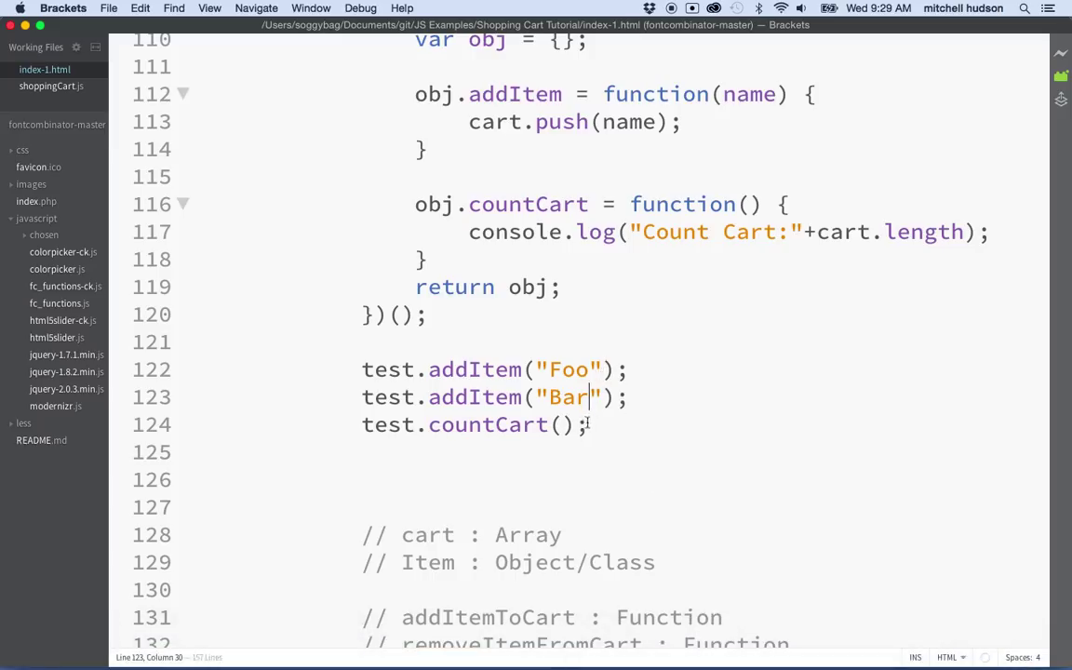
# Add a test.cart; line, check the console, then begin typing console. in the editor.
pyautogui.write('test')
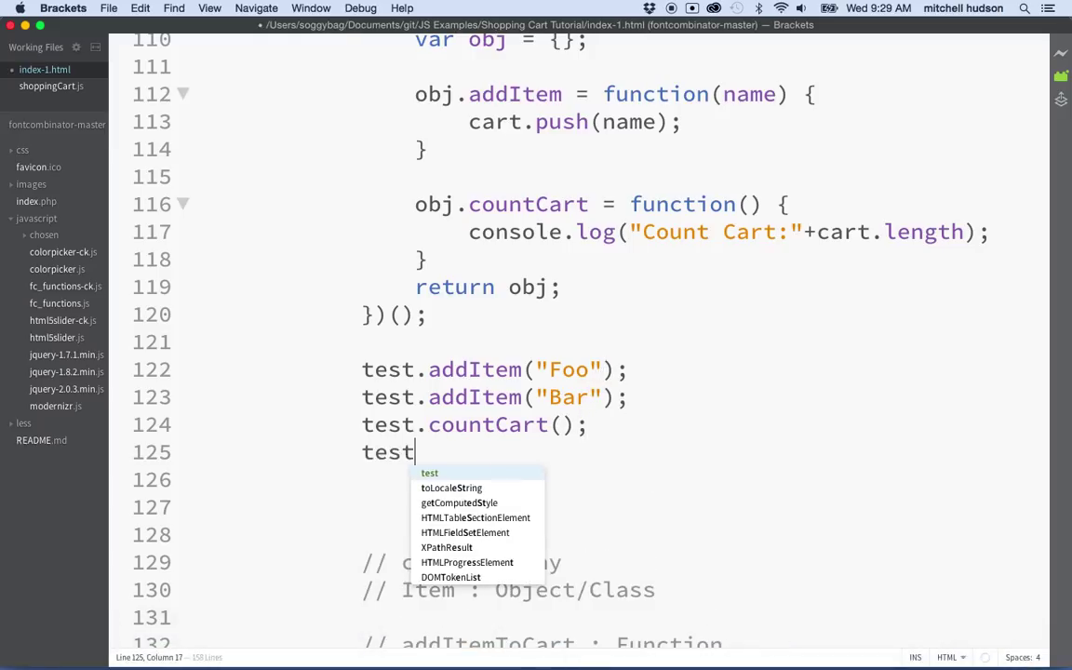
pyautogui.write('.cart')
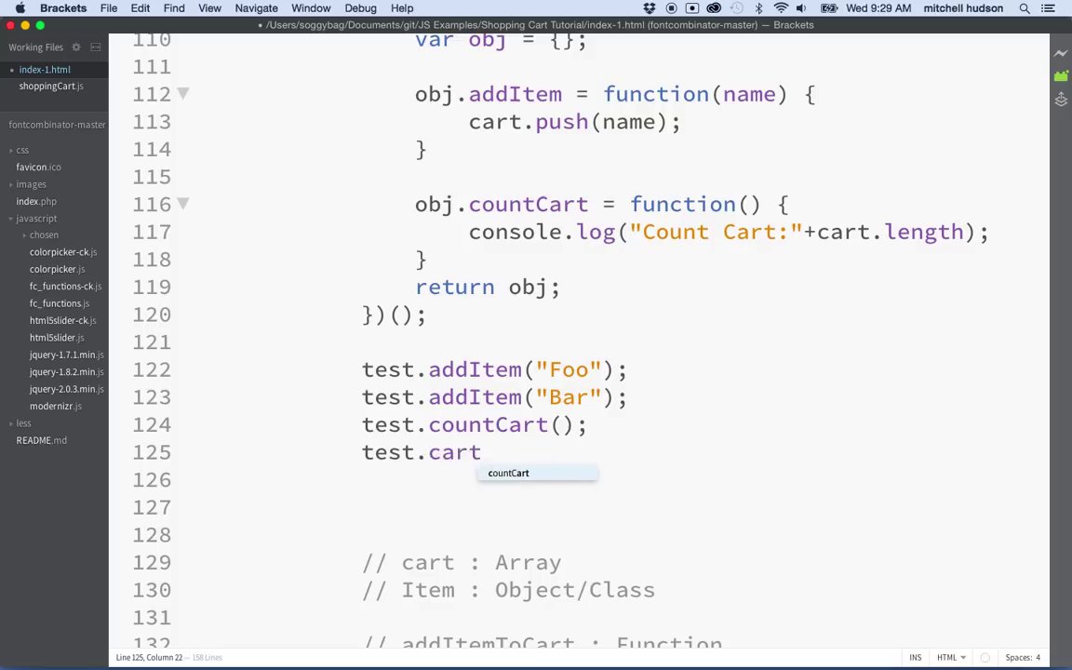
pyautogui.write(';')
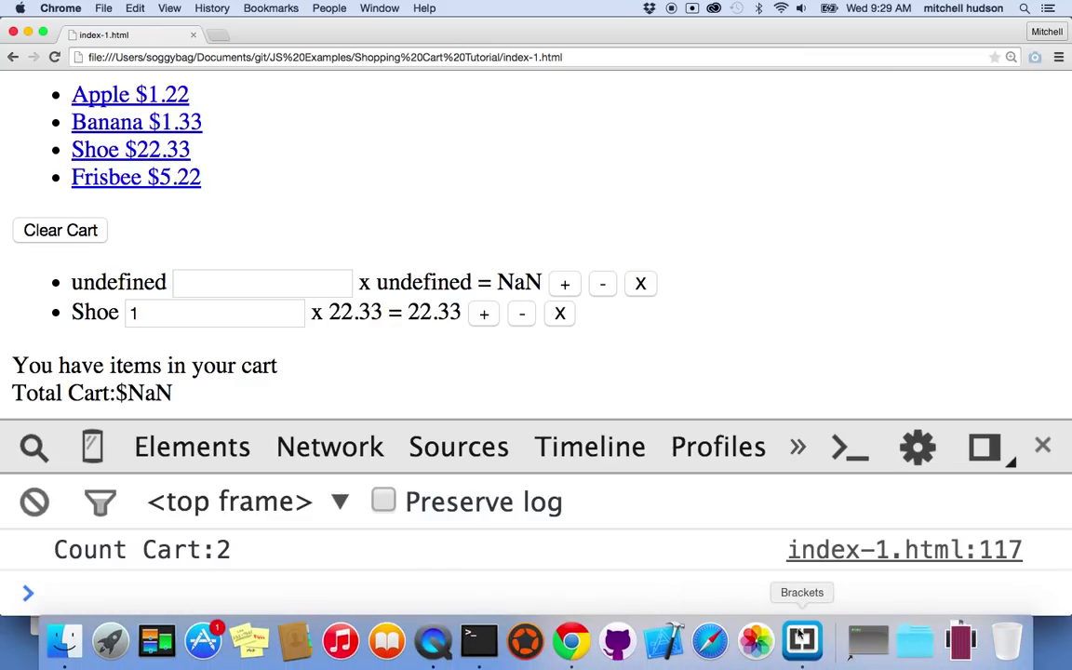
pyautogui.click(801, 640)
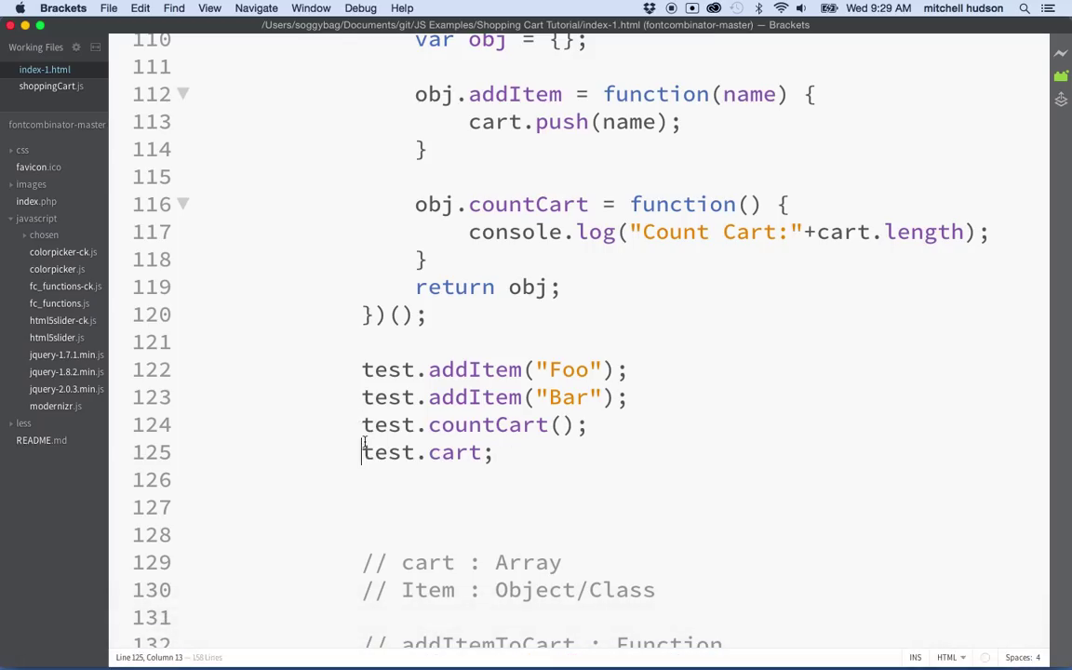
pyautogui.write('console.')
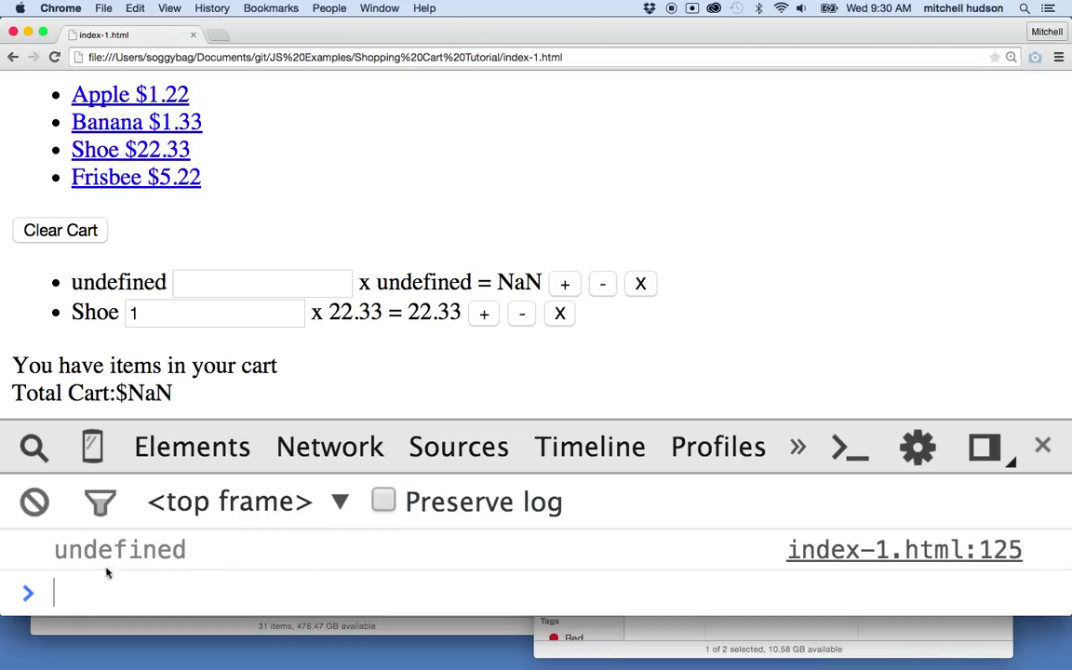
pyautogui.moveTo(616, 640)
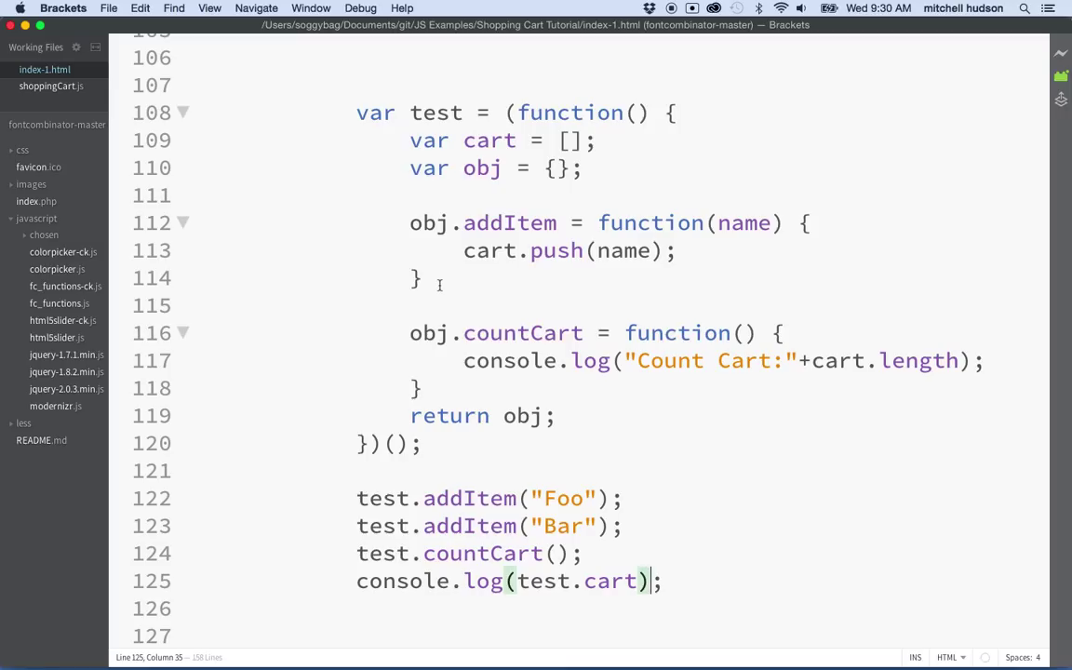
pyautogui.moveTo(465, 538)
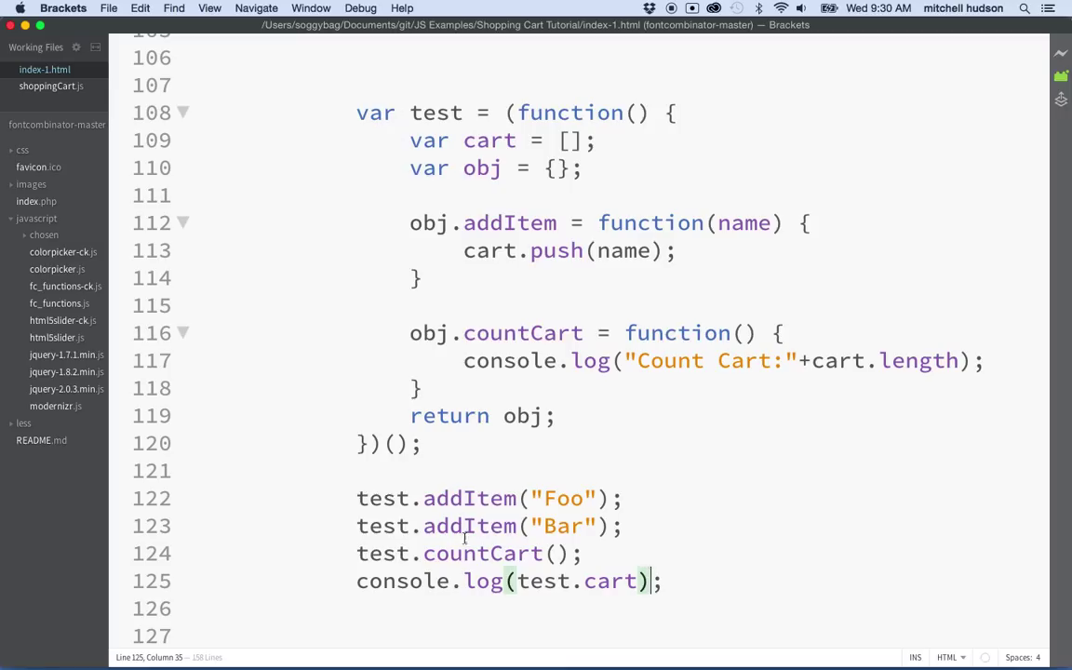